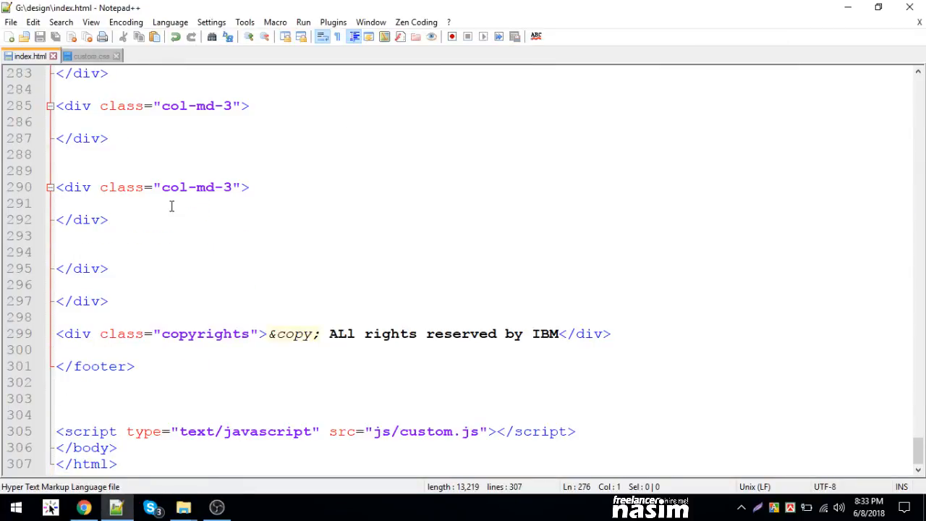
# Step: Add a div.footer_box inside the first footer col-md-3 column
pyautogui.click(156, 334)
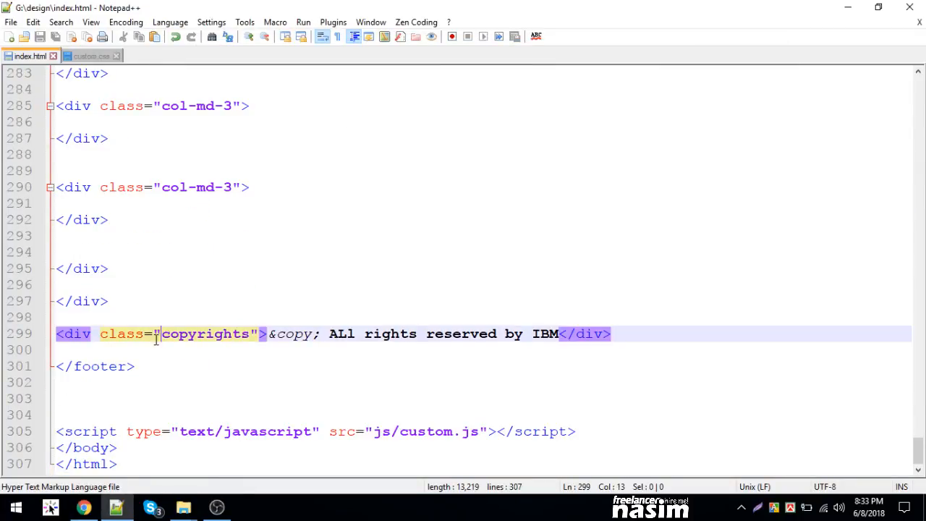
pyautogui.click(94, 301)
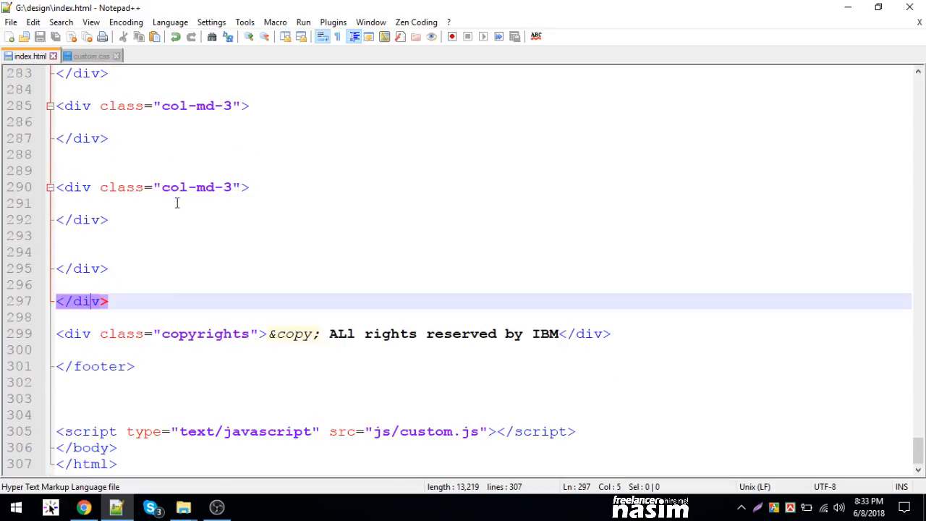
pyautogui.click(340, 333)
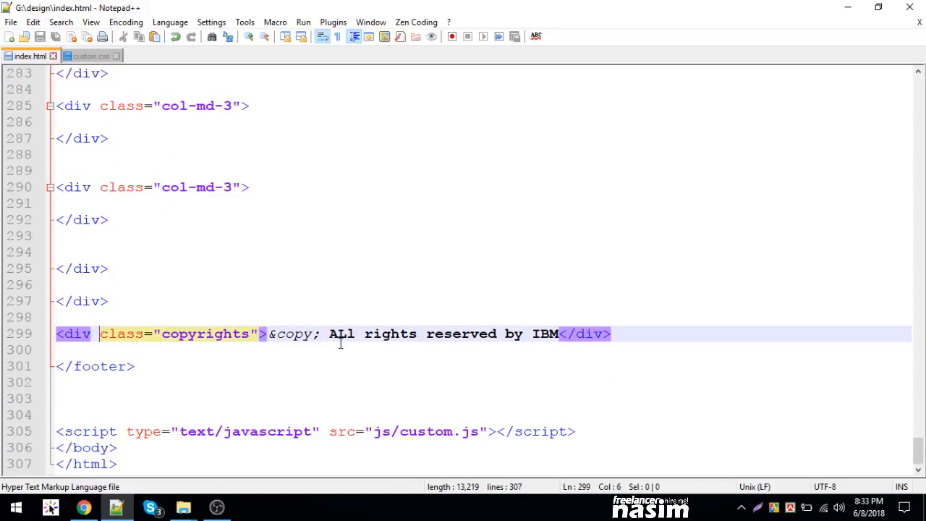
pyautogui.click(302, 333)
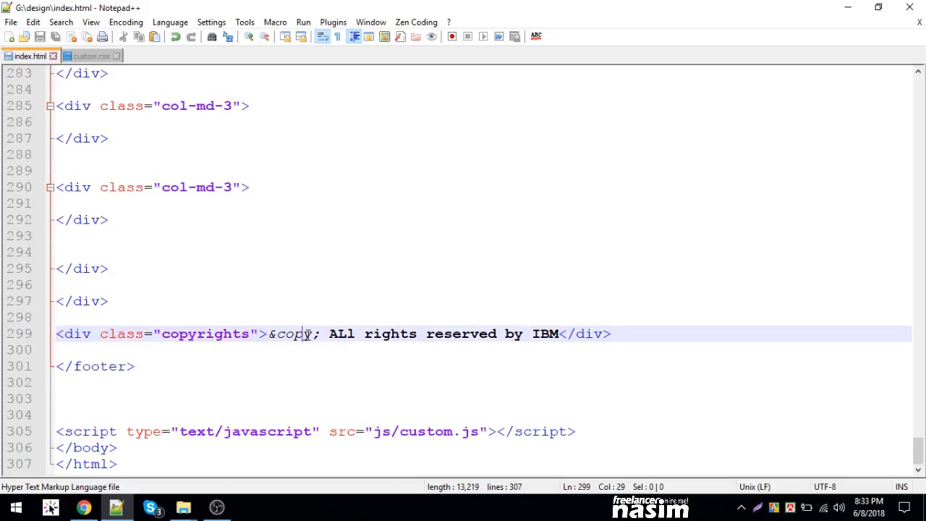
pyautogui.scroll(3)
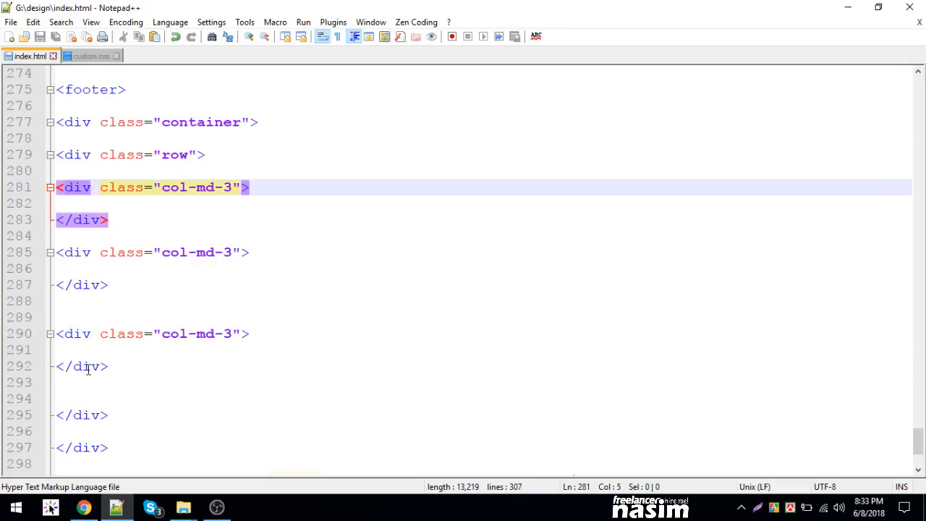
pyautogui.click(93, 203)
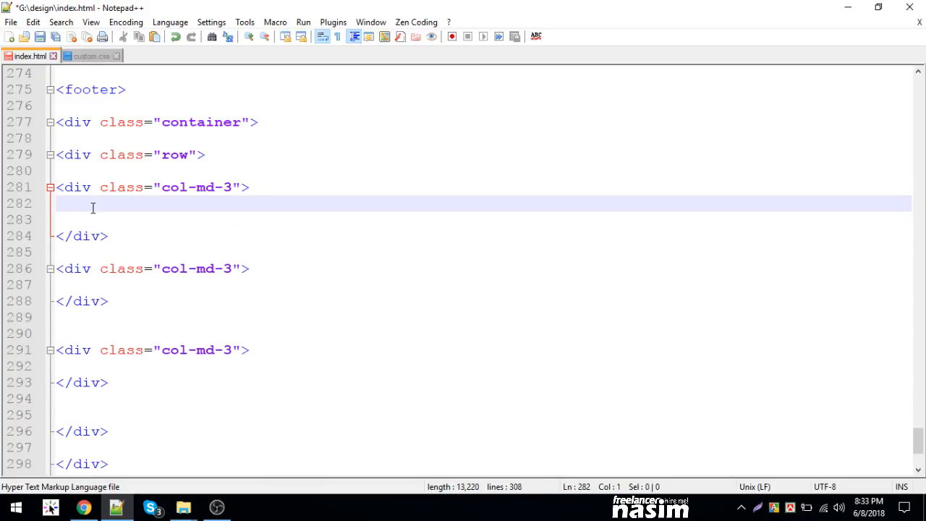
pyautogui.write('di')
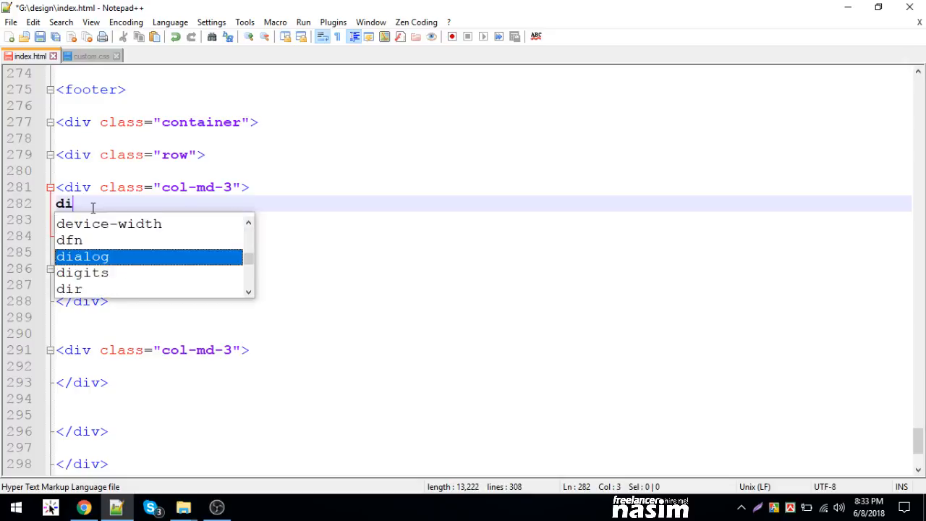
pyautogui.write('v.footer_box">')
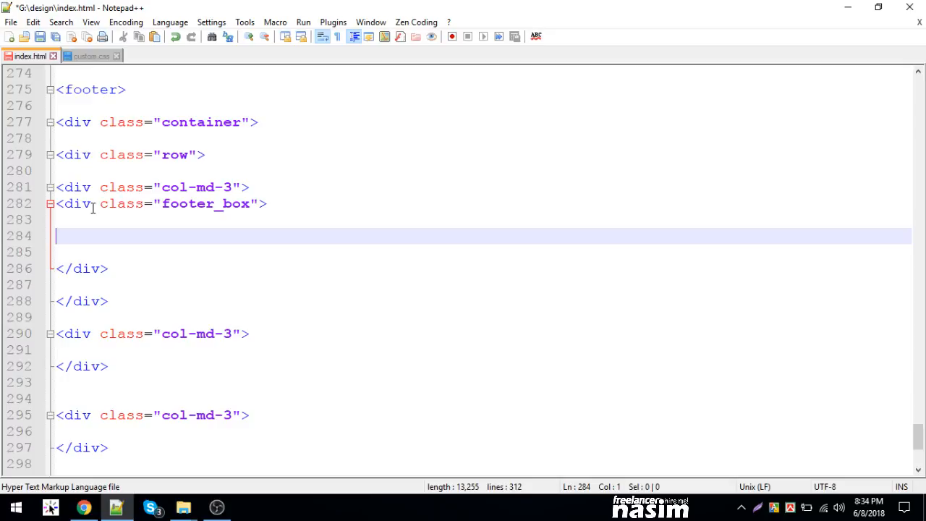
# Step: Inside footer_box, add an ftitle div reading 'ABOUT IBM' and an empty fcontent div
pyautogui.write('foo')
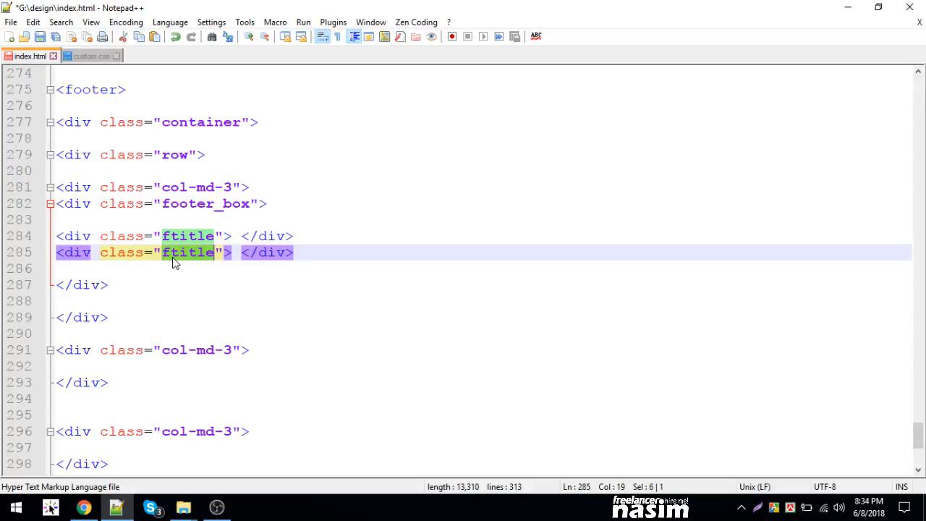
pyautogui.write('conten')
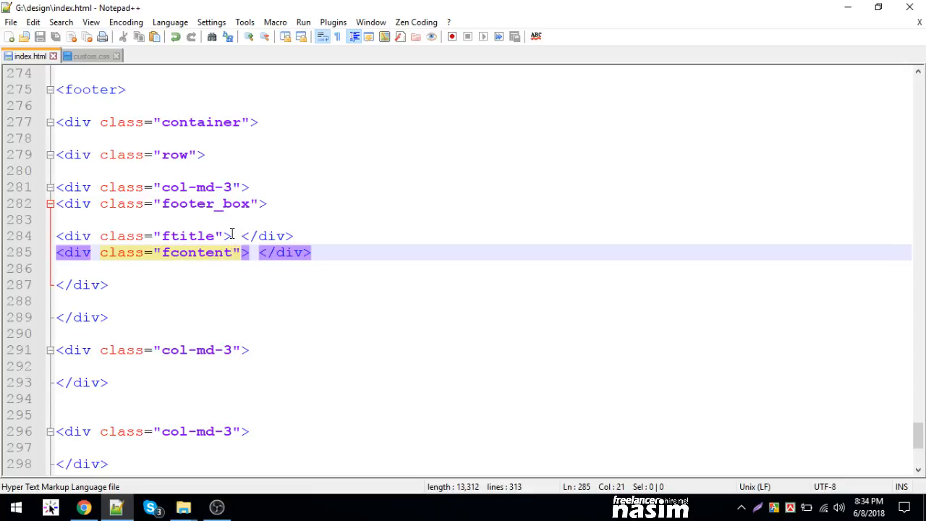
pyautogui.write('ABOUT')
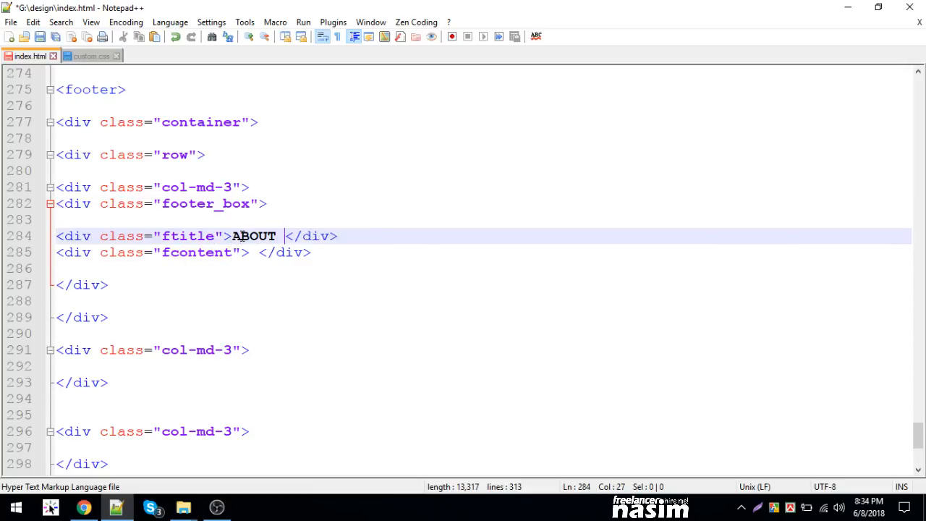
pyautogui.write('IBM')
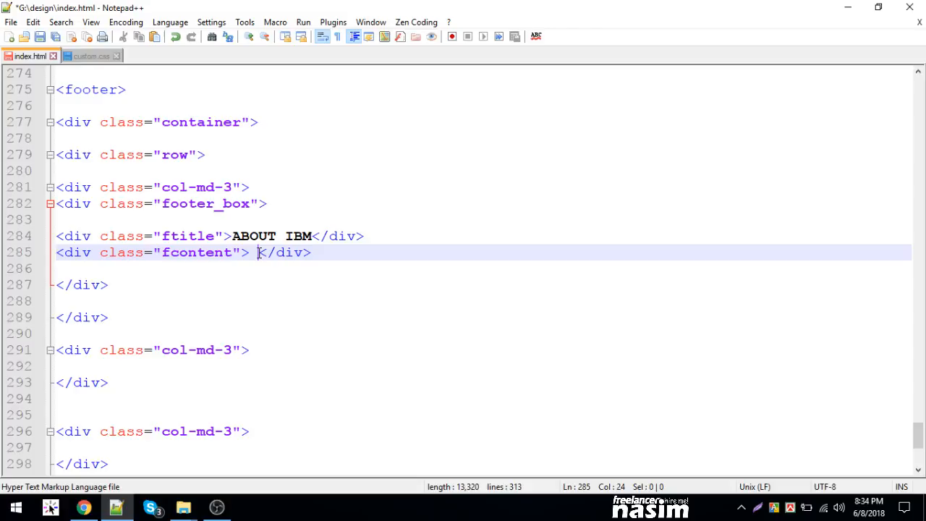
pyautogui.scroll(3)
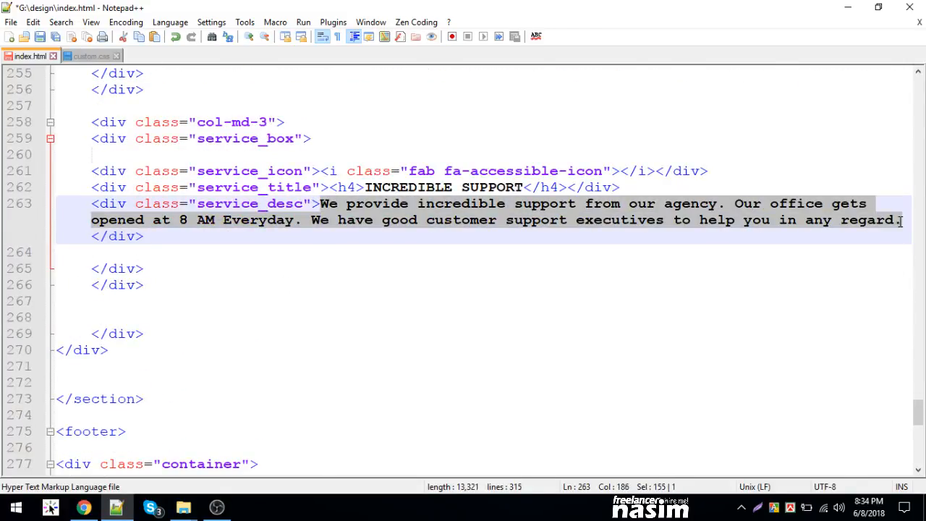
# Step: Paste the 'We provide incredible support from our agency...' text into the fcontent div
pyautogui.scroll(-3)
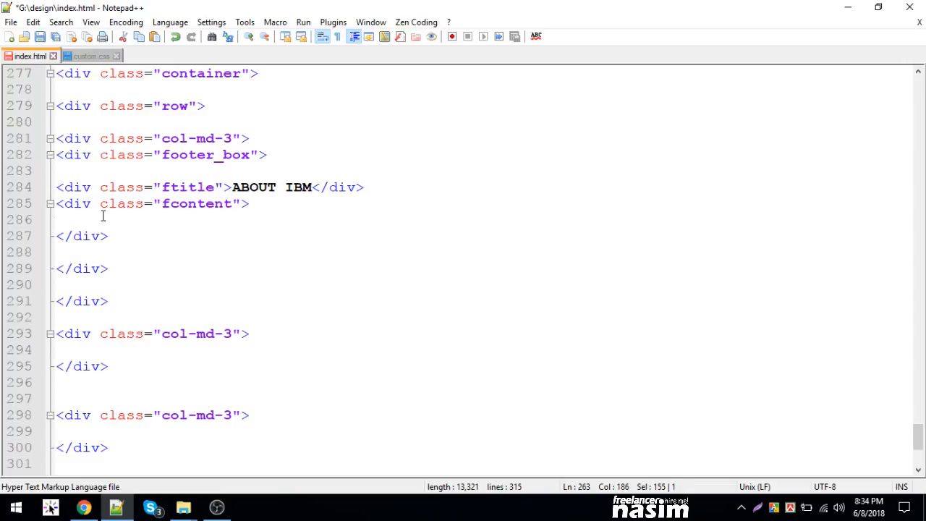
pyautogui.write('We provide incredible support from our agency. Our office gets opened at 8 AM Everyday. We have good customer support executives to help you in any regard.')
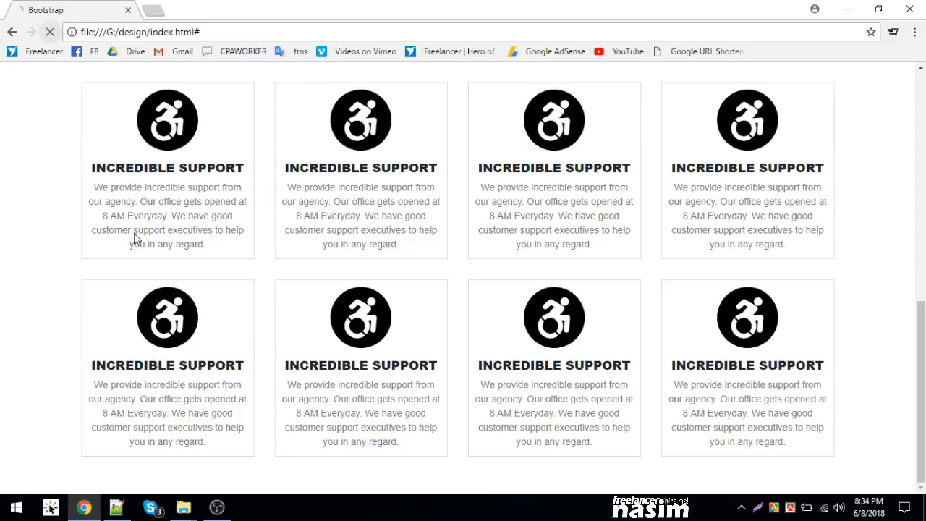
# Step: Give the footer a DevTools rule with 30px 0px padding, #333 background and white text
pyautogui.scroll(-3)
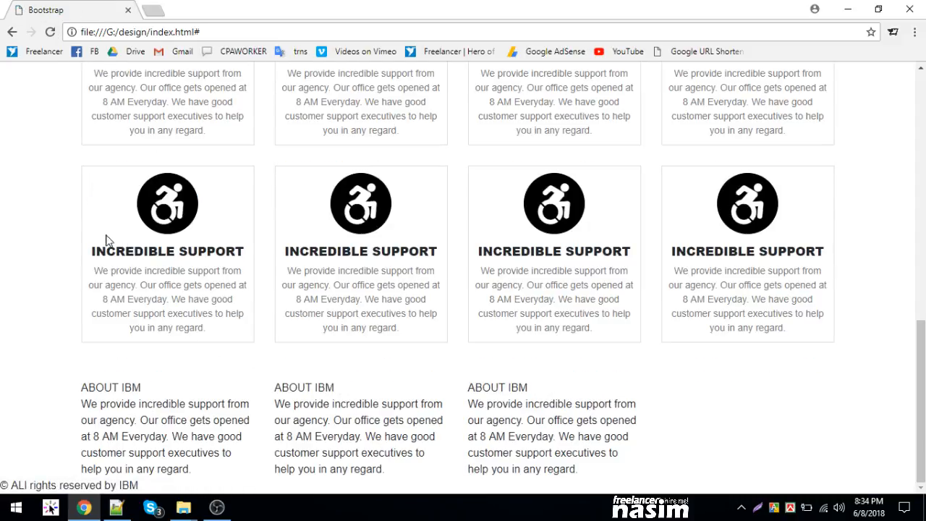
pyautogui.moveTo(411, 378)
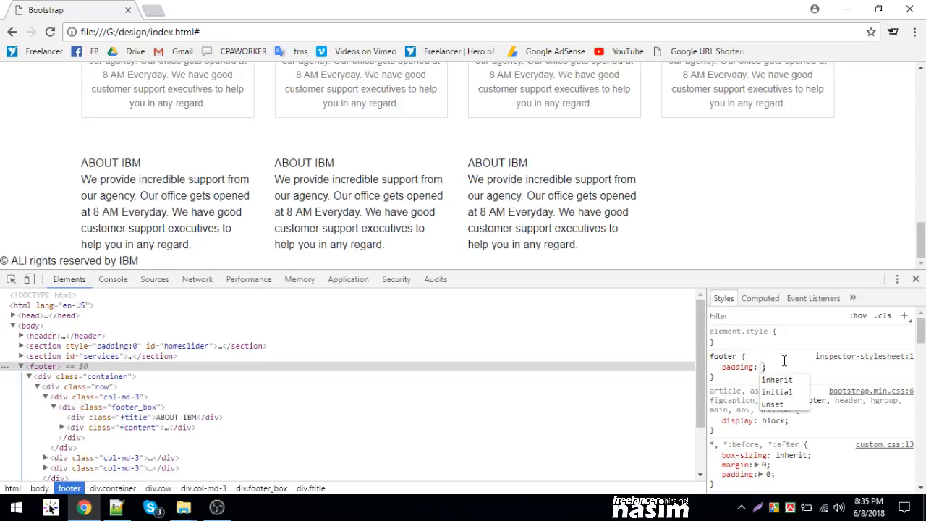
pyautogui.write('20px')
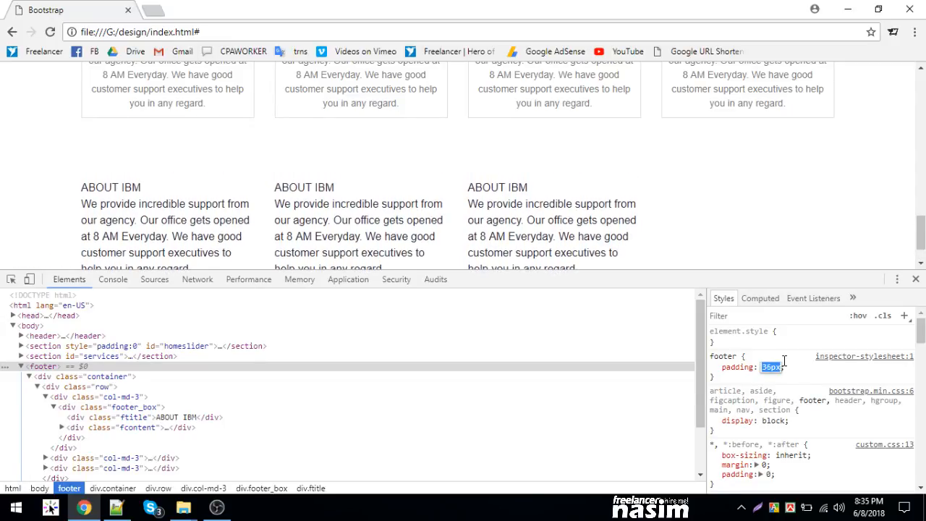
pyautogui.write('30px')
pyautogui.write('background')
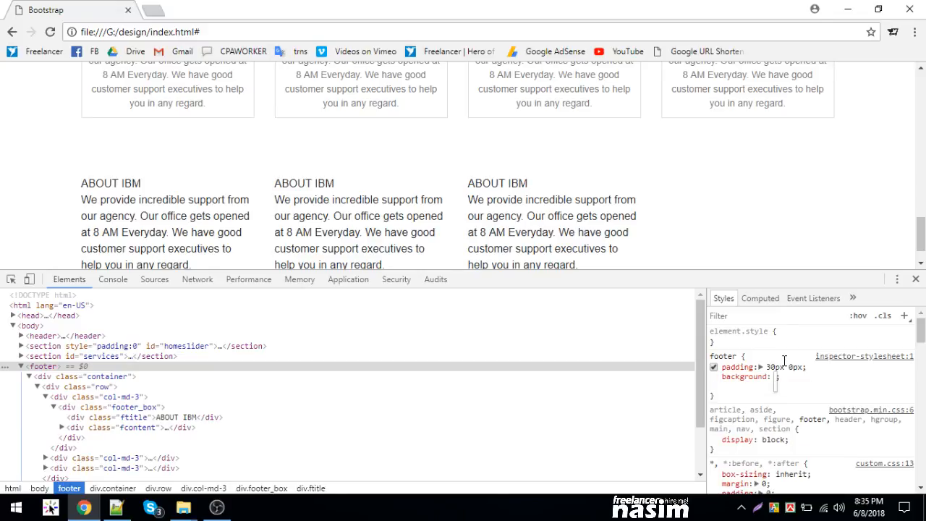
pyautogui.write('#333')
pyautogui.write('color: white;')
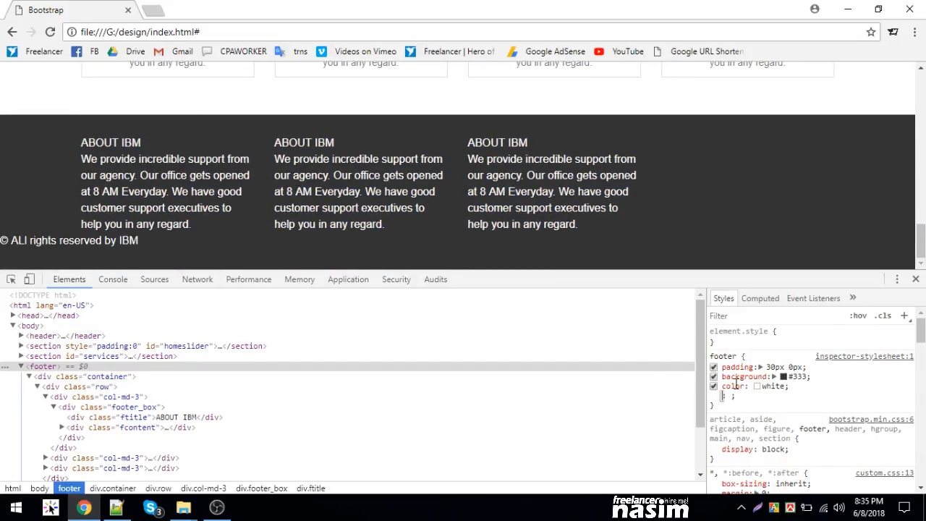
pyautogui.doubleClick(738, 367)
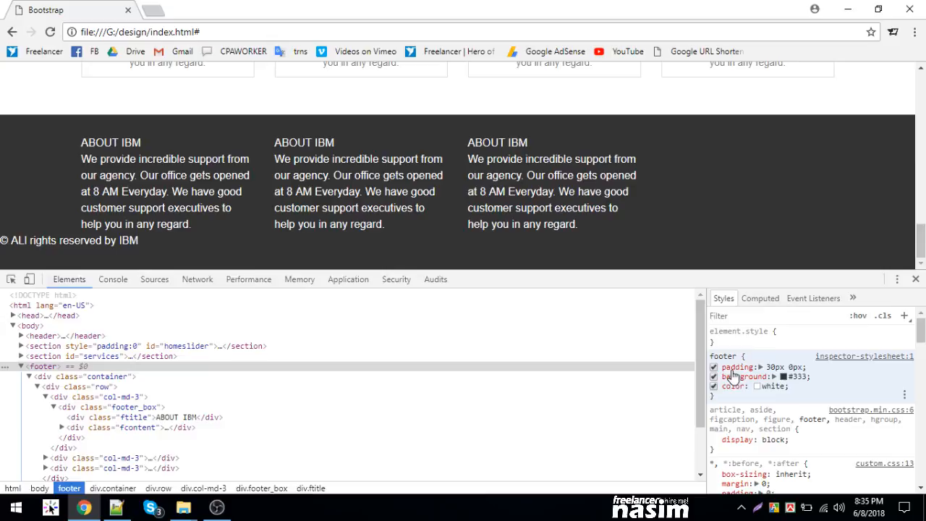
# Step: Open custom.css in Notepad++ and copy the footer rule from the inspector stylesheet
pyautogui.click(116, 507)
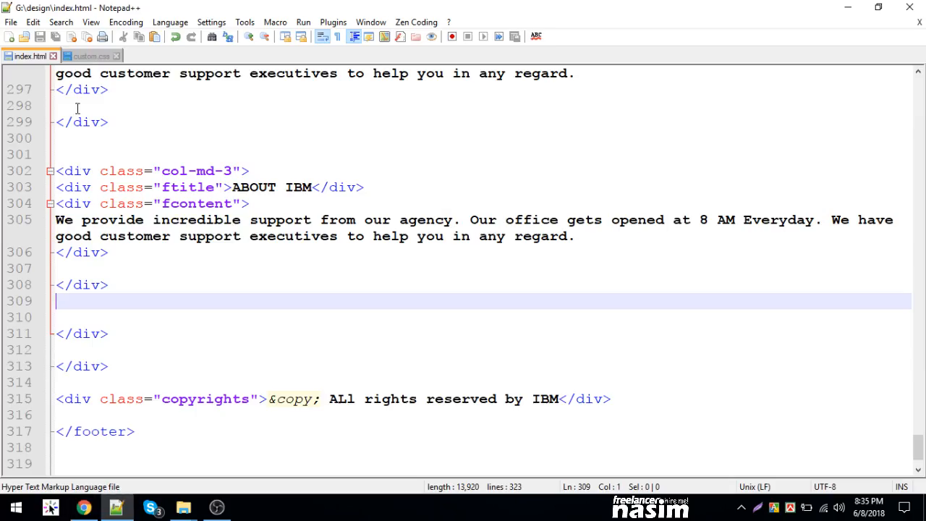
pyautogui.click(88, 56)
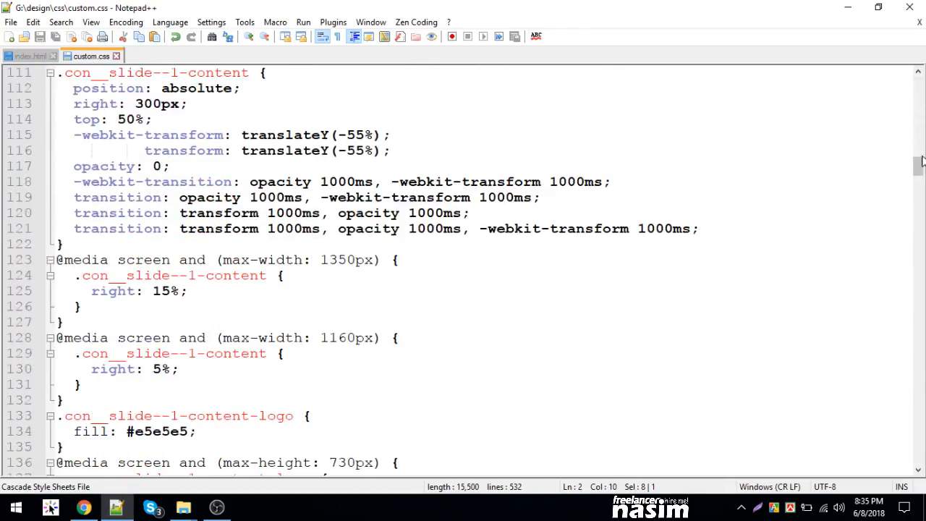
pyautogui.scroll(-3)
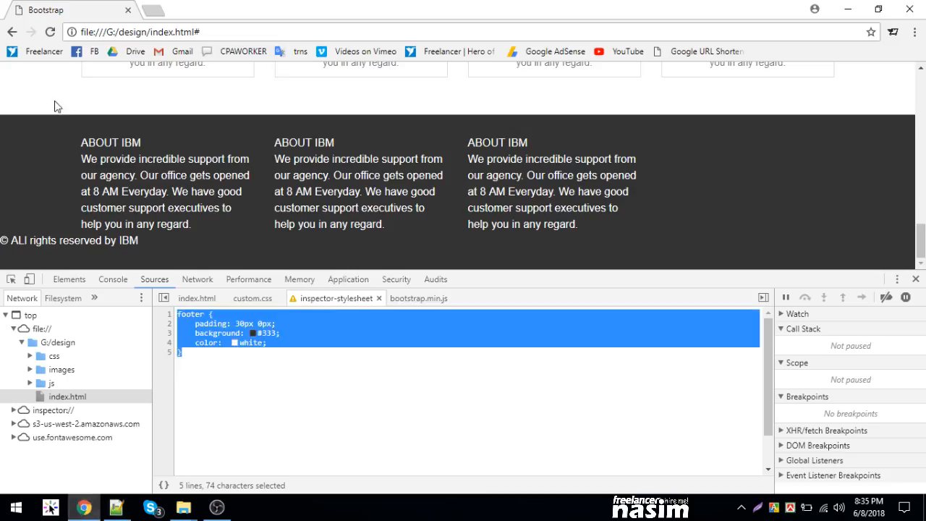
pyautogui.click(196, 297)
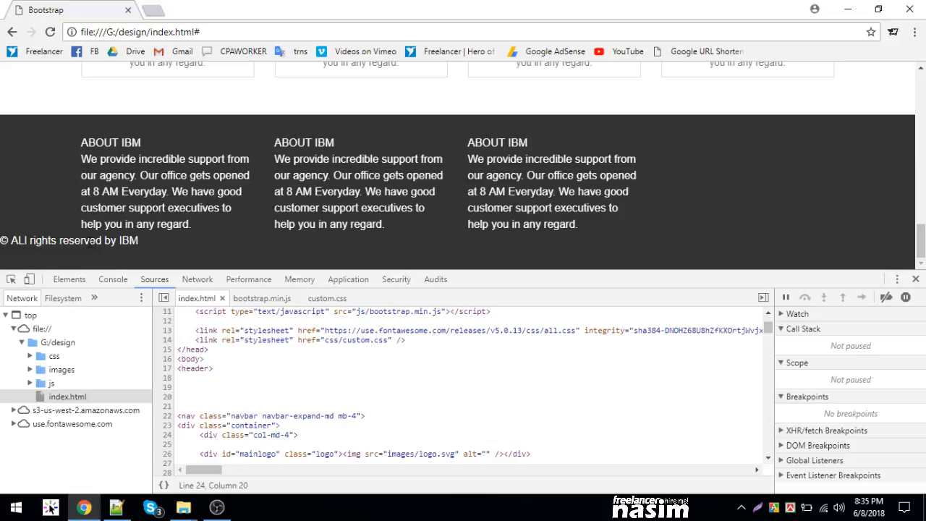
pyautogui.click(68, 279)
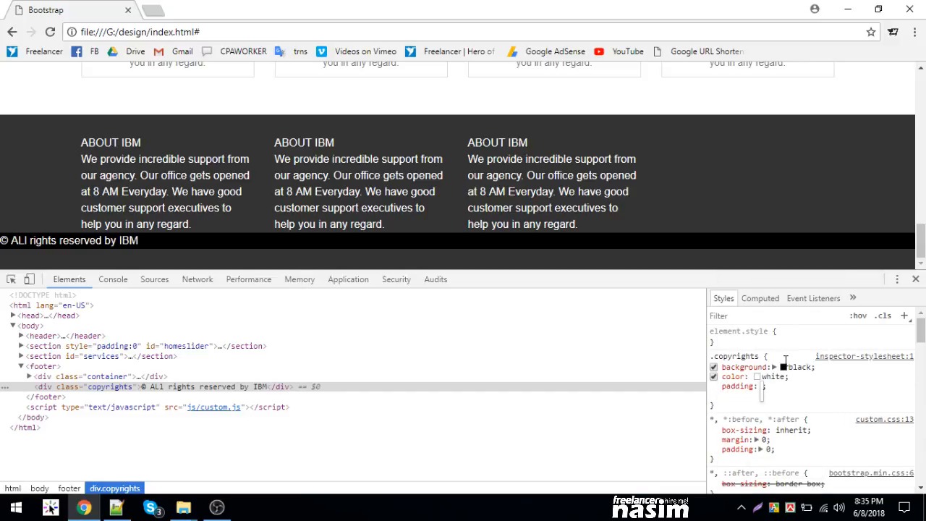
# Step: Add a .copyrights rule with black background, white text and 20px 0 padding, and copy it to custom.css
pyautogui.write('20px')
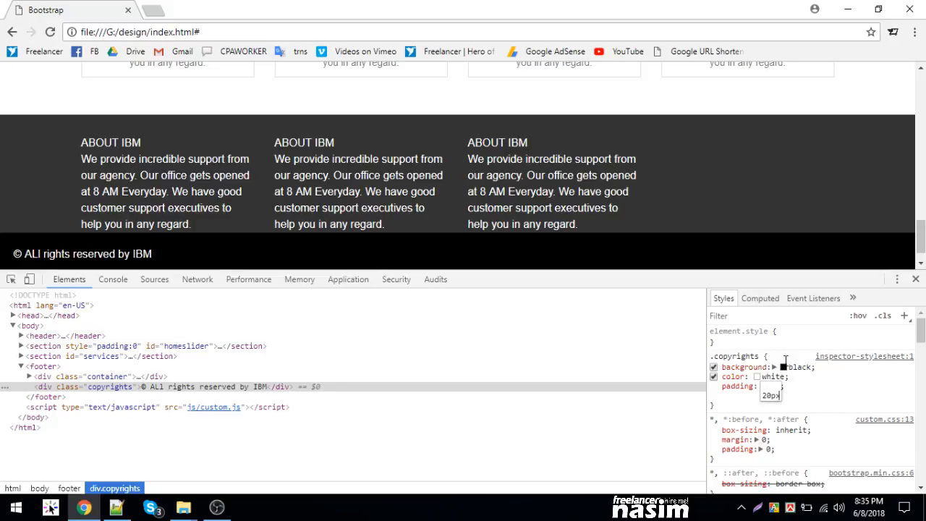
pyautogui.write('0px')
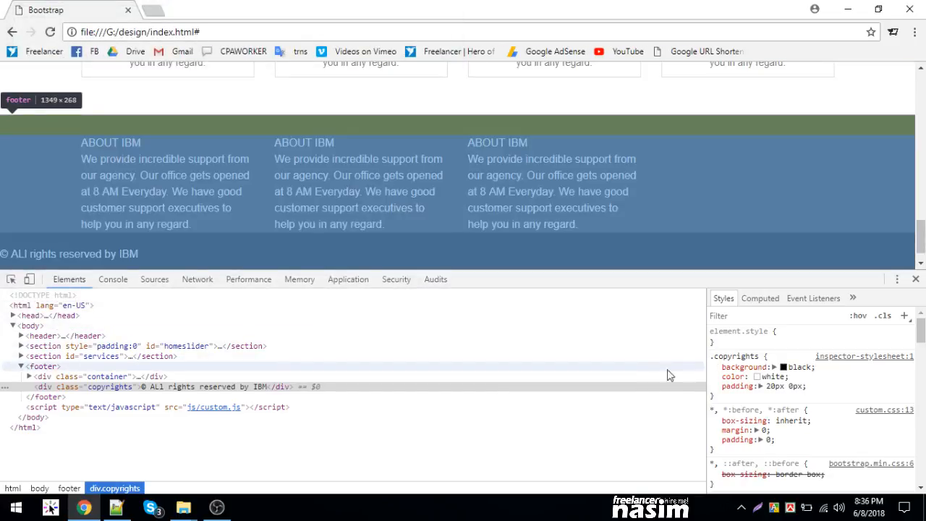
pyautogui.click(154, 278)
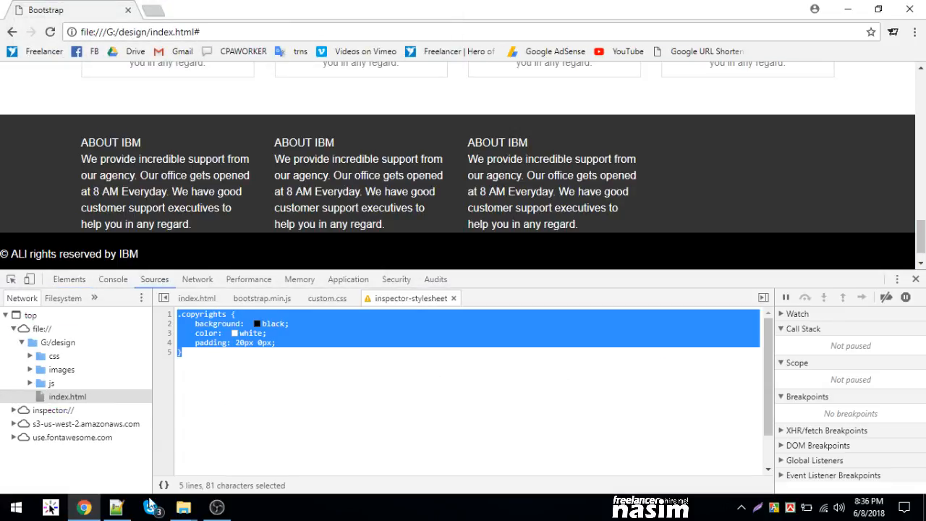
pyautogui.click(116, 507)
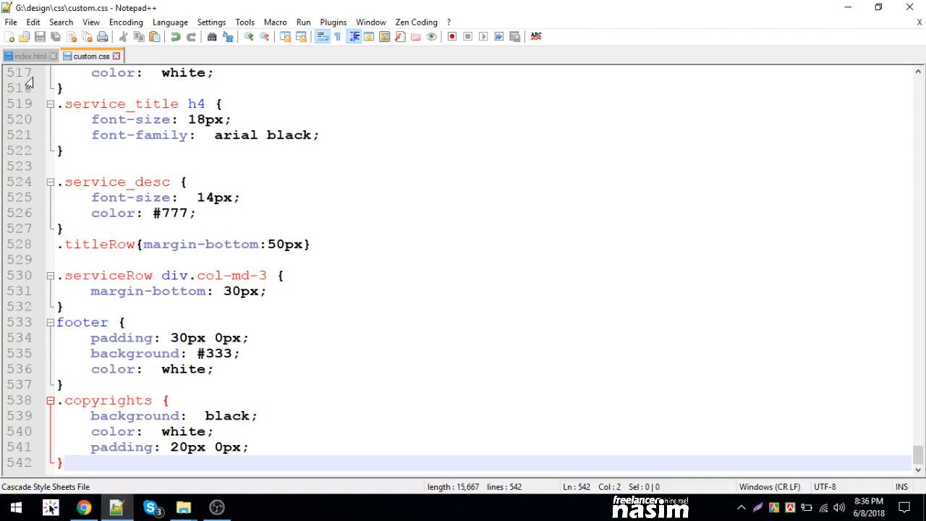
# Step: Wrap '&copy; ALl rights reserved by IBM' in a div.container inside the copyrights div
pyautogui.click(29, 56)
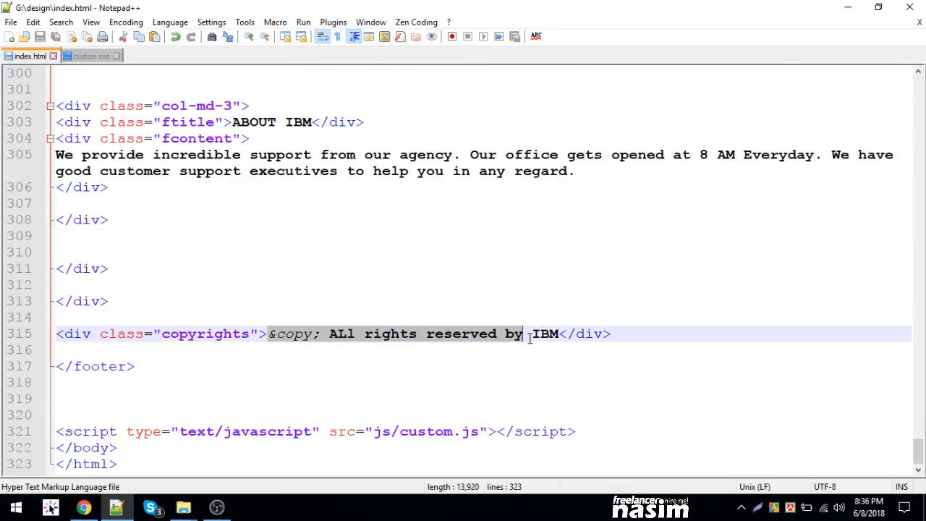
pyautogui.write('div class="container">')
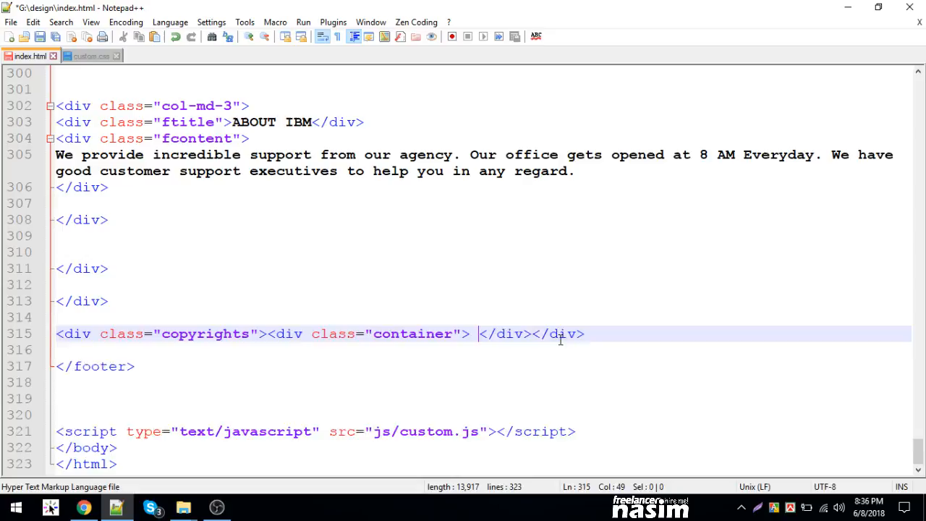
pyautogui.write('&copy; ALl rights reserved by IBM')
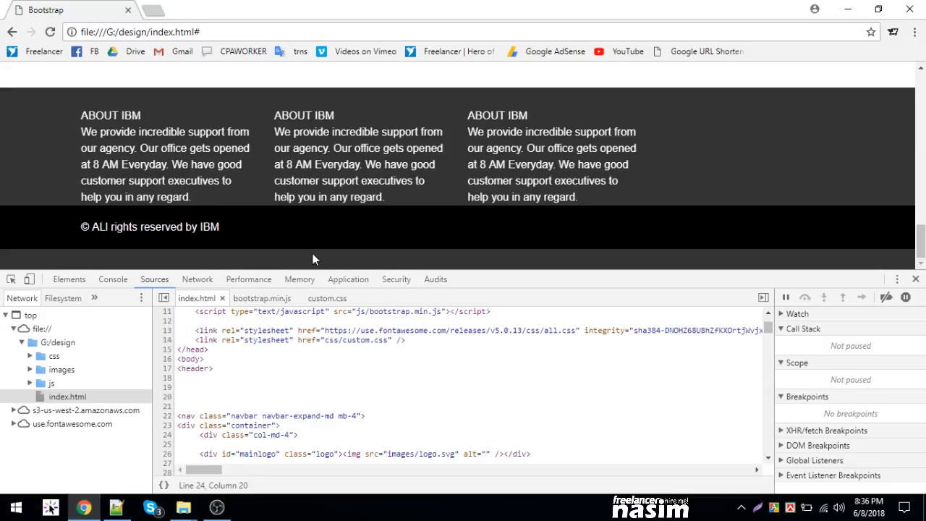
# Step: Set the footer's bottom padding to 0 in DevTools and custom.css, then reload
pyautogui.click(69, 279)
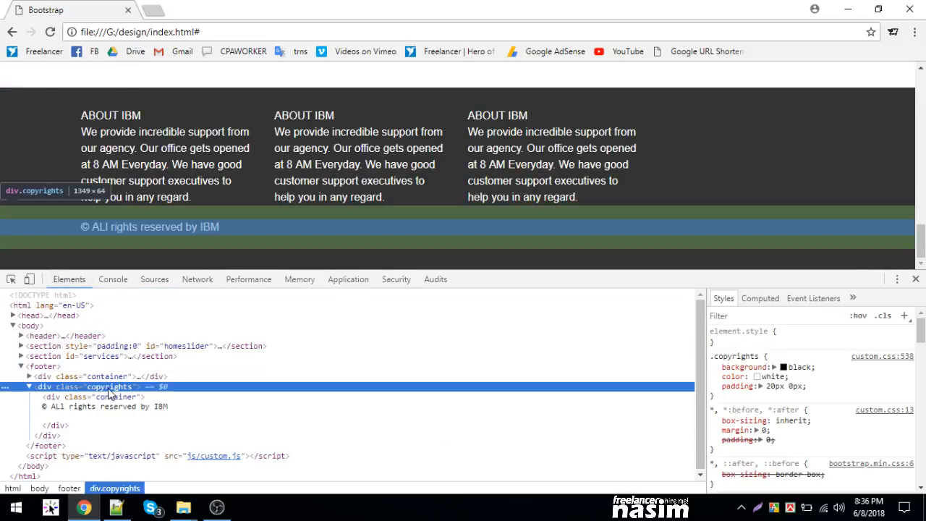
pyautogui.click(43, 365)
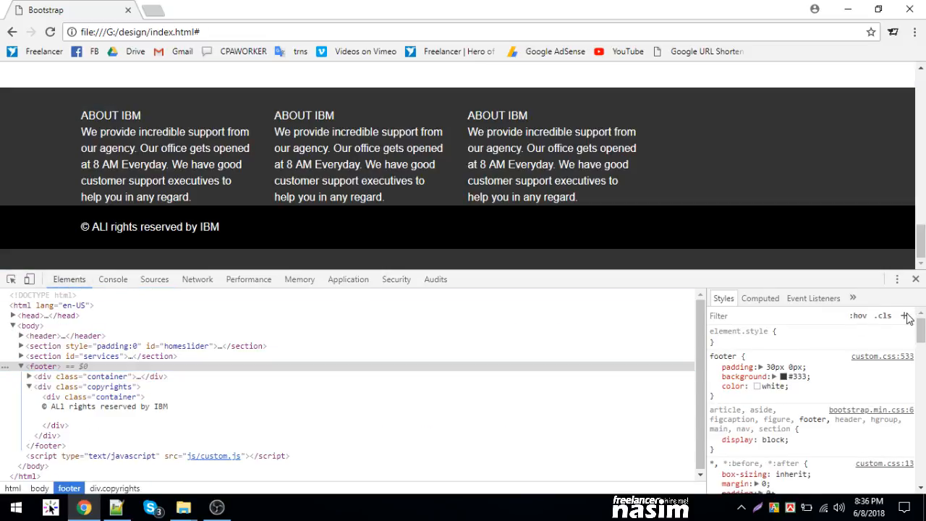
pyautogui.click(905, 315)
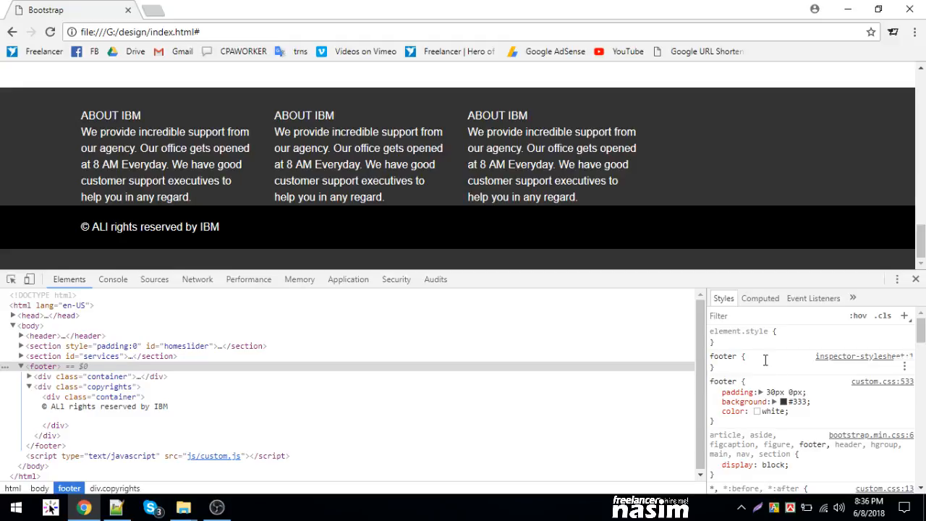
pyautogui.click(753, 361)
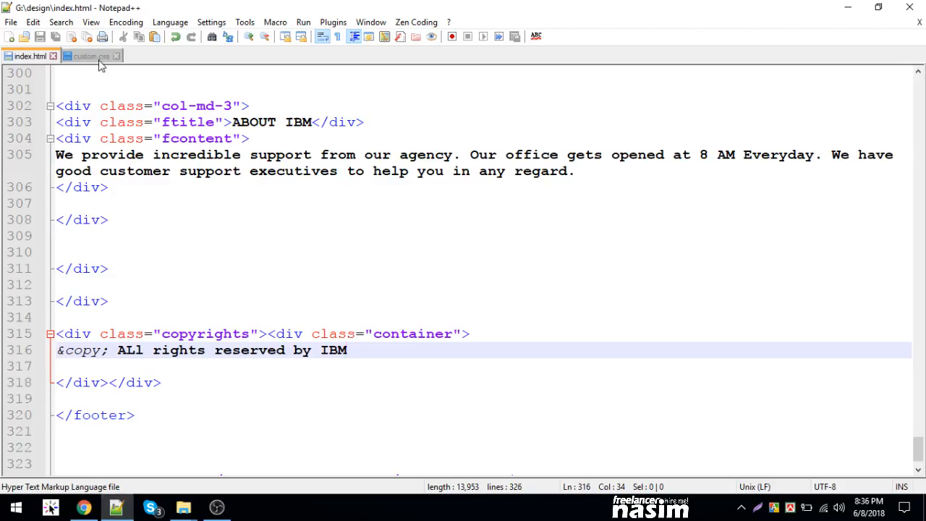
pyautogui.click(86, 56)
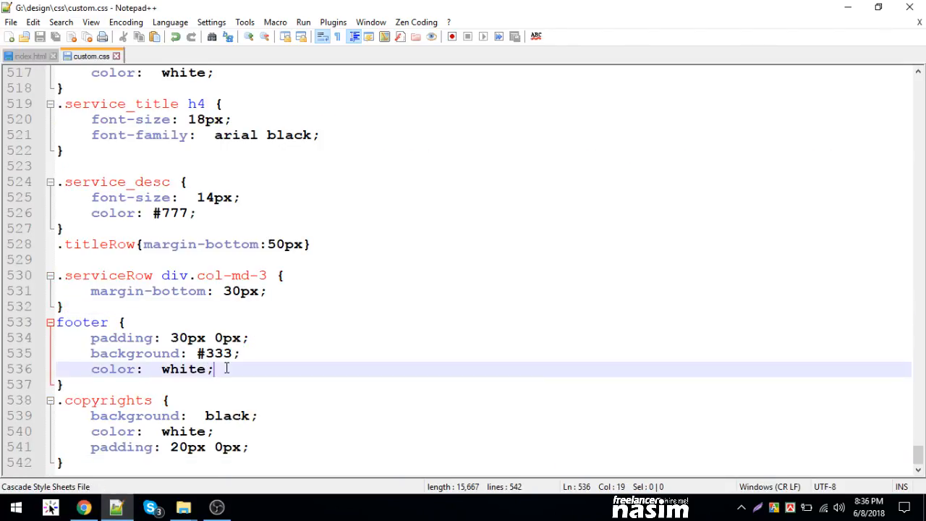
pyautogui.write('padding')
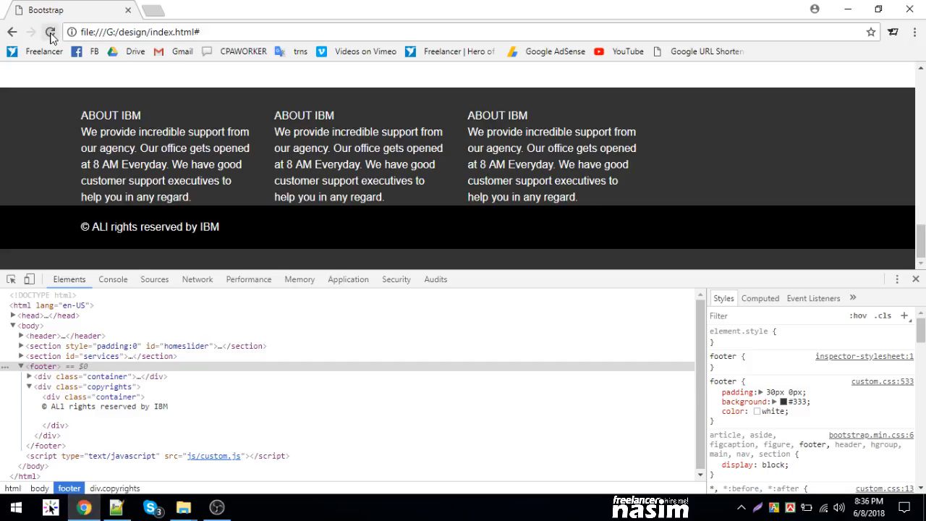
pyautogui.click(50, 31)
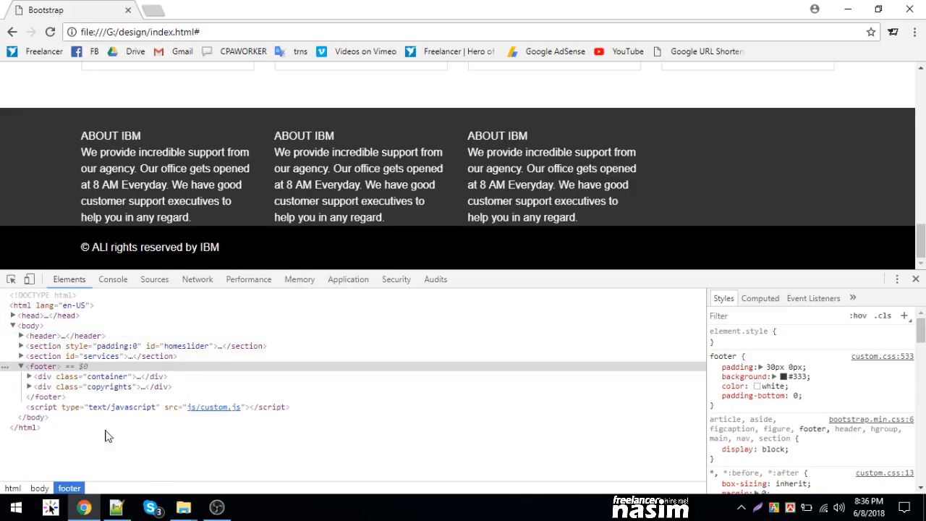
# Step: Give the footer div.container rule 40px bottom padding and reload to check spacing
pyautogui.click(109, 386)
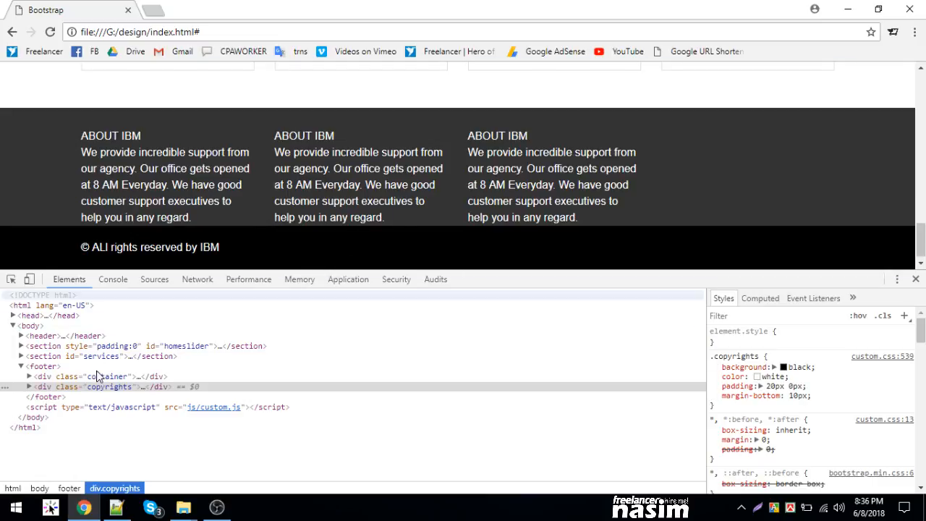
pyautogui.click(29, 387)
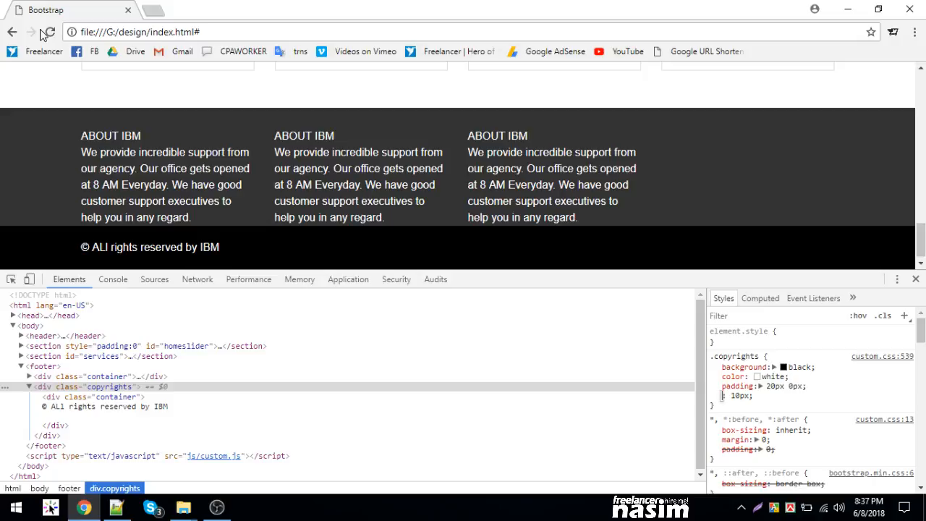
pyautogui.moveTo(109, 377)
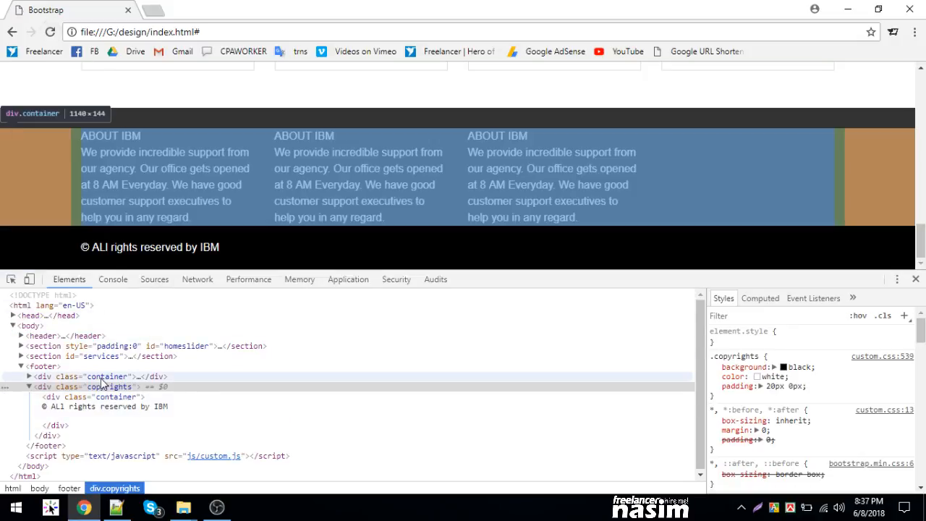
pyautogui.click(107, 377)
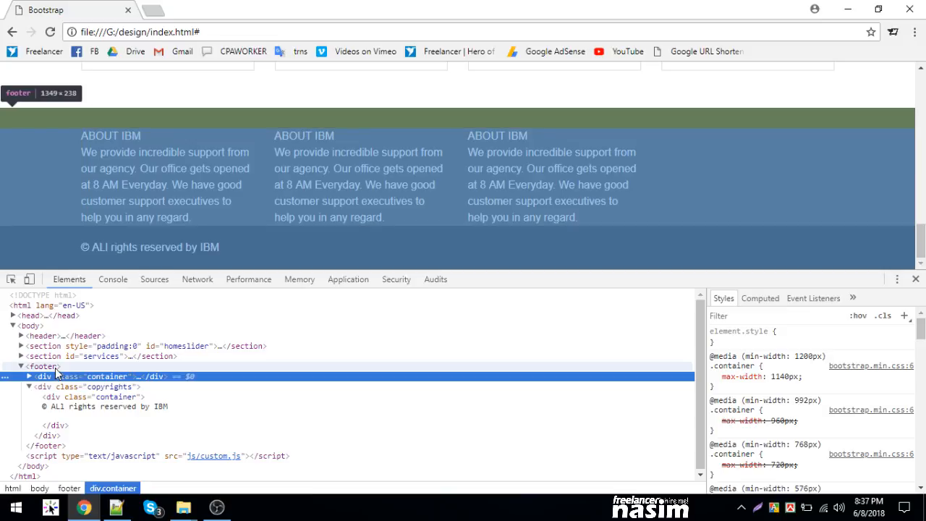
pyautogui.click(42, 366)
pyautogui.write('footer div.conta')
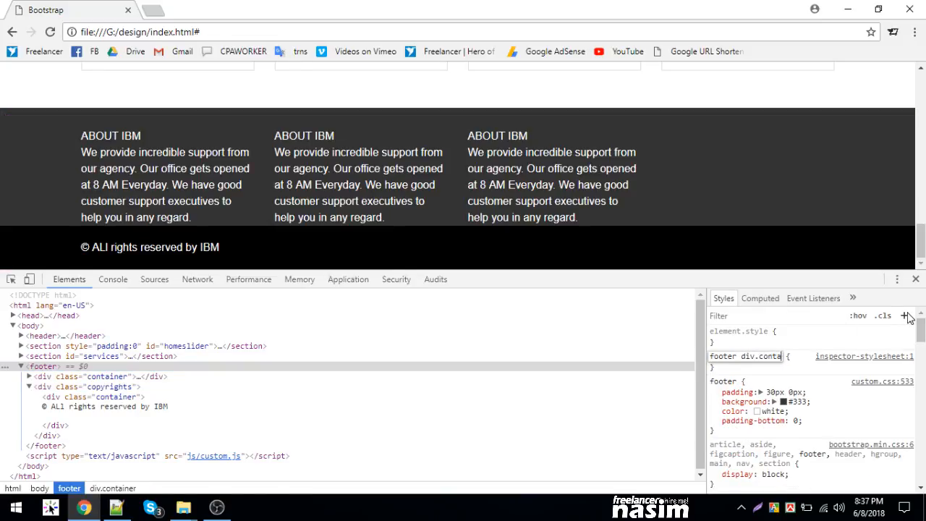
pyautogui.click(904, 316)
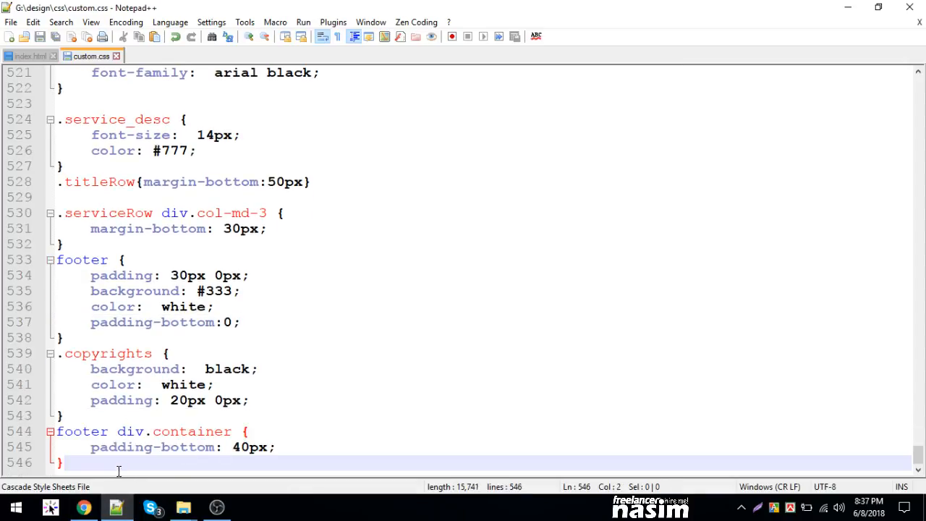
pyautogui.click(84, 507)
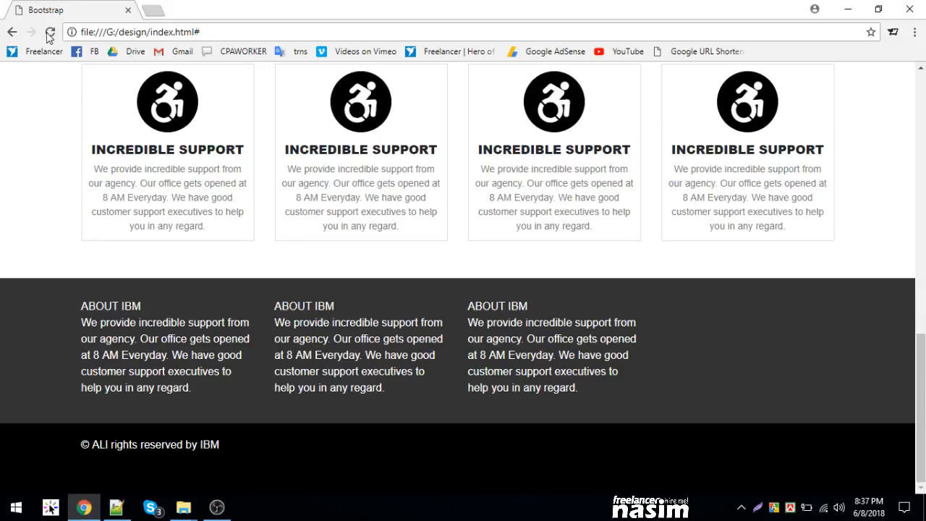
pyautogui.rightClick(124, 313)
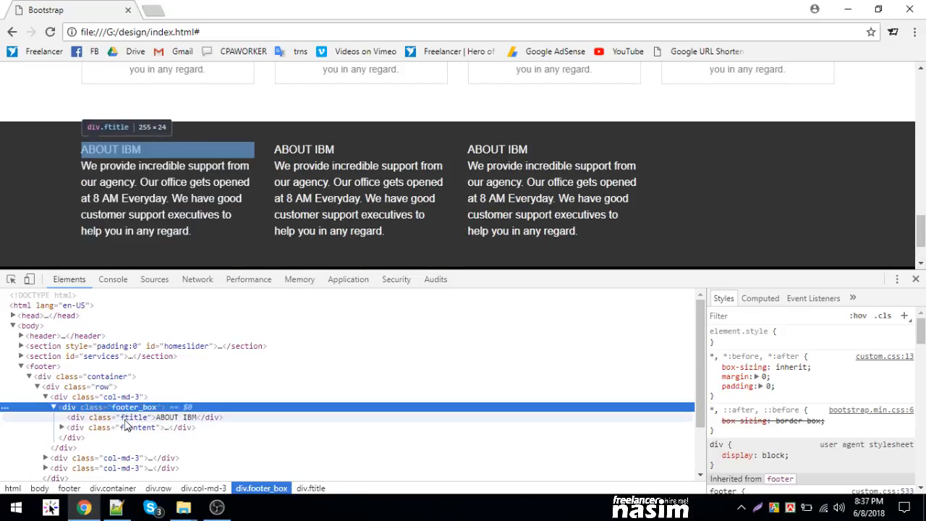
# Step: Style the .ftitle titles as Arial Black 16px and add a .fcontent description rule
pyautogui.click(134, 417)
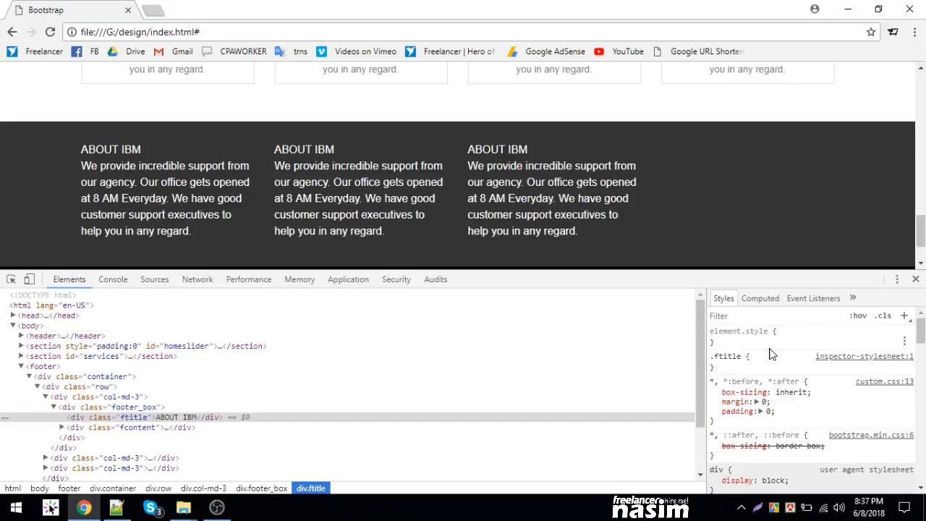
pyautogui.click(760, 358)
pyautogui.write('font-weight: bold;')
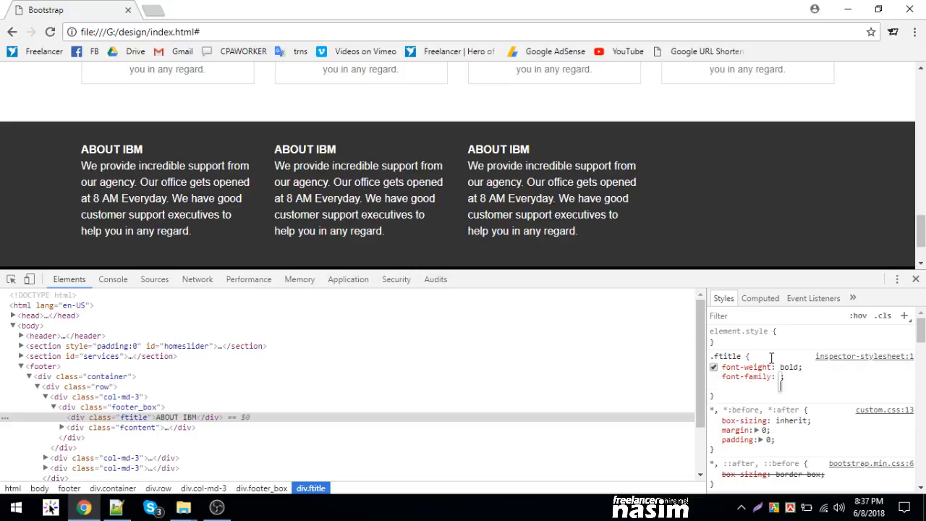
pyautogui.write('arial black')
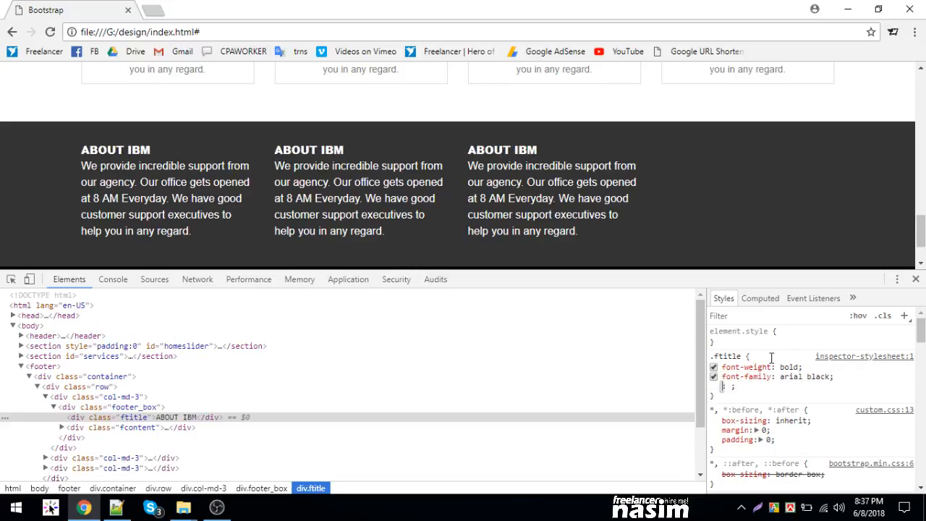
pyautogui.write('font-size: 10px')
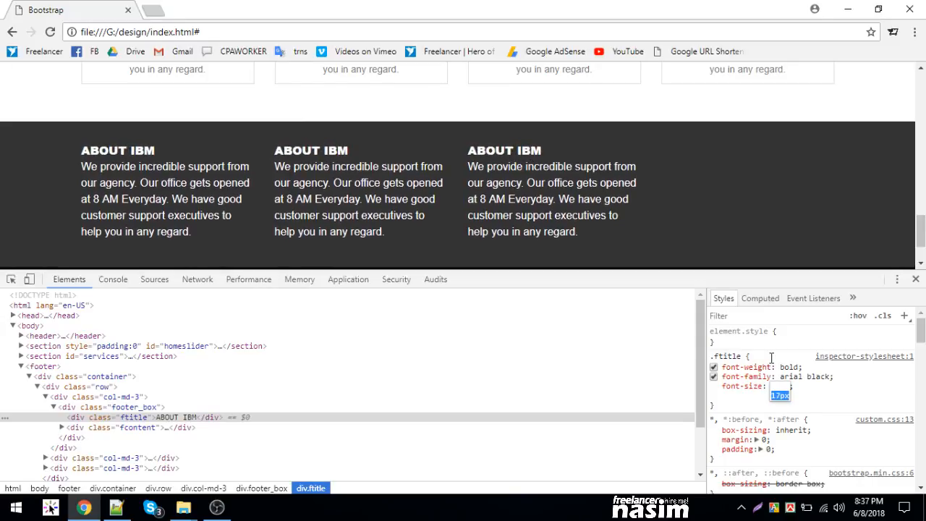
pyautogui.write('16px;')
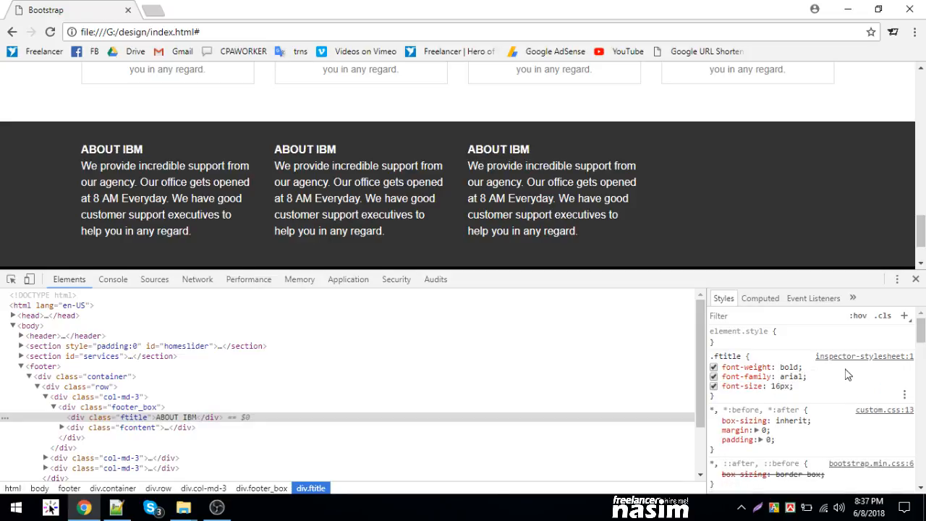
pyautogui.click(137, 427)
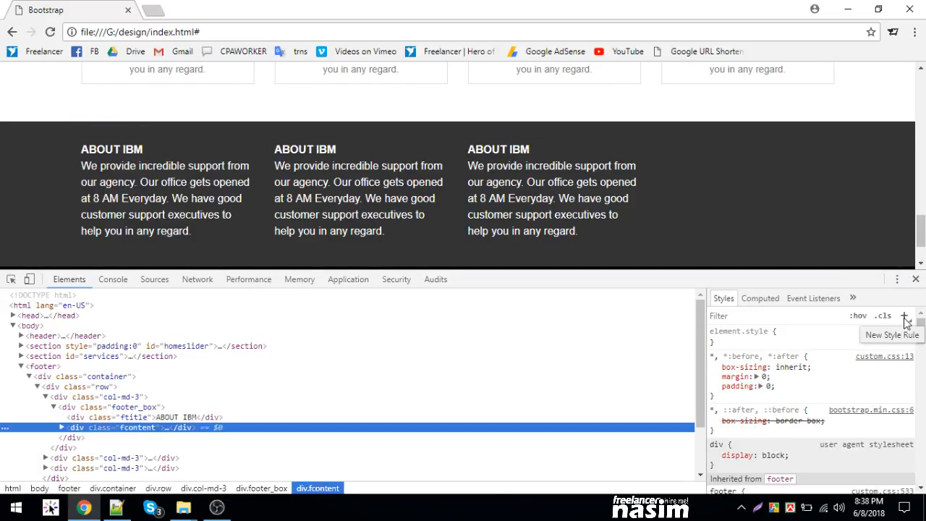
pyautogui.click(905, 316)
pyautogui.write('color: #ddd;')
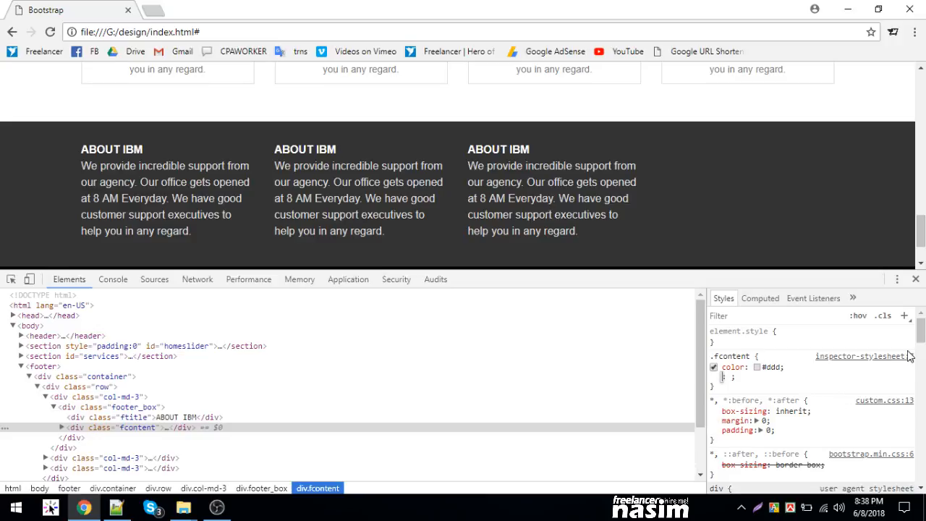
pyautogui.click(154, 279)
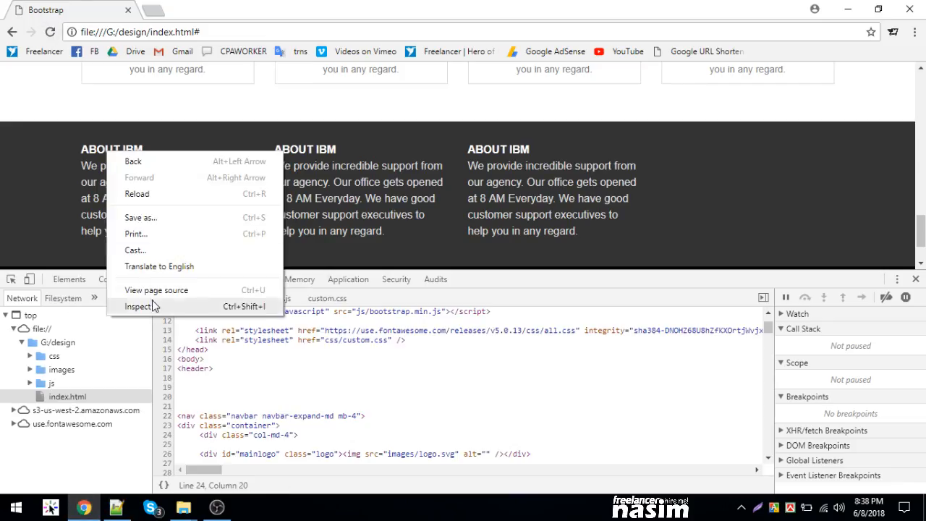
# Step: Give .ftitle a 1px solid #ddd bottom border with 10px padding and margin
pyautogui.click(141, 306)
pyautogui.write('1px solid #')
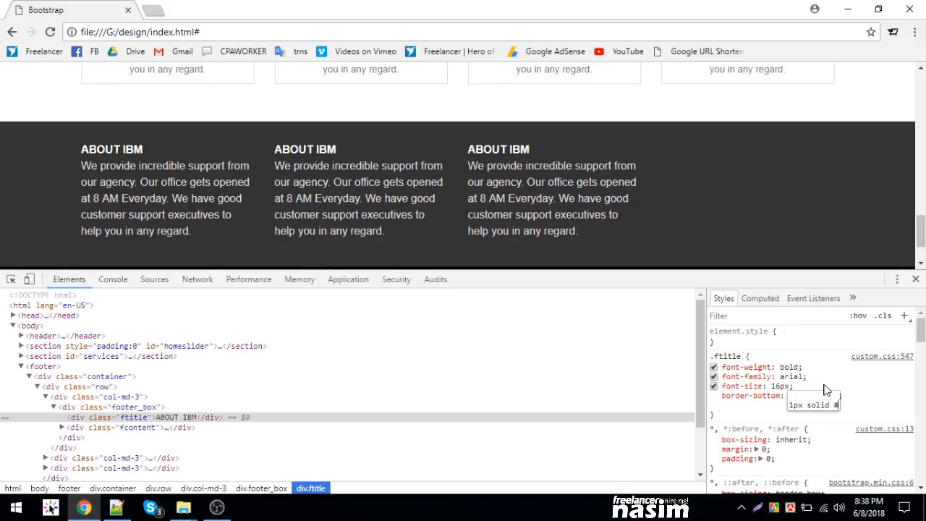
pyautogui.write('ddd')
pyautogui.write('padding-bottom')
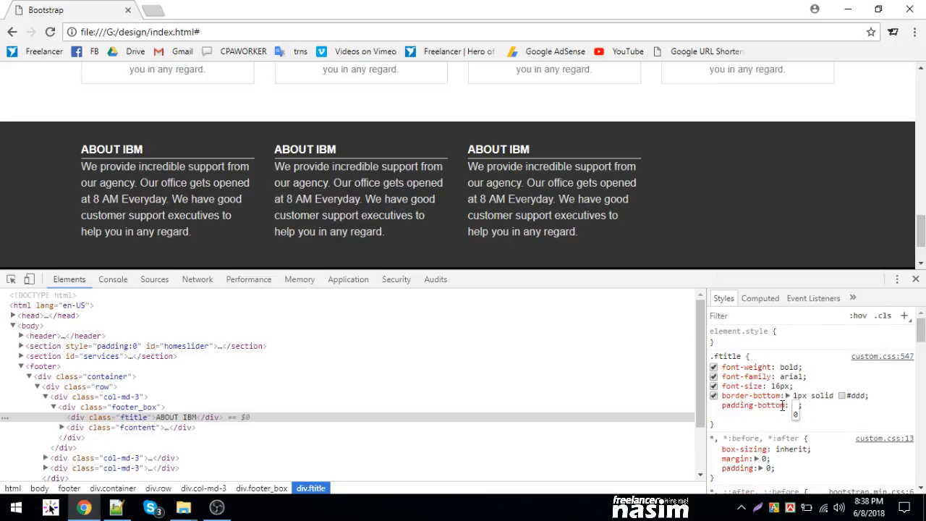
pyautogui.write('10px')
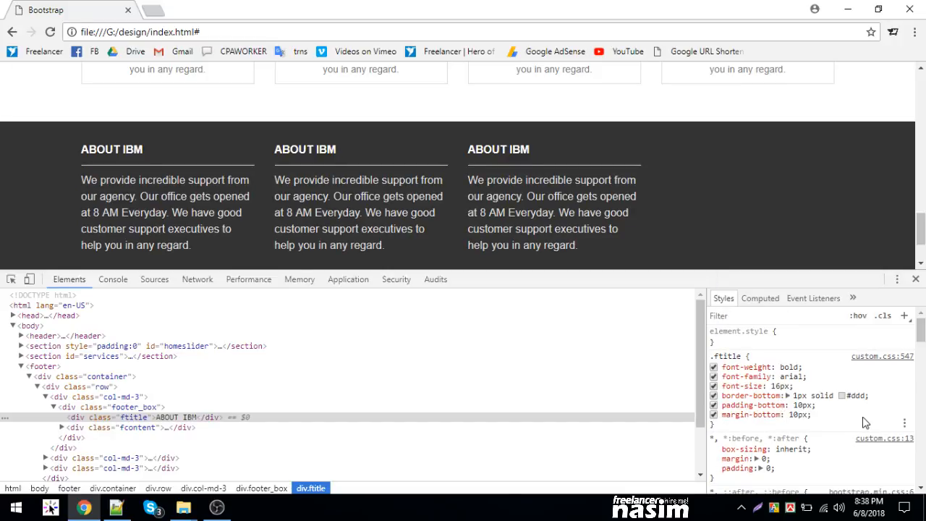
pyautogui.click(155, 278)
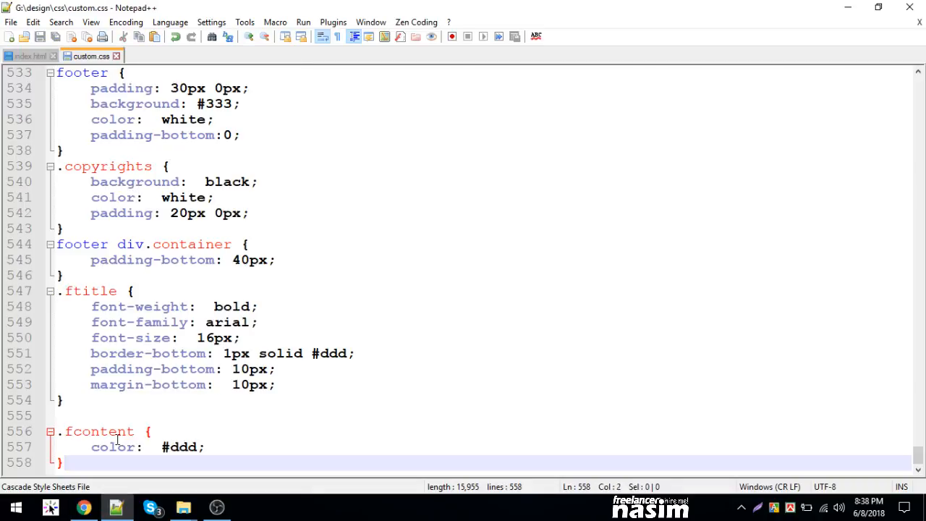
# Step: Duplicate the col-md-3 footer block to add a fourth ABOUT IBM column
pyautogui.click(82, 506)
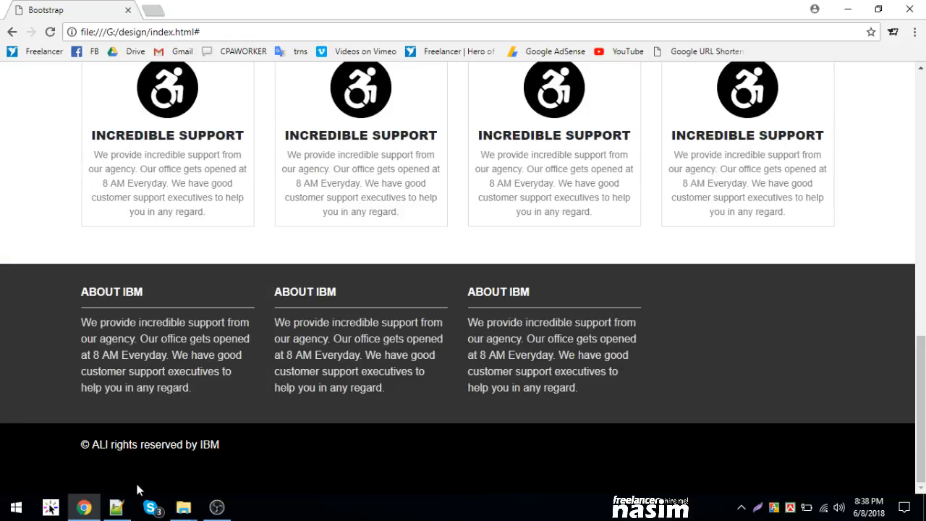
pyautogui.click(115, 506)
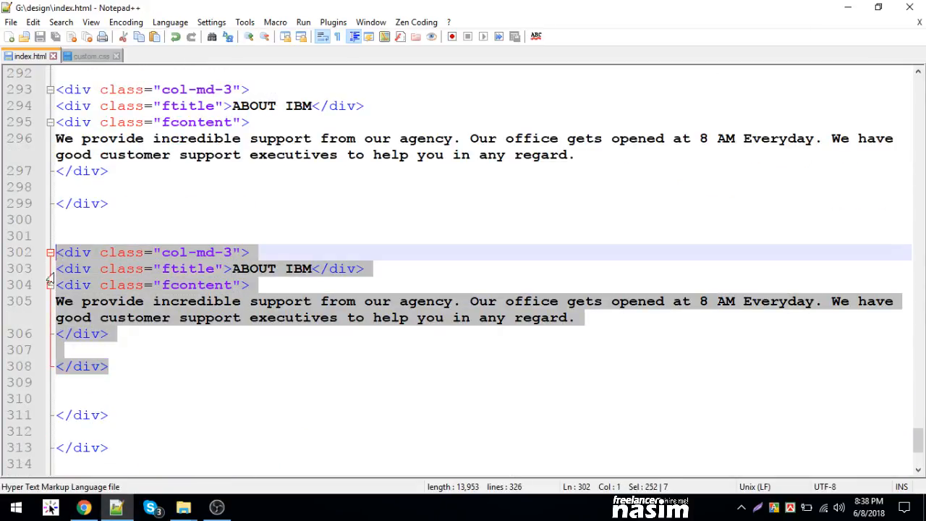
pyautogui.click(84, 506)
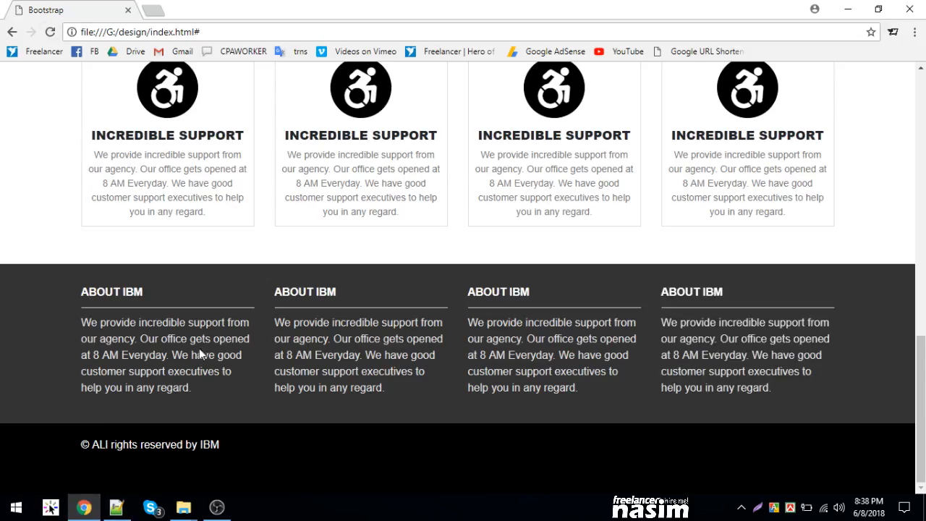
pyautogui.moveTo(81, 322); pyautogui.dragTo(146, 371)
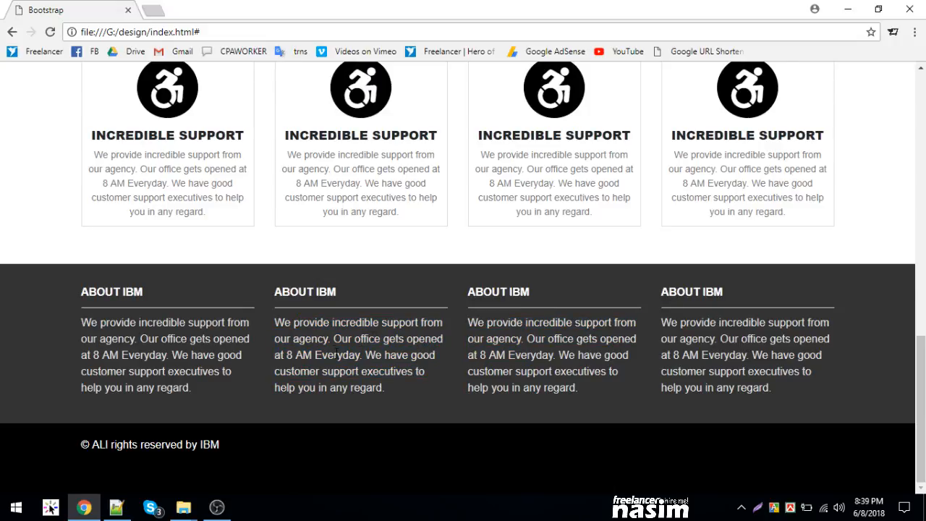
pyautogui.moveTo(226, 338)
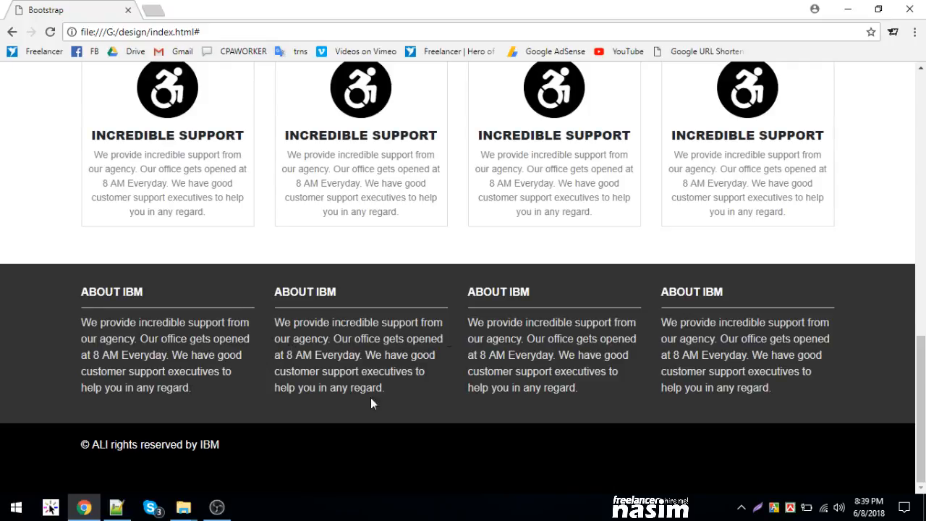
# Step: Inspect the copyright container's padding and add class boxescontainer to the footer container
pyautogui.rightClick(373, 403)
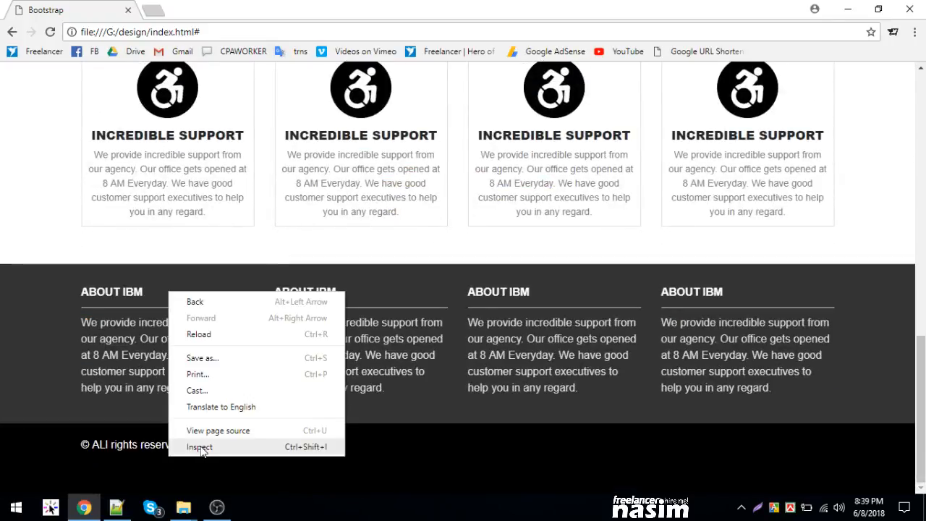
pyautogui.click(199, 446)
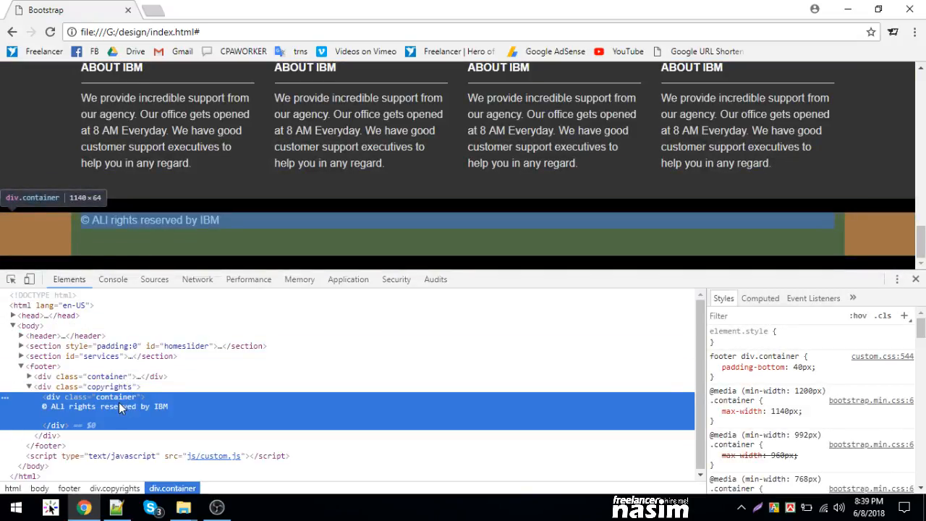
pyautogui.click(711, 367)
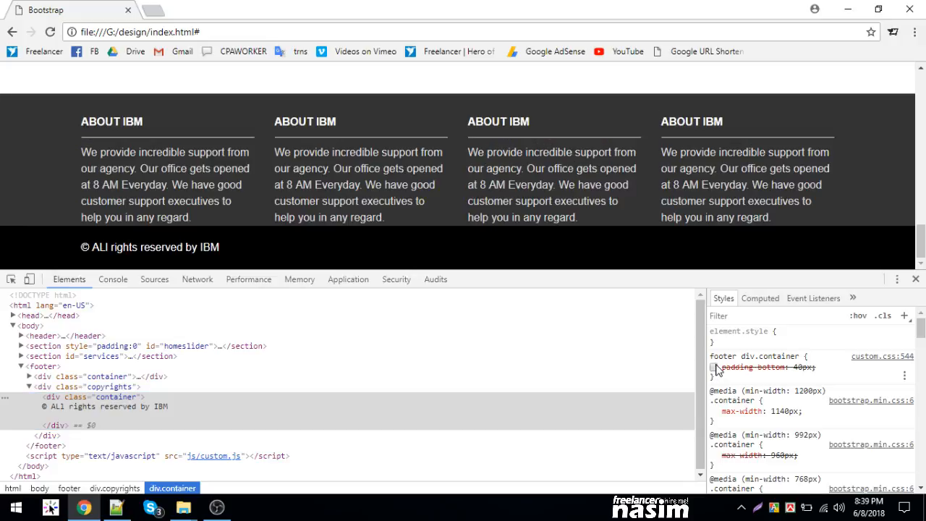
pyautogui.click(710, 367)
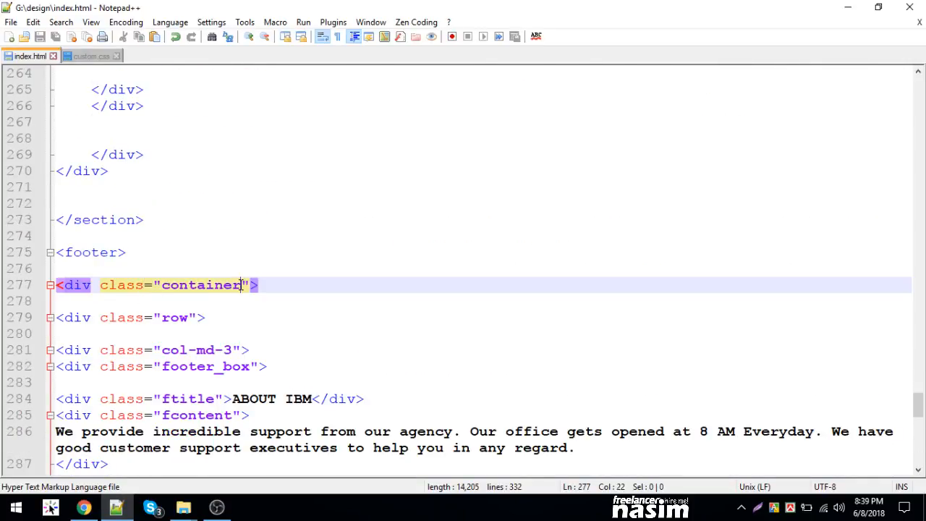
pyautogui.write('boxescontainer')
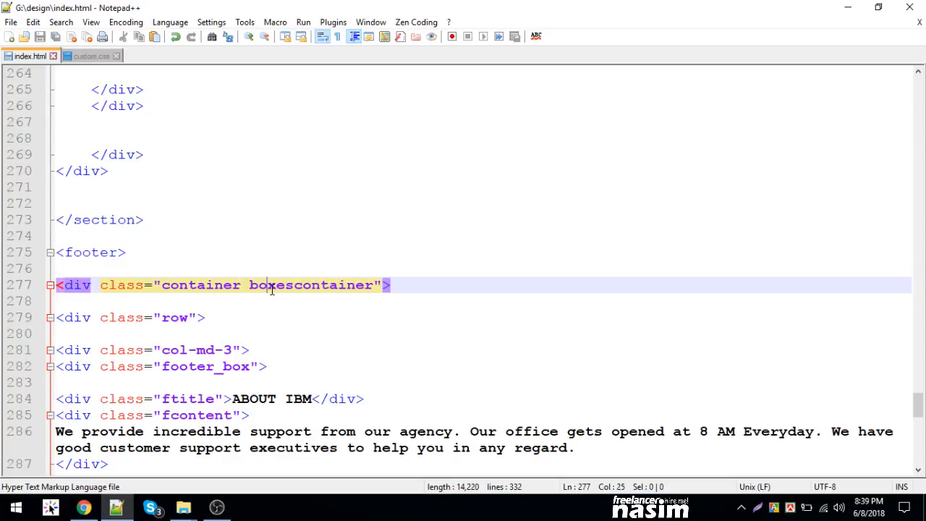
# Step: Change the custom.css selector to footer div.boxescontainer and check the page
pyautogui.click(90, 56)
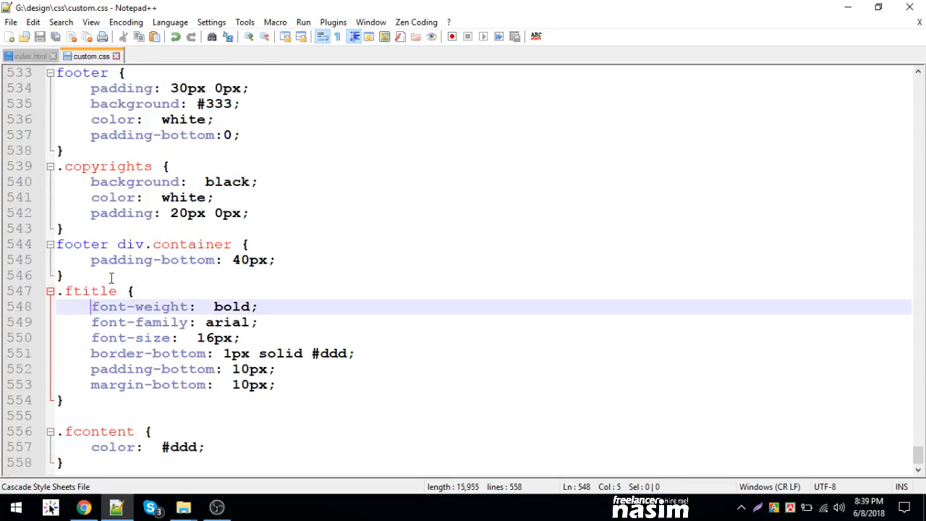
pyautogui.scroll(3)
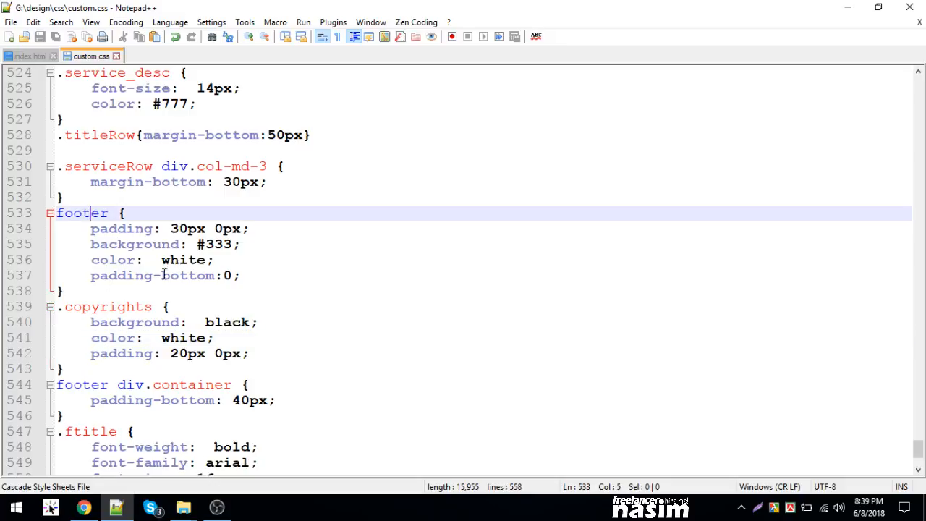
pyautogui.press('Enter')
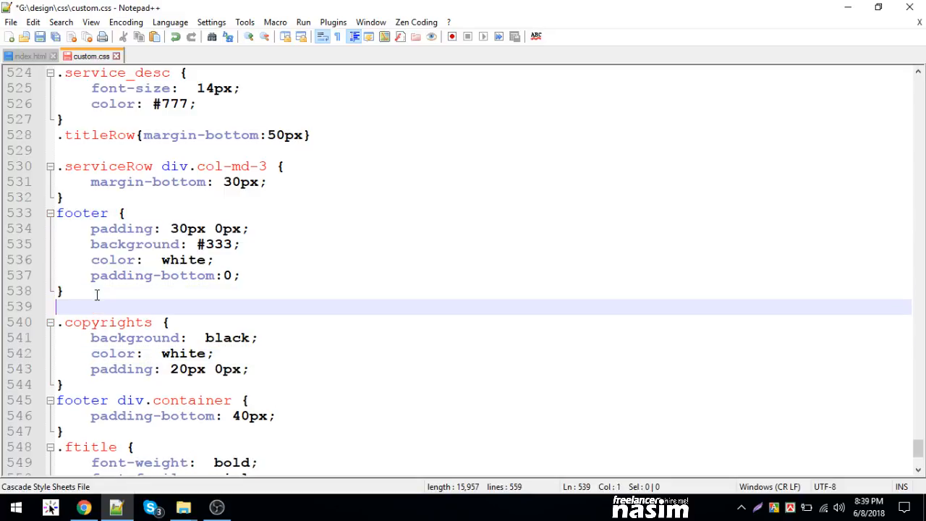
pyautogui.click(172, 259)
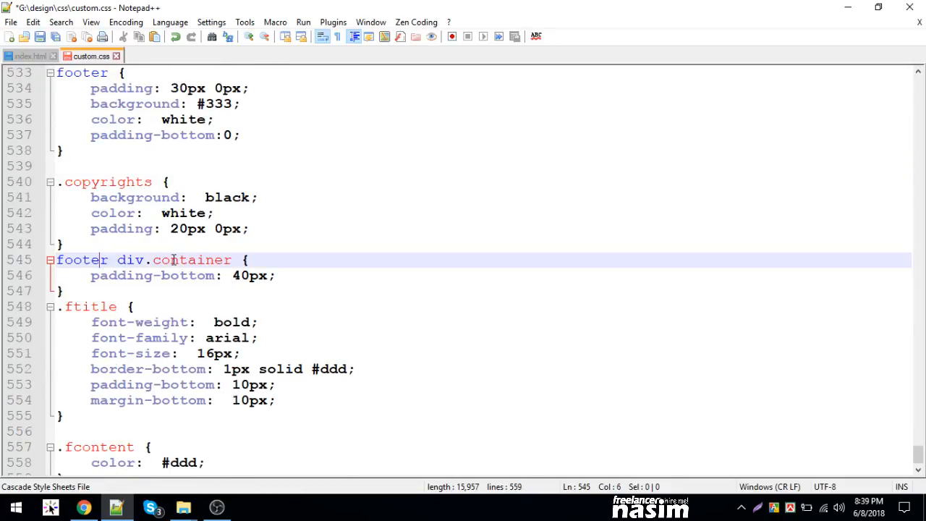
pyautogui.write('boxescontainer')
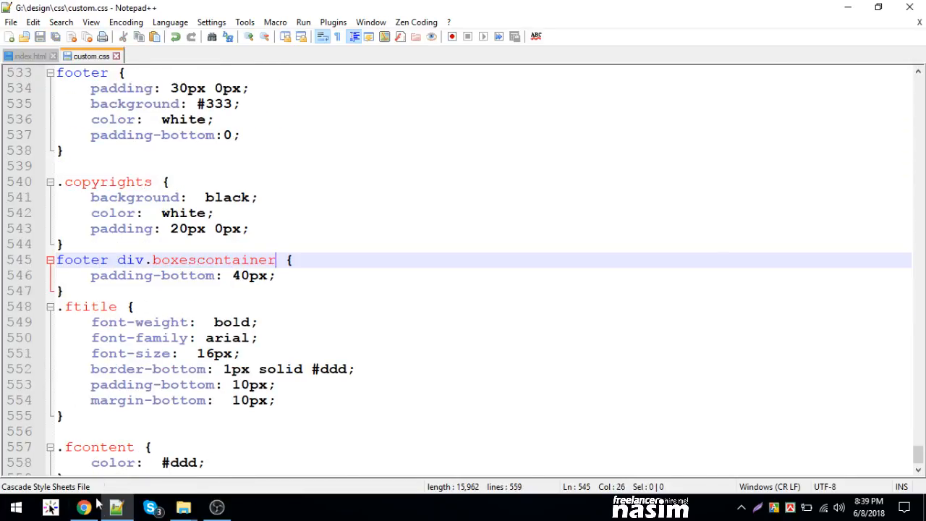
pyautogui.click(84, 507)
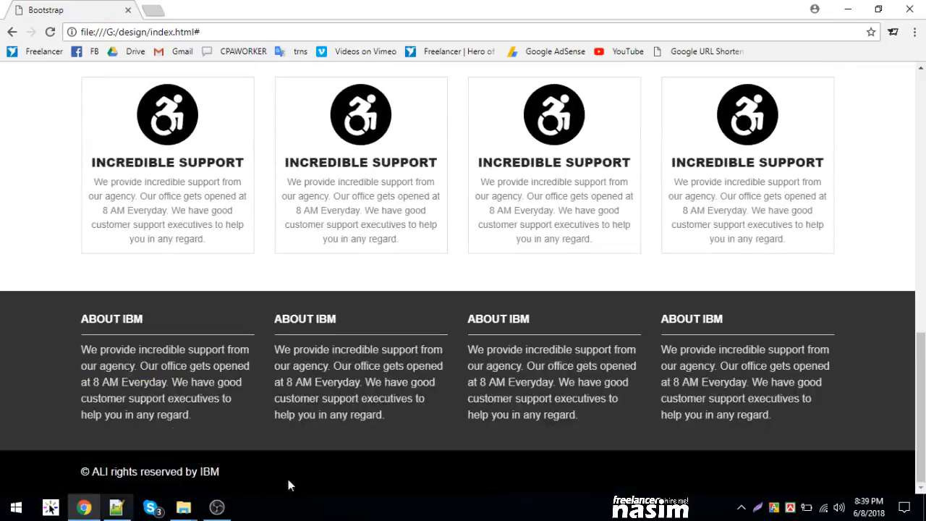
# Step: Inspect button.navbar-toggler at mobile width and add a black colour rule to its span
pyautogui.scroll(3)
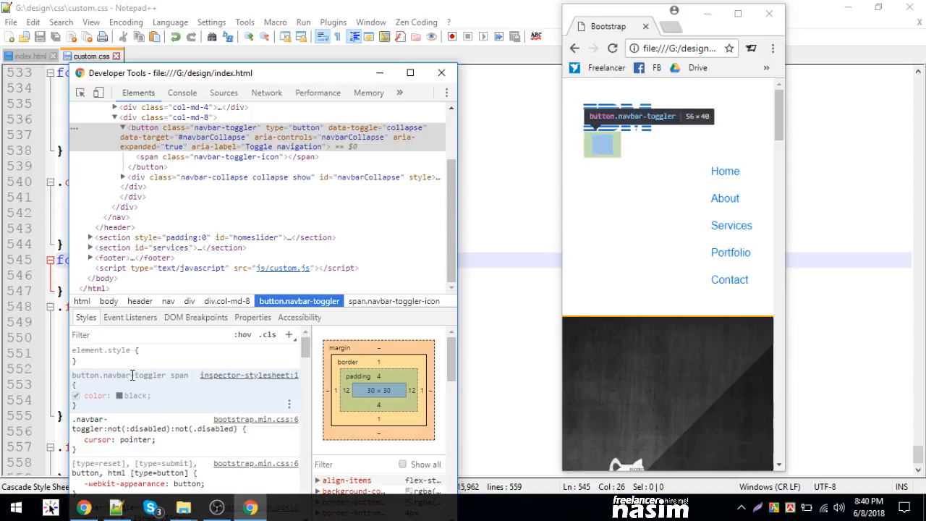
pyautogui.moveTo(187, 157)
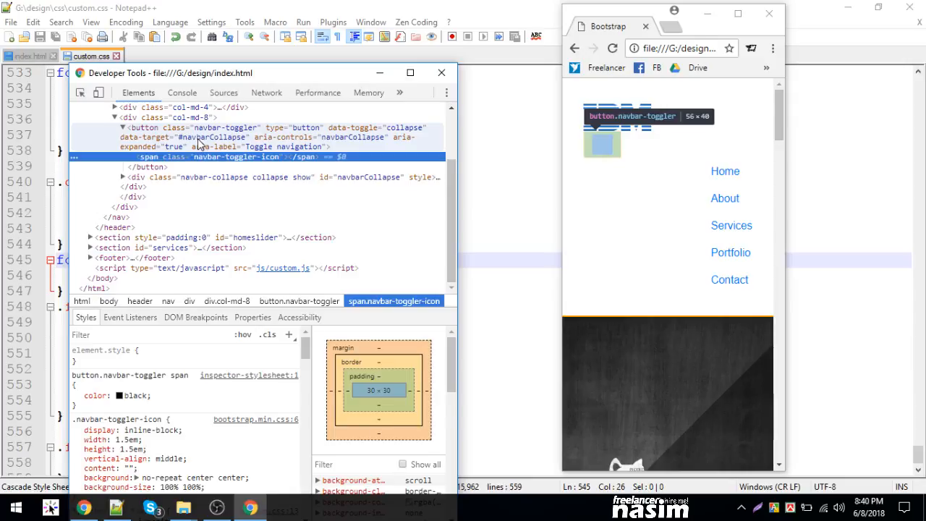
pyautogui.click(238, 157)
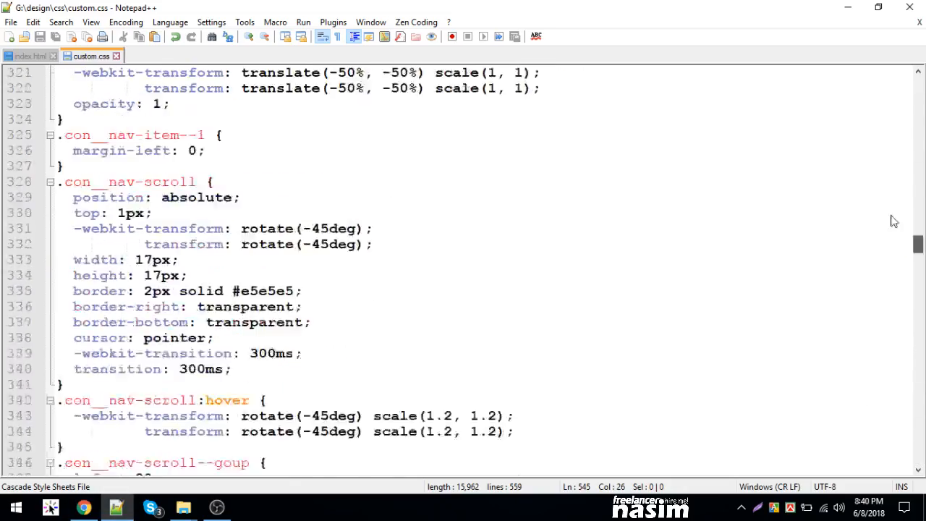
# Step: Locate the navbar toggler icon span in index.html and look up Font Awesome's bars icon
pyautogui.click(29, 56)
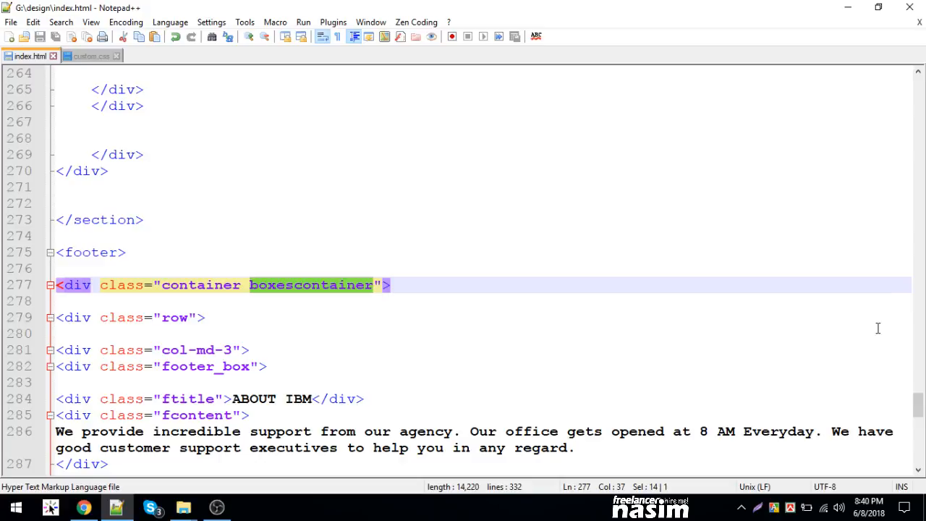
pyautogui.scroll(3)
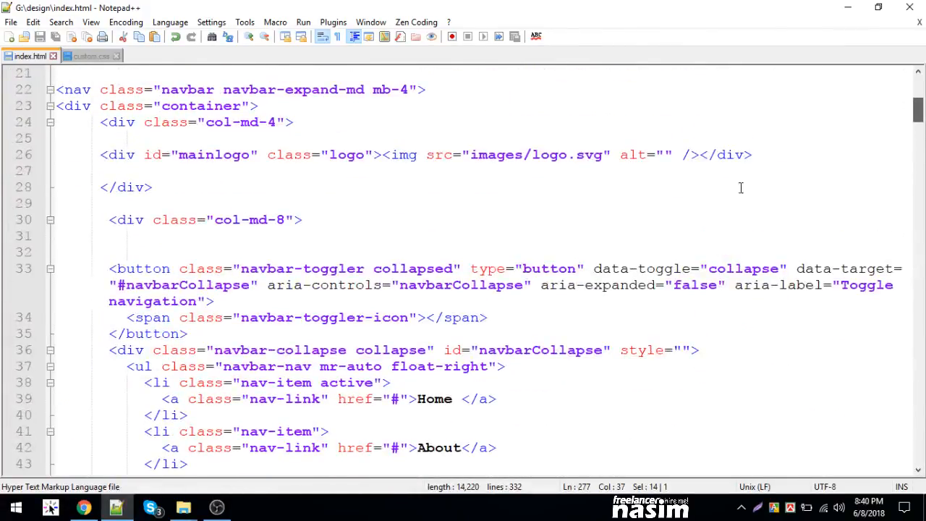
pyautogui.click(297, 318)
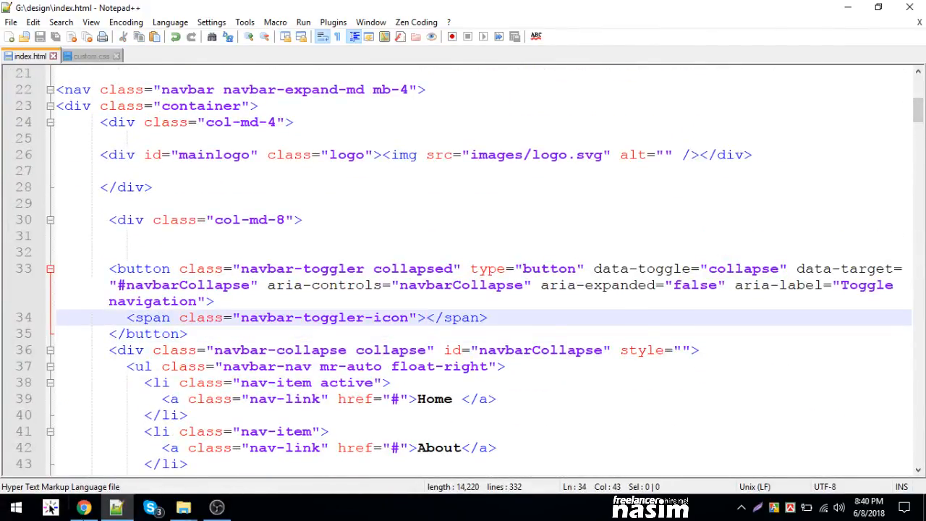
pyautogui.click(84, 507)
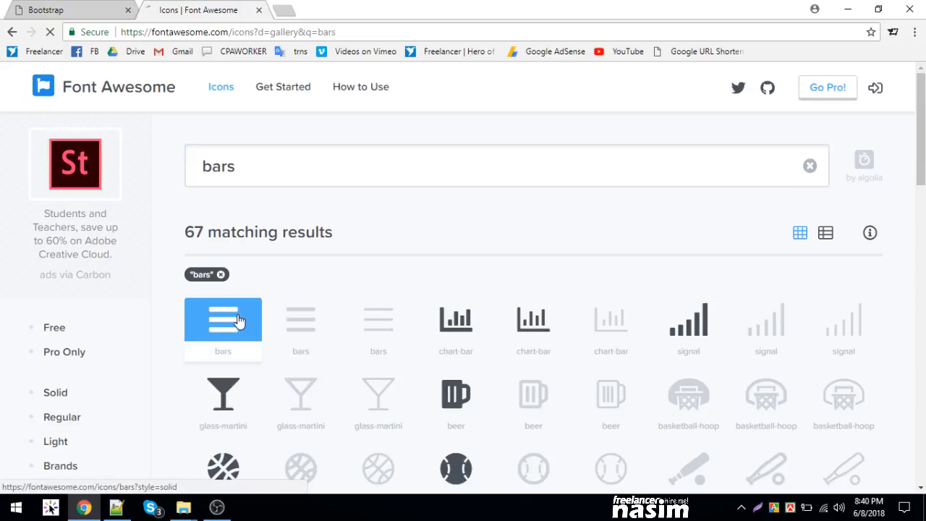
pyautogui.click(223, 319)
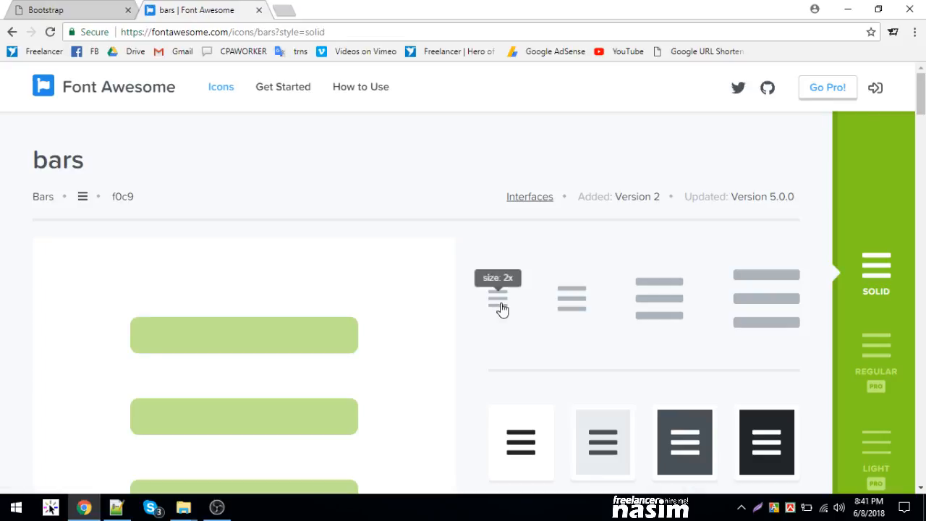
pyautogui.scroll(-3)
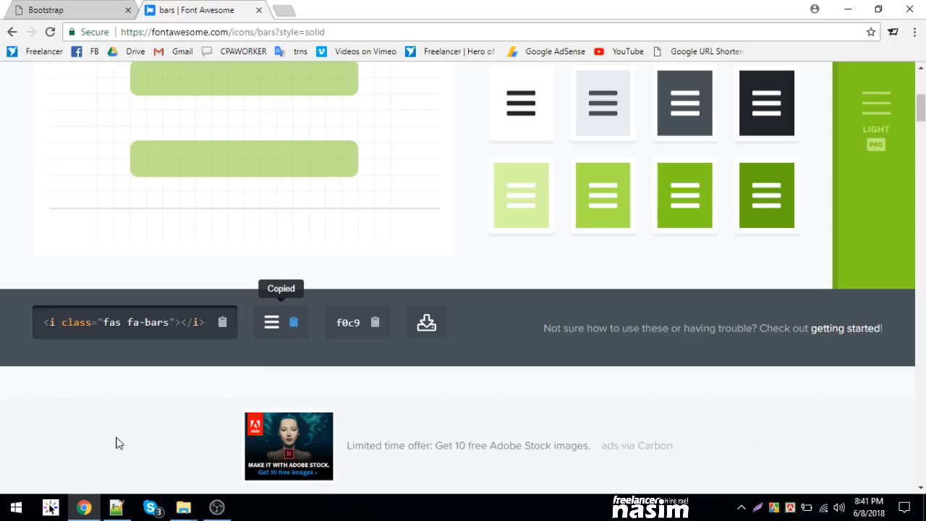
# Step: Add 'boxescontainer' to the footer container class and copy the fa-bars icon markup
pyautogui.click(116, 506)
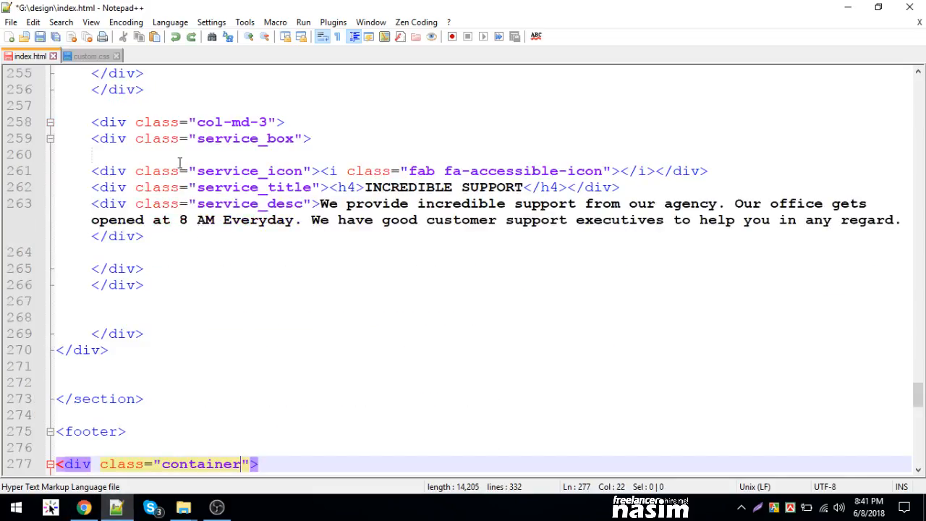
pyautogui.write('boxescontainer')
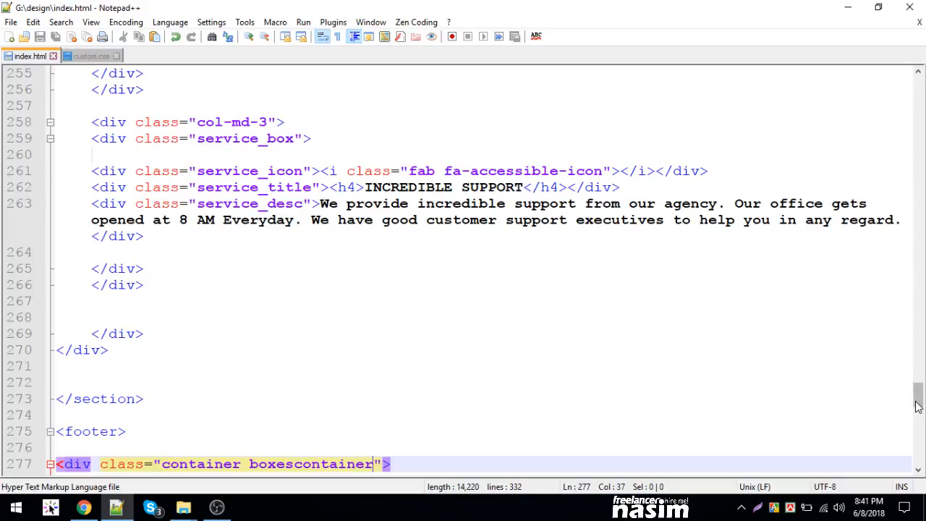
pyautogui.scroll(3)
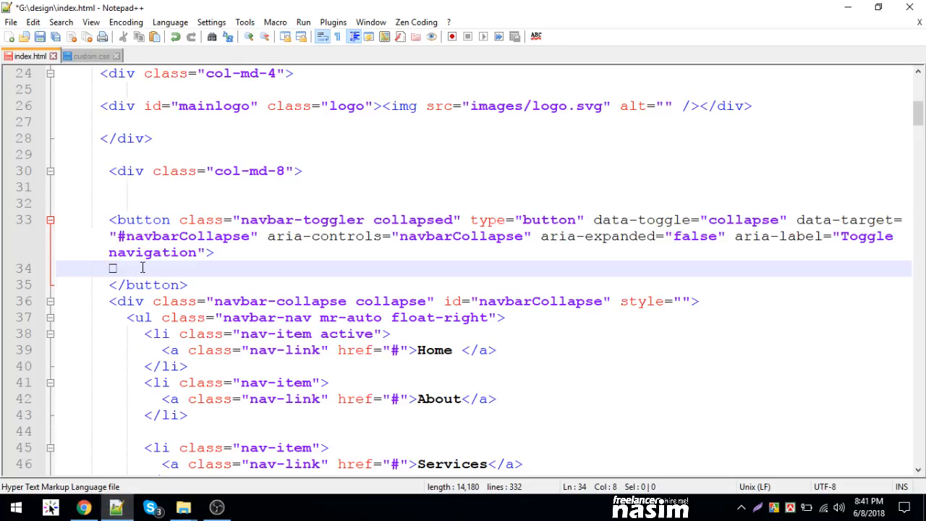
pyautogui.click(83, 507)
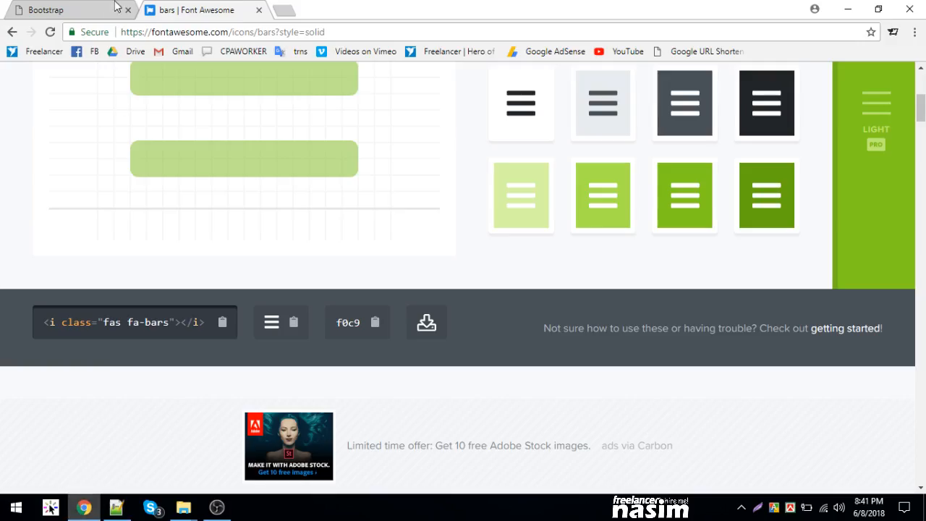
pyautogui.click(46, 9)
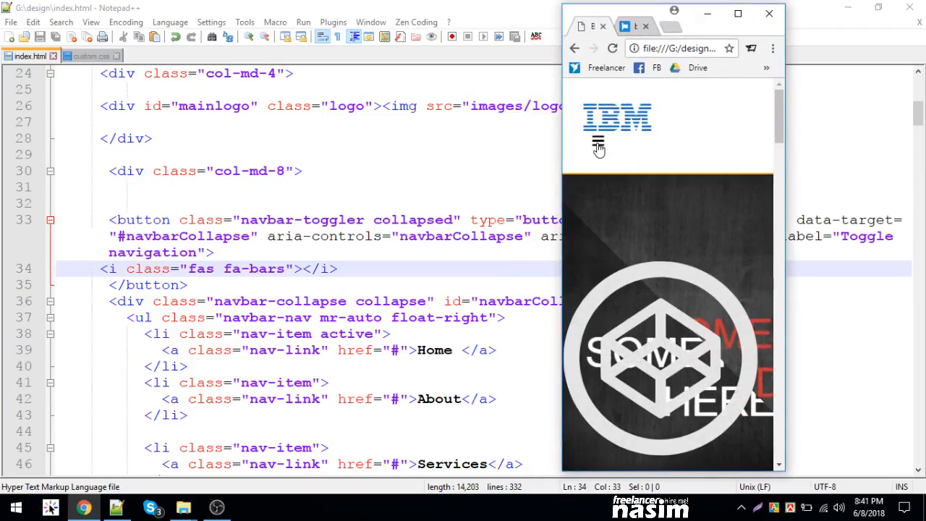
pyautogui.press('F12')
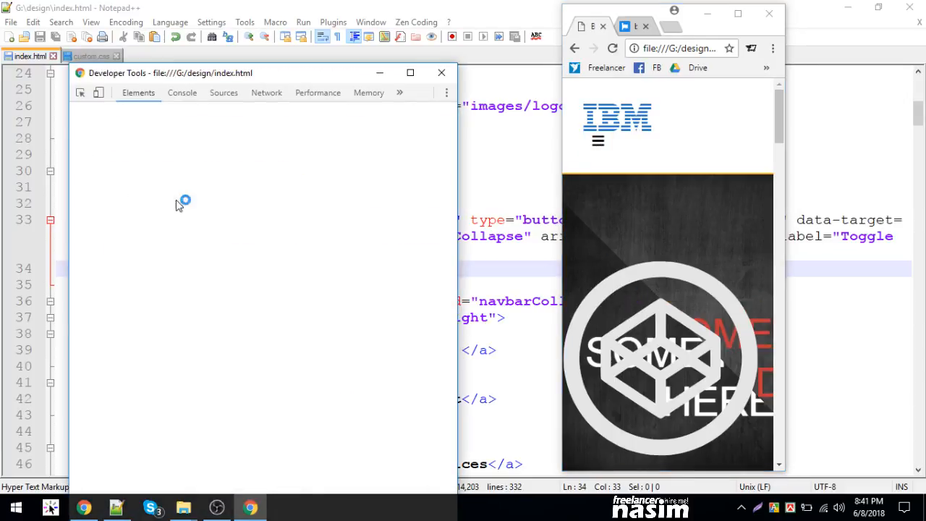
pyautogui.click(598, 140)
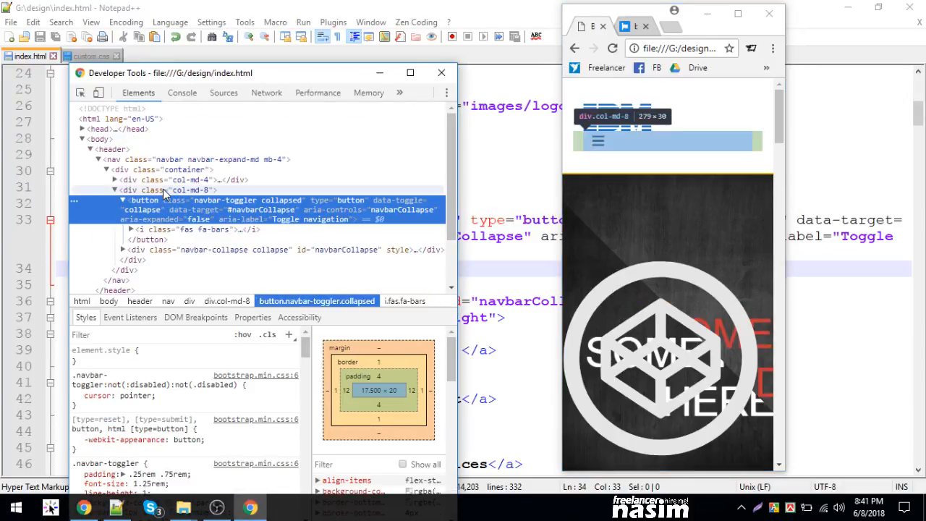
pyautogui.click(166, 190)
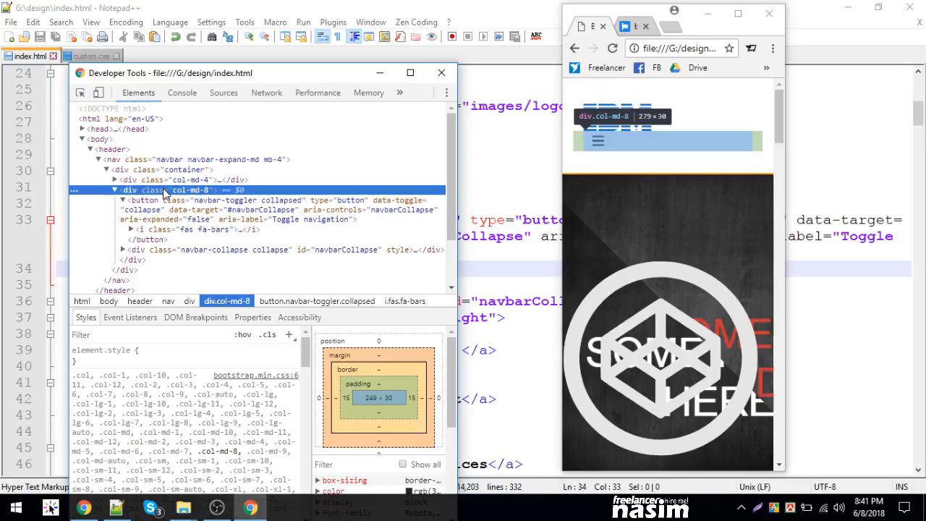
pyautogui.click(180, 179)
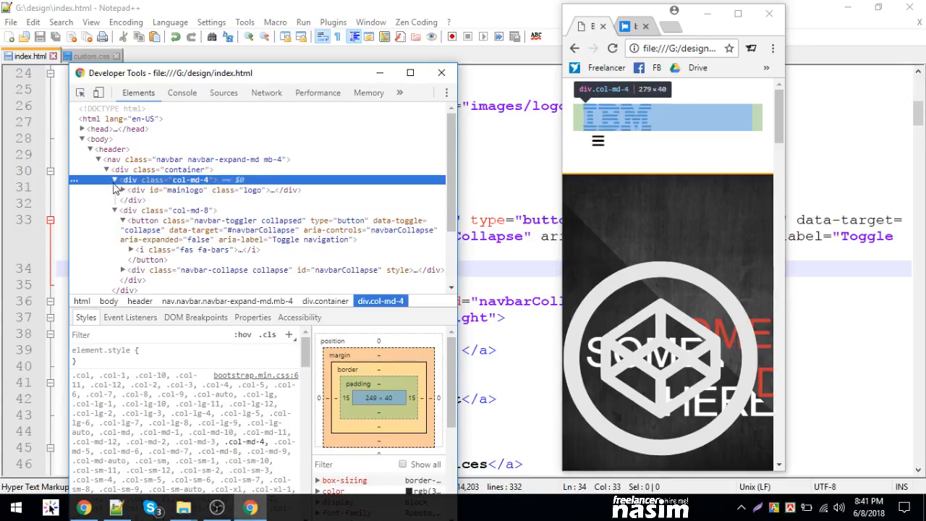
pyautogui.click(184, 190)
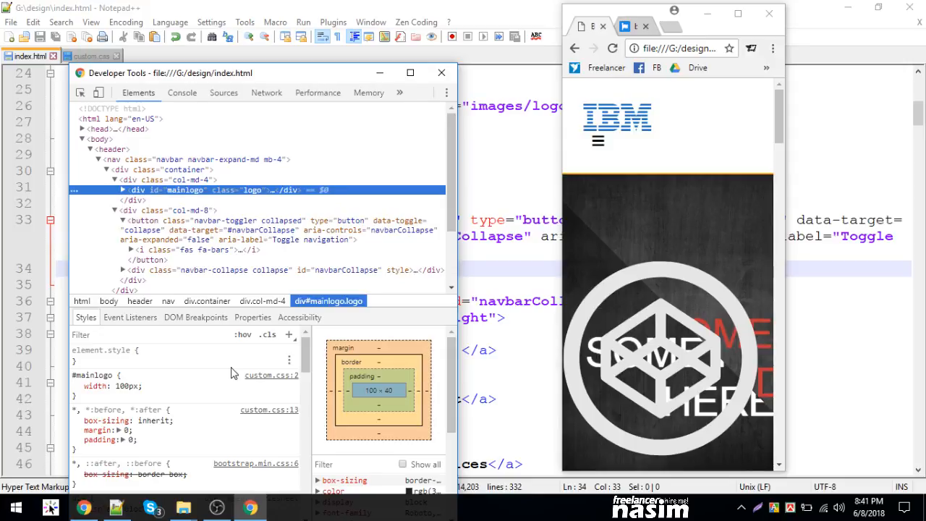
pyautogui.moveTo(301, 180)
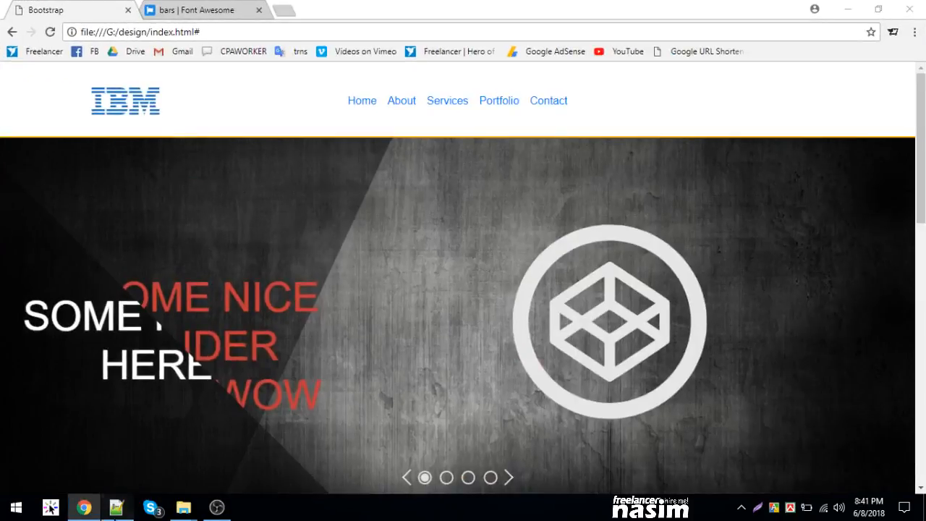
pyautogui.click(116, 506)
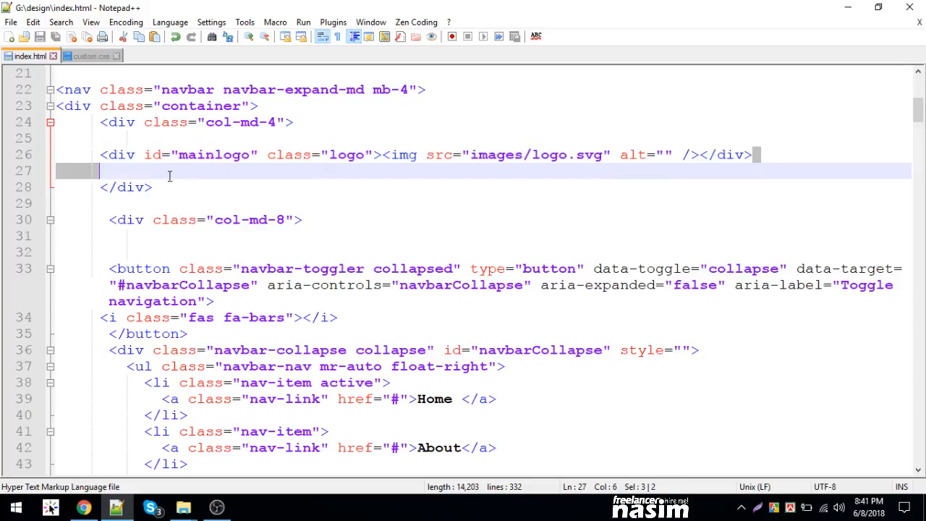
# Step: Wrap the #mainlogo div in center tags and check the expanded mobile navigation menu
pyautogui.write('d')
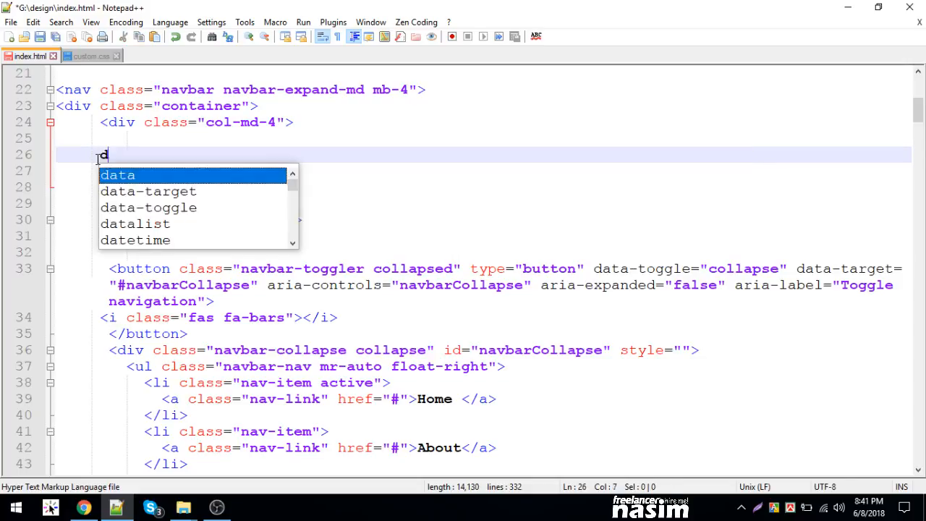
pyautogui.write('ce')
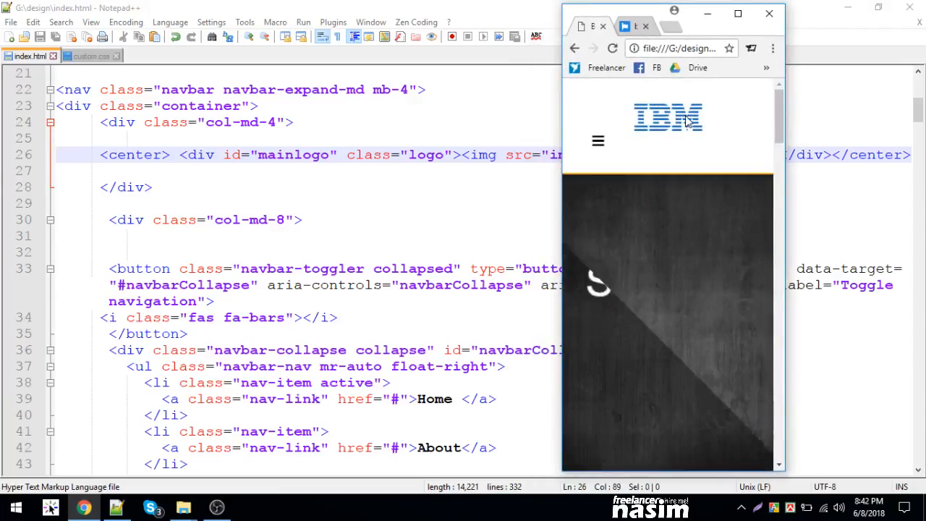
pyautogui.click(598, 141)
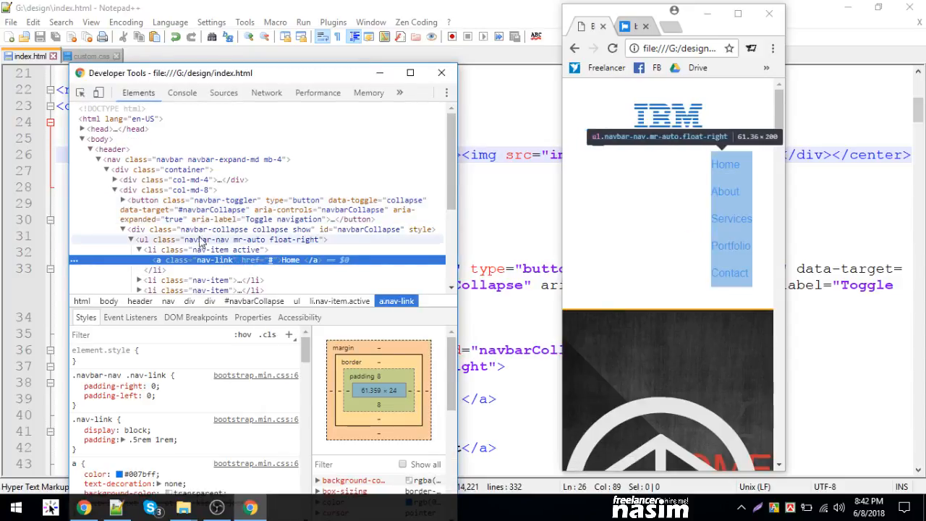
pyautogui.click(219, 239)
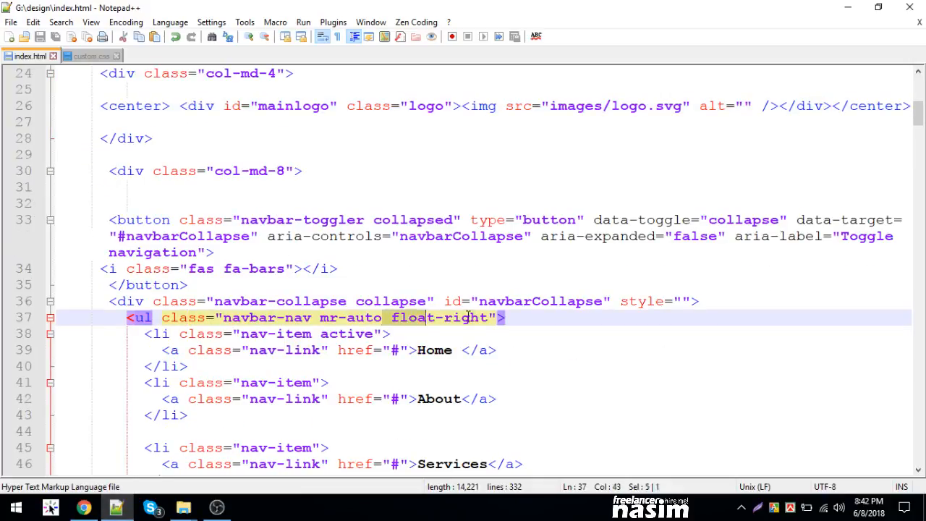
# Step: Remove the float-right class from the menu list and check the menu after reloading
pyautogui.press('Delete')
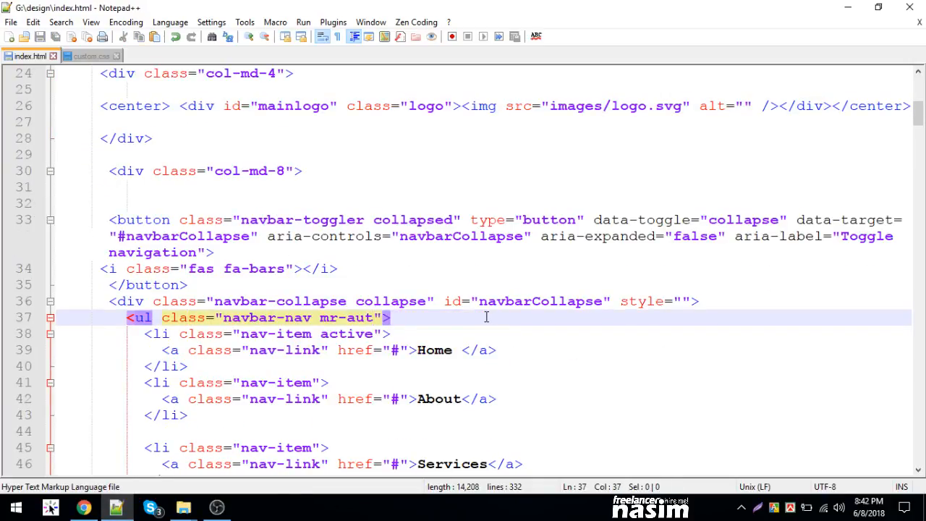
pyautogui.write('o')
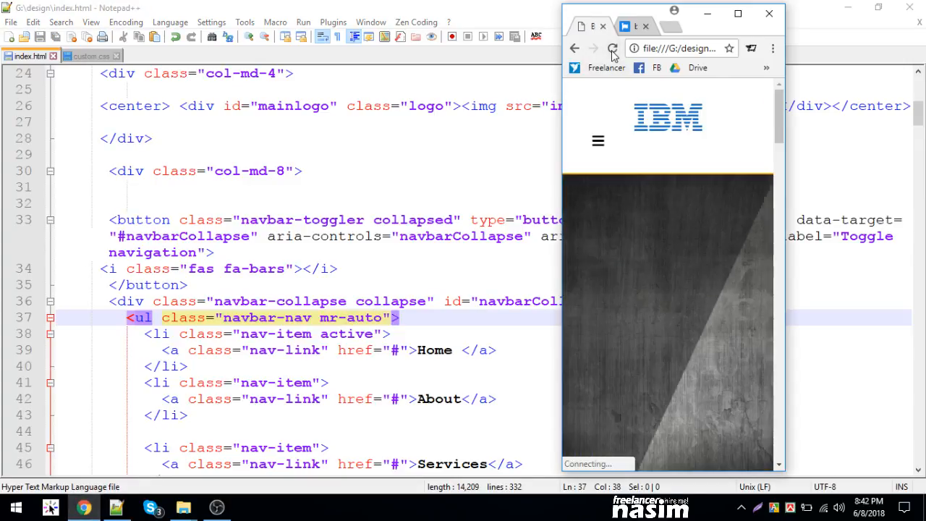
pyautogui.click(597, 141)
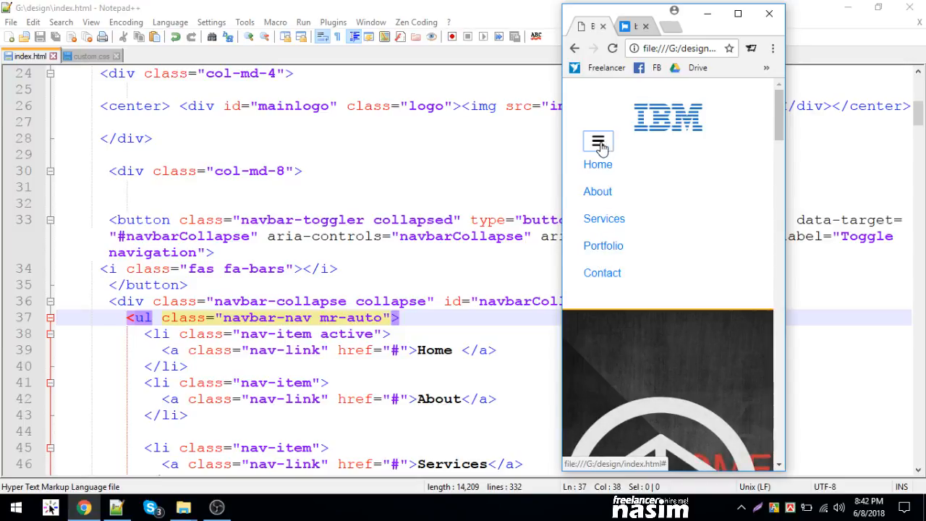
pyautogui.click(598, 141)
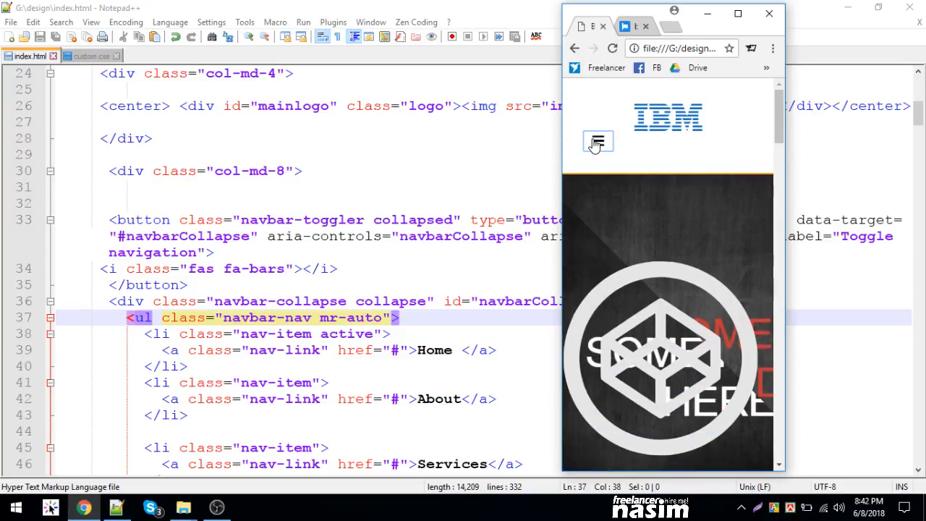
# Step: Scroll through the full-width page's services and footer, then return to index.html
pyautogui.scroll(-3)
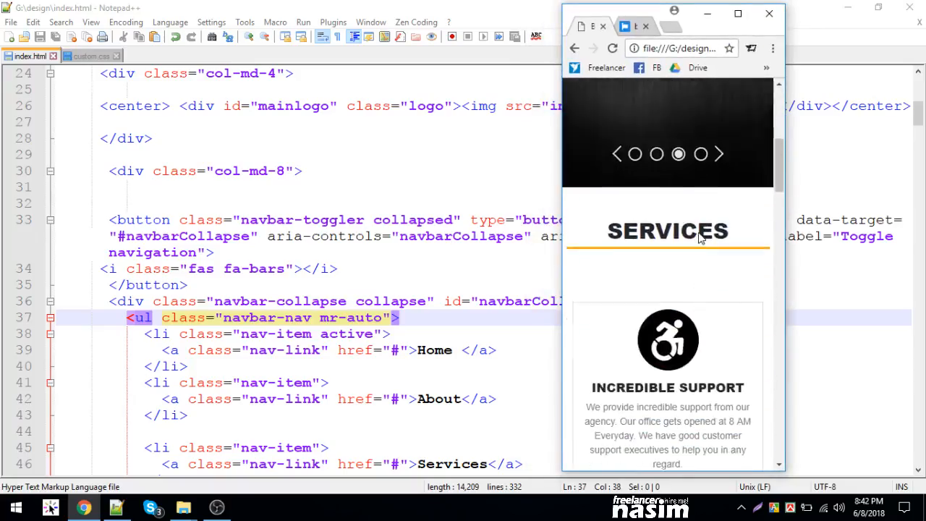
pyautogui.scroll(-3)
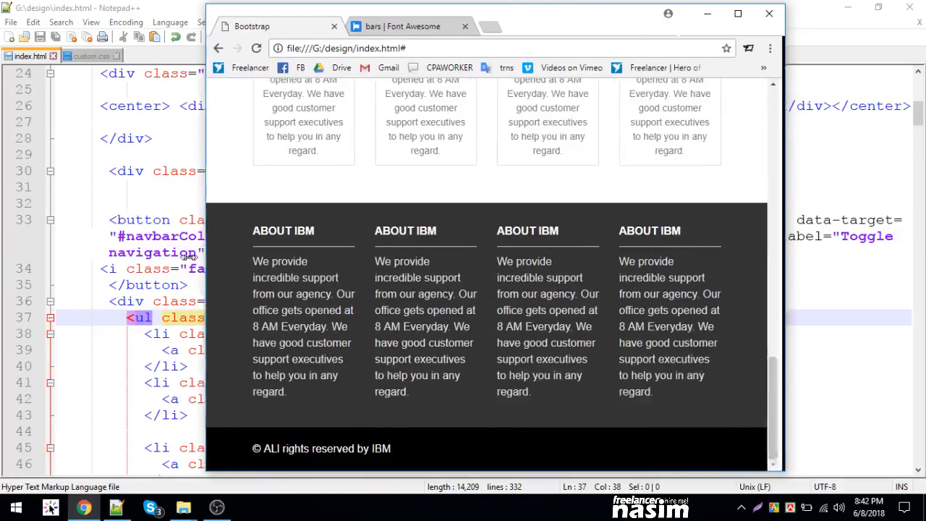
pyautogui.scroll(3)
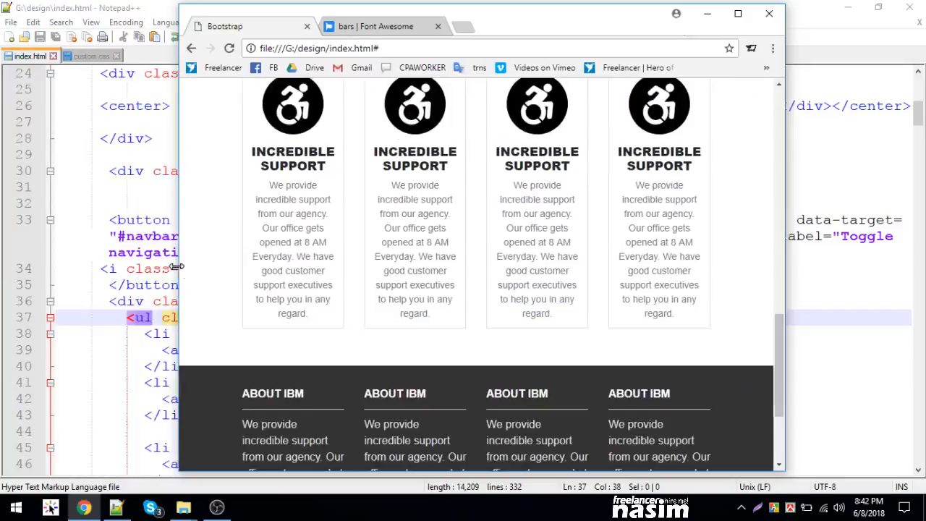
pyautogui.scroll(3)
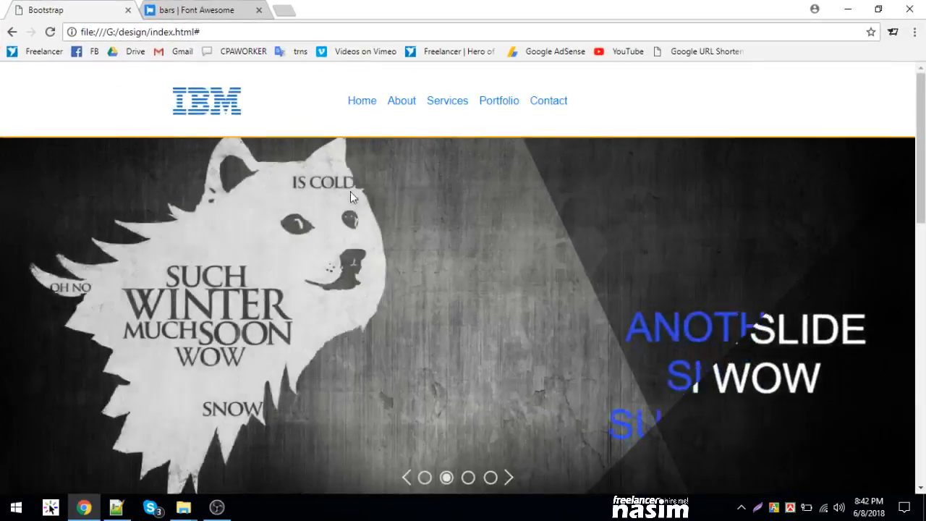
pyautogui.scroll(-3)
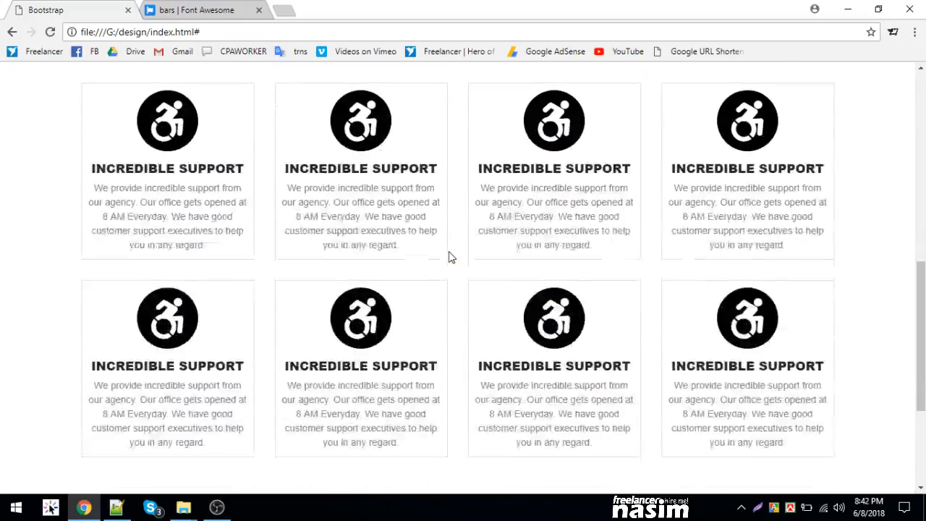
pyautogui.scroll(-3)
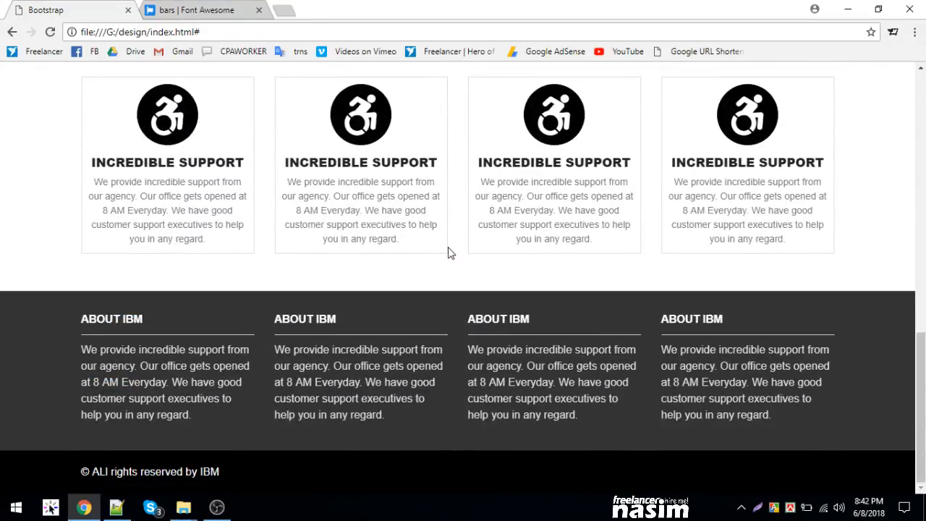
pyautogui.scroll(3)
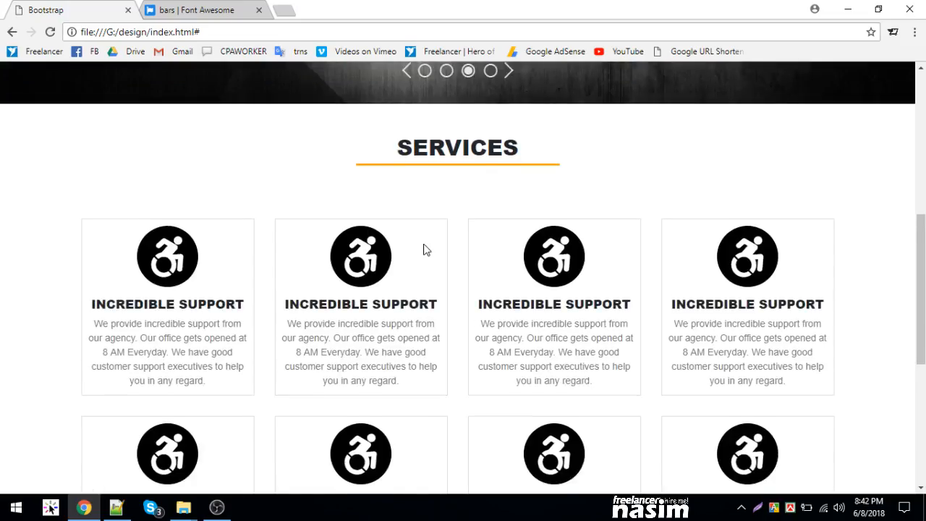
pyautogui.scroll(-3)
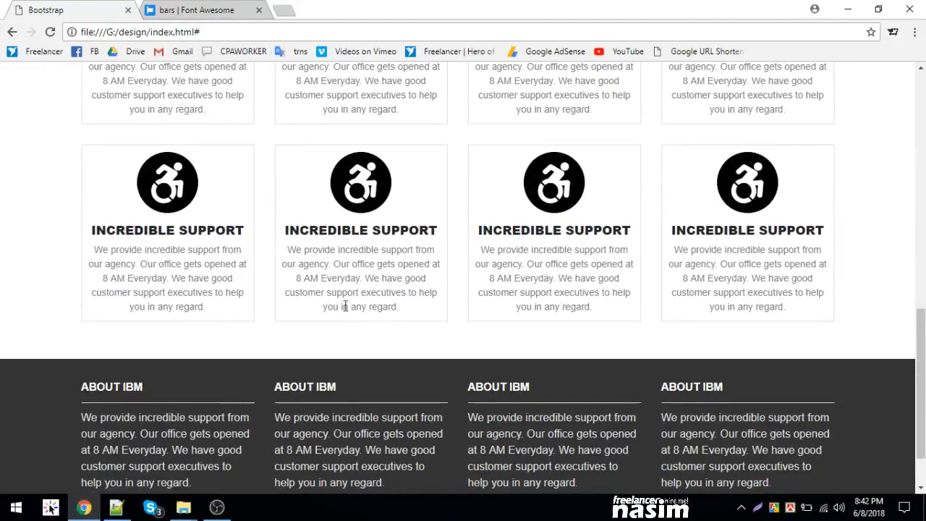
pyautogui.click(115, 506)
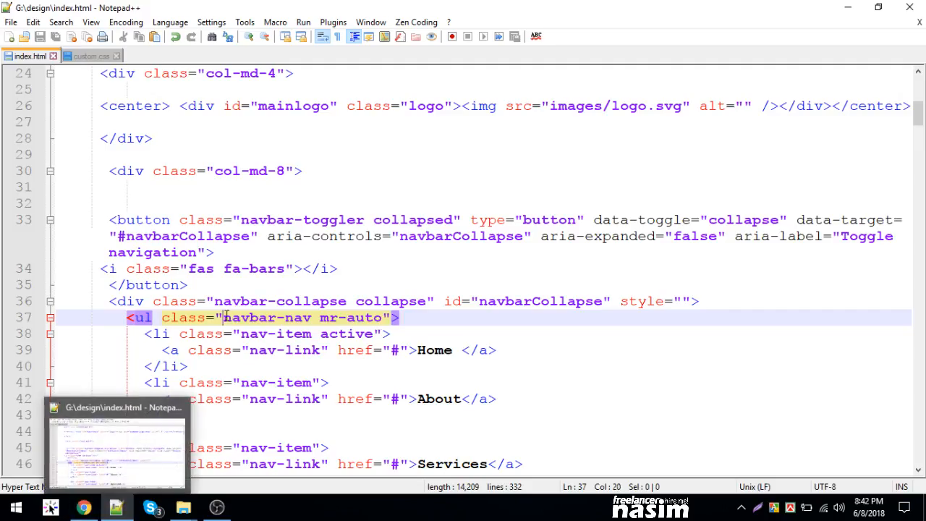
# Step: Scroll to the INCREDIBLE SUPPORT service_box blocks and place the cursor inside one
pyautogui.scroll(3)
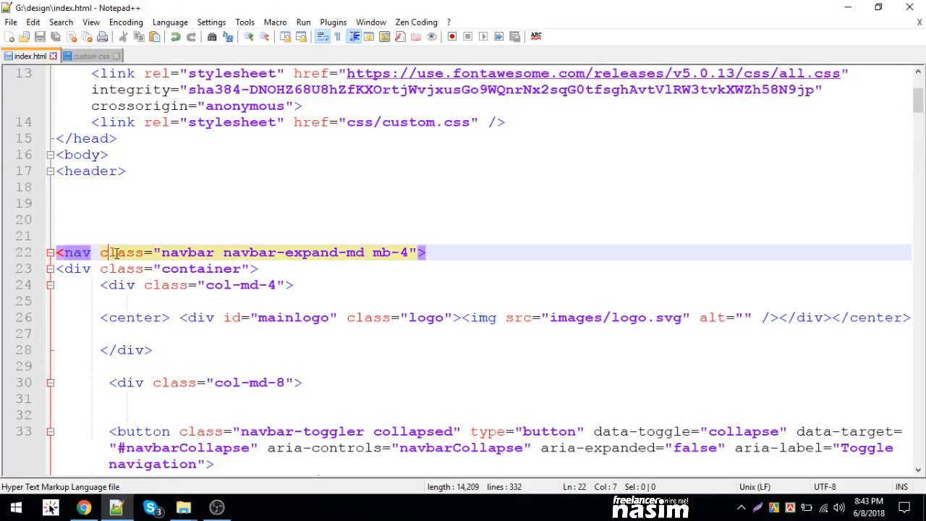
pyautogui.scroll(-3)
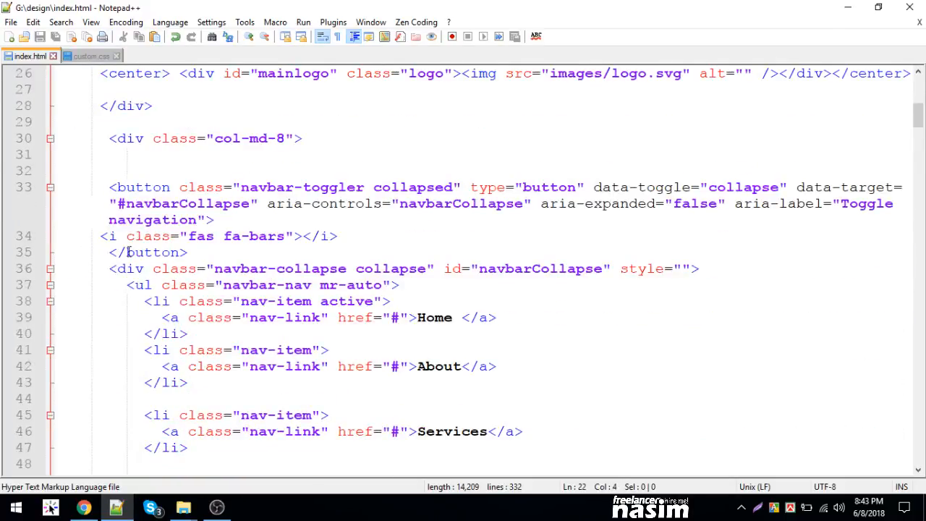
pyautogui.scroll(3)
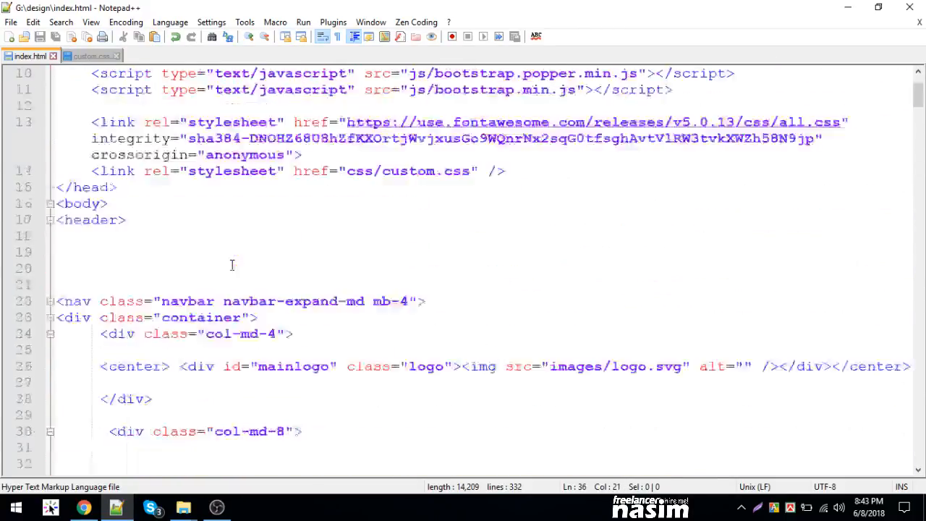
pyautogui.scroll(-3)
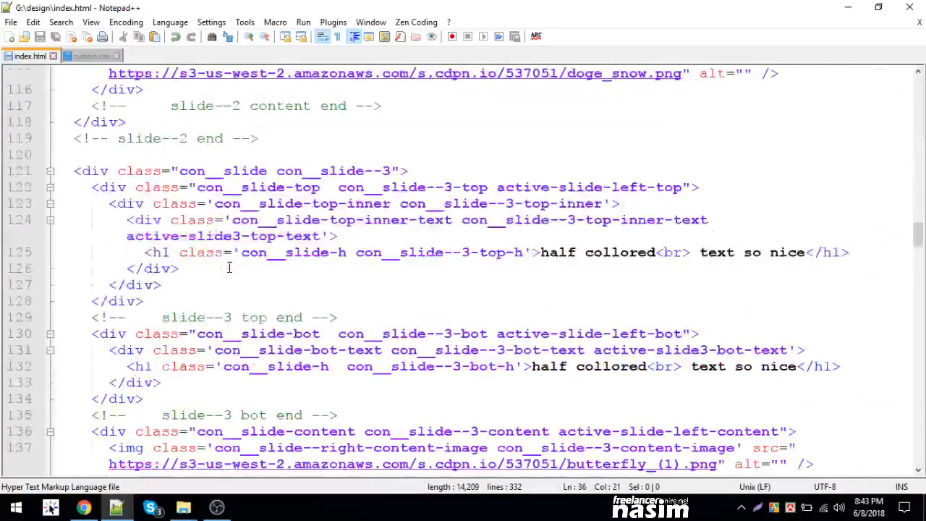
pyautogui.scroll(-3)
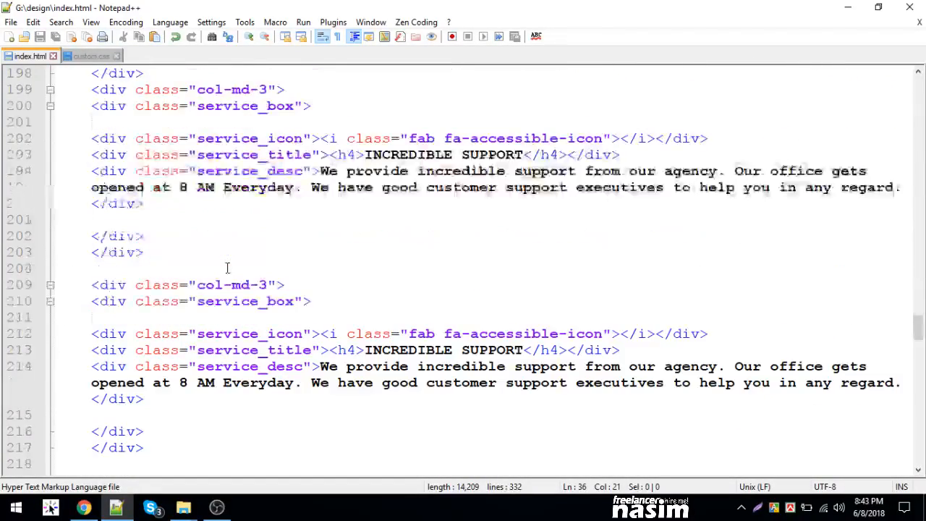
pyautogui.click(137, 187)
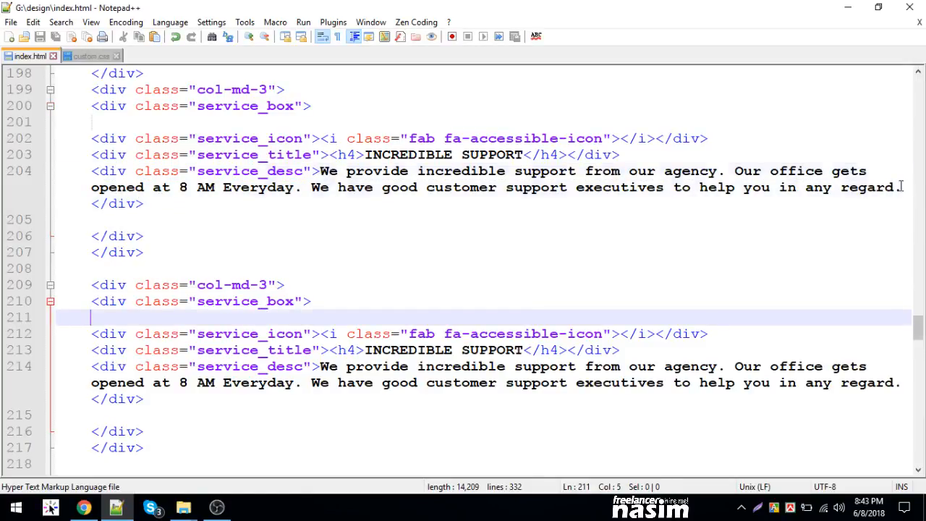
# Step: Append a 'btn btn-warning' READ MORE link after the service description and save
pyautogui.write('a.')
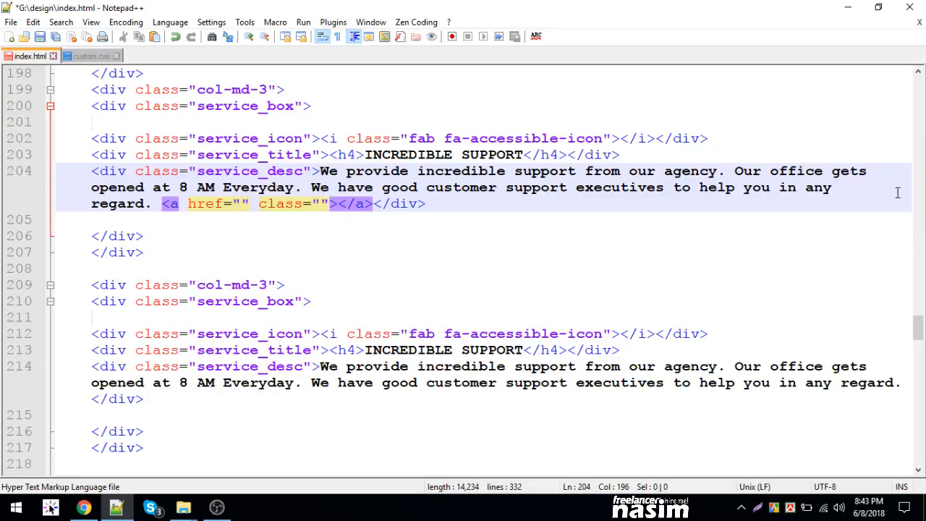
pyautogui.write('bt')
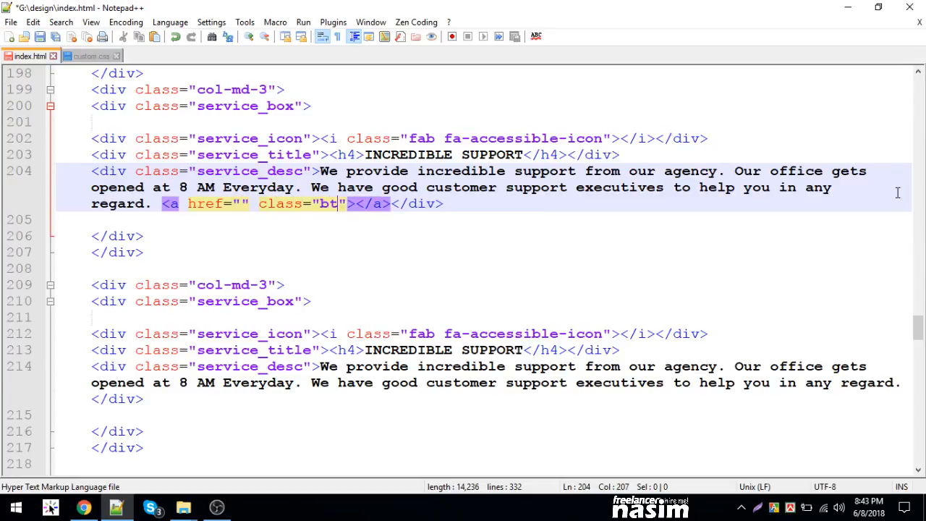
pyautogui.write('n btn-w')
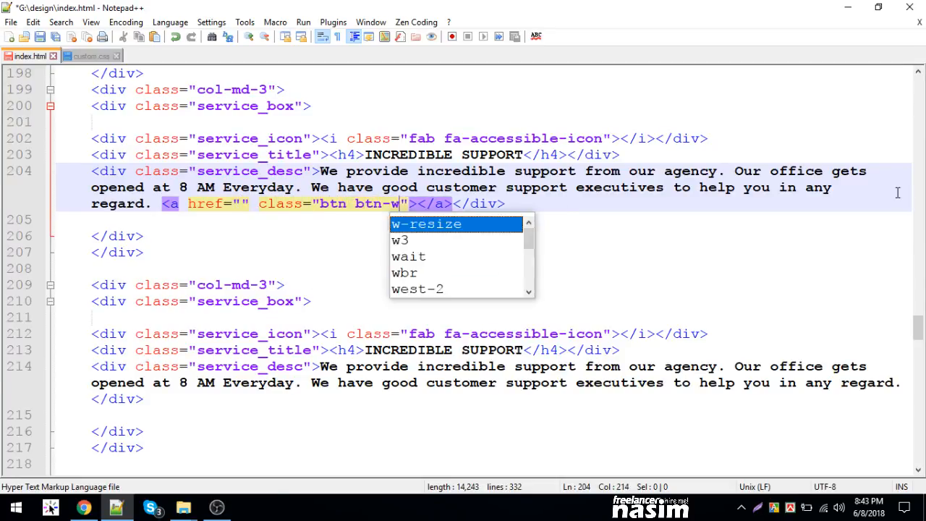
pyautogui.write('arning')
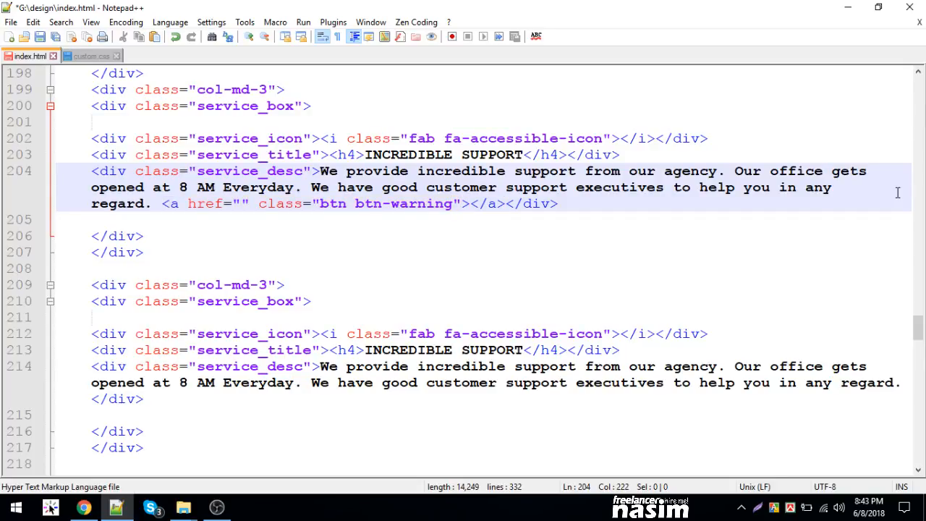
pyautogui.write('READ MORE')
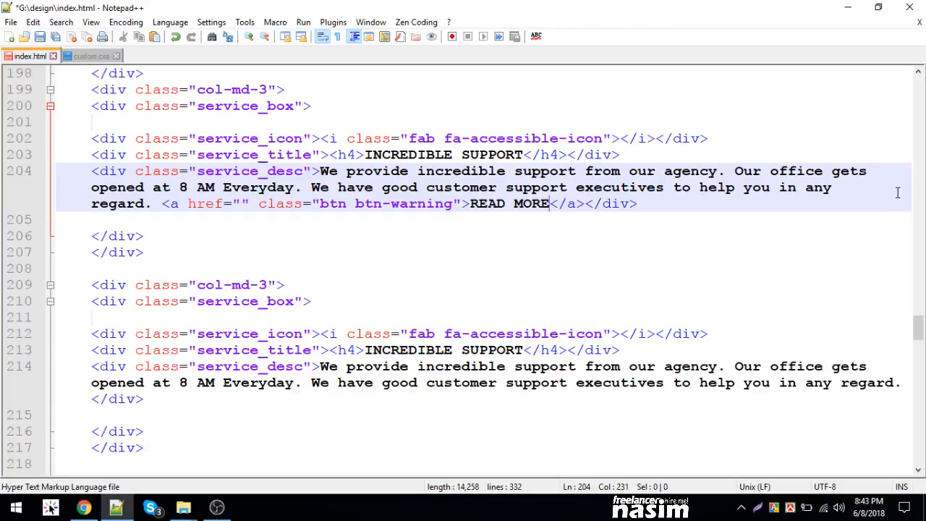
pyautogui.click(84, 507)
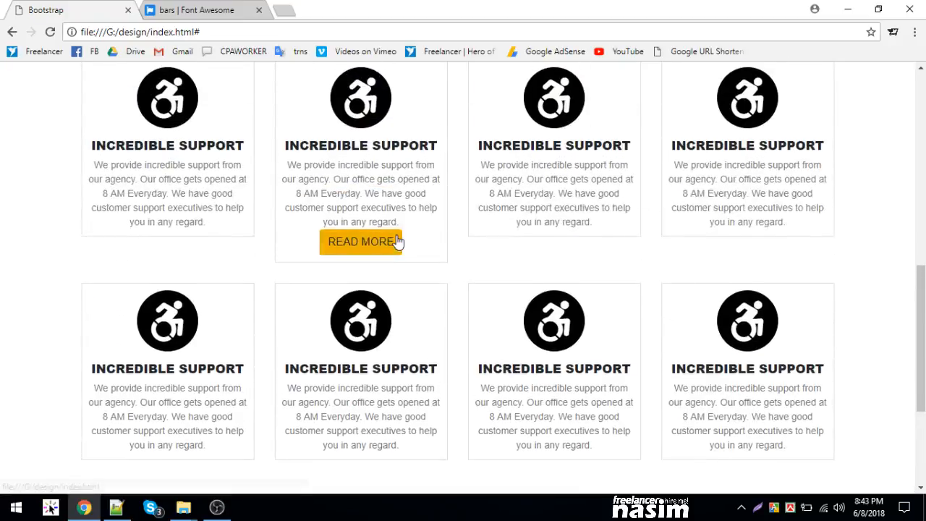
# Step: Check the yellow READ MORE button under the service box, then bring up the Font Awesome tab
pyautogui.scroll(-3)
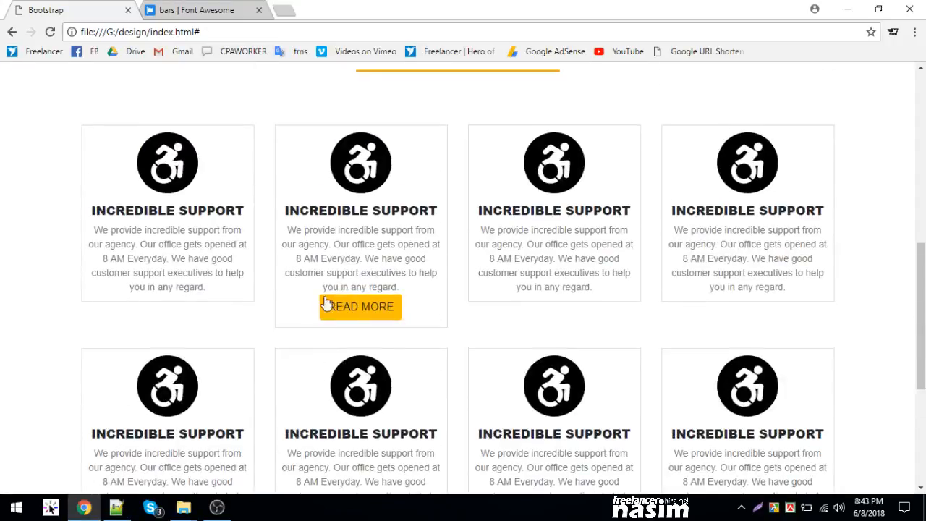
pyautogui.click(195, 10)
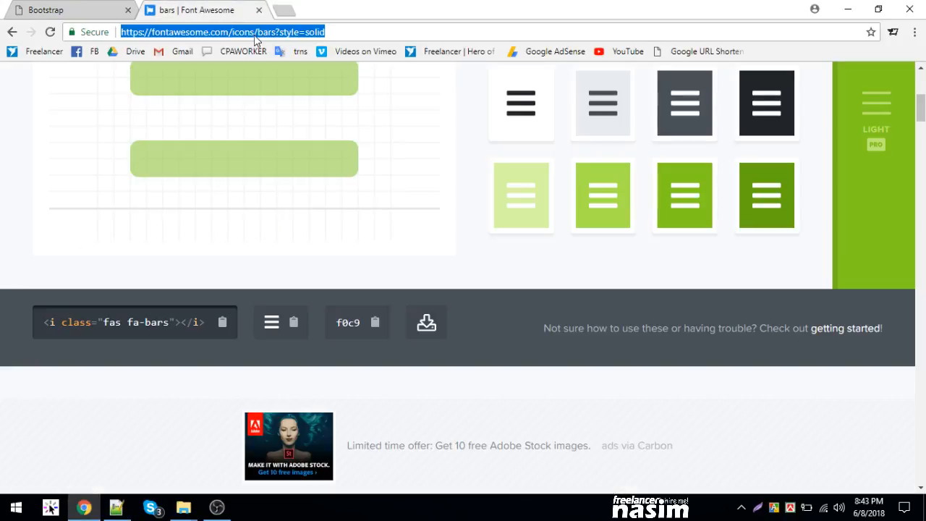
# Step: Search 'bootstrap modal', open Bootstrap's Modal docs, and copy the demo modal markup
pyautogui.write('BOOTSTRAP MO')
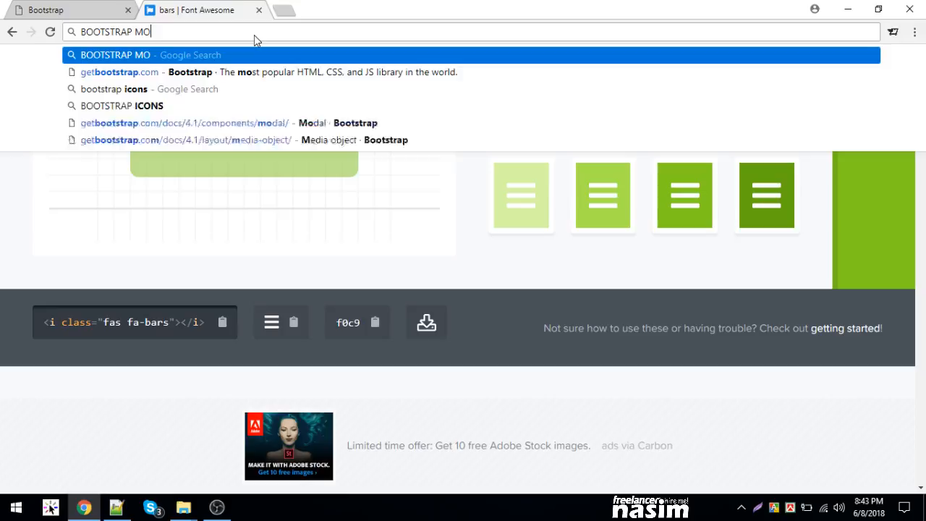
pyautogui.press('Return')
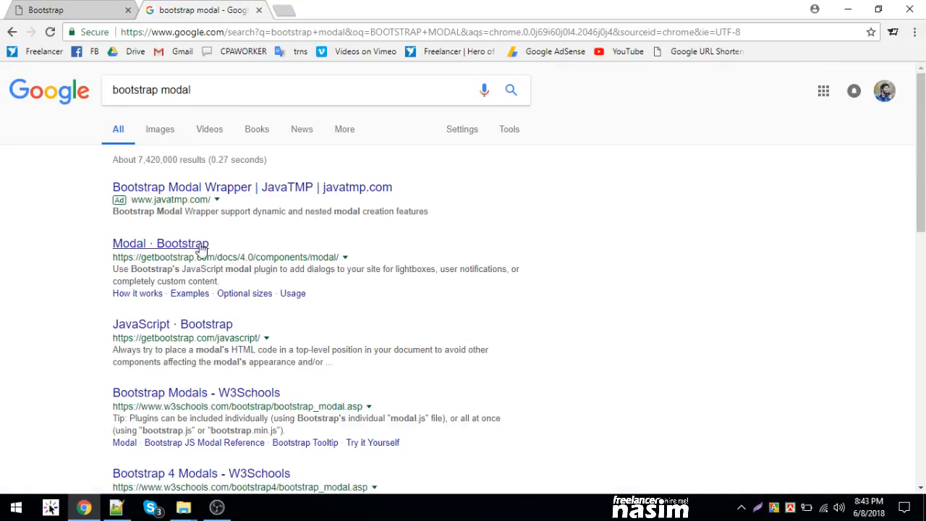
pyautogui.click(160, 243)
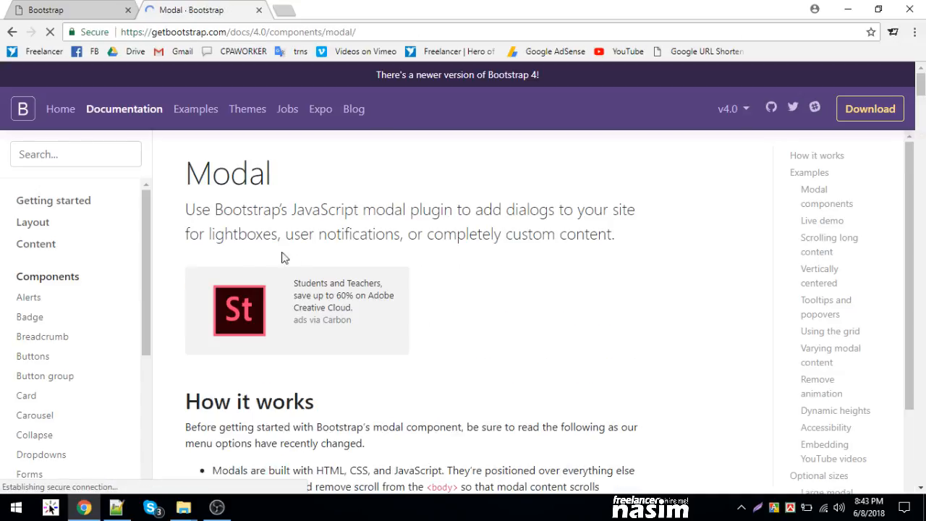
pyautogui.scroll(-3)
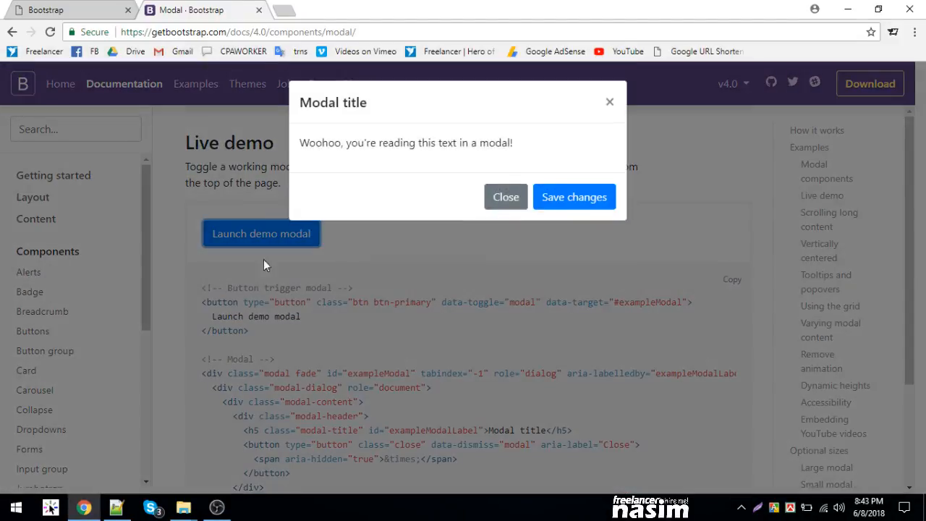
pyautogui.click(505, 196)
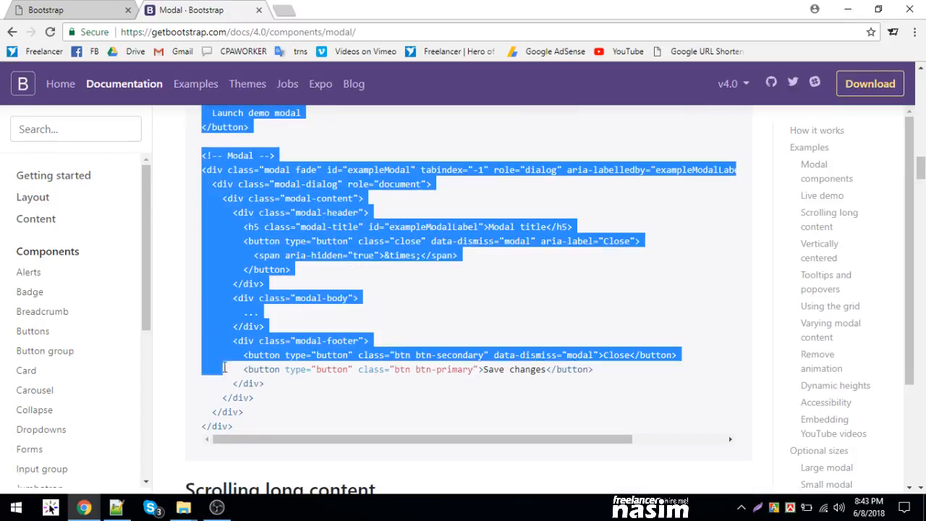
pyautogui.click(114, 507)
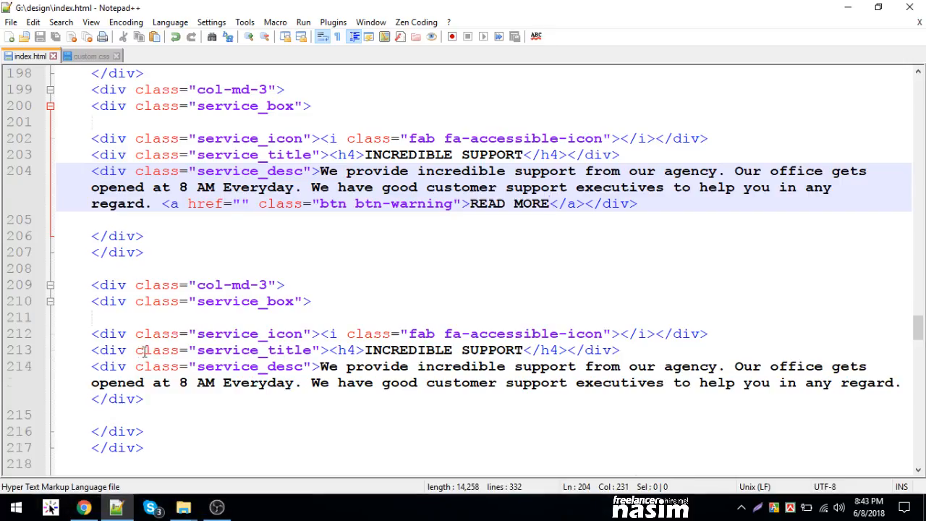
# Step: Paste Bootstrap's modal markup near the end of index.html and save it
pyautogui.scroll(-3)
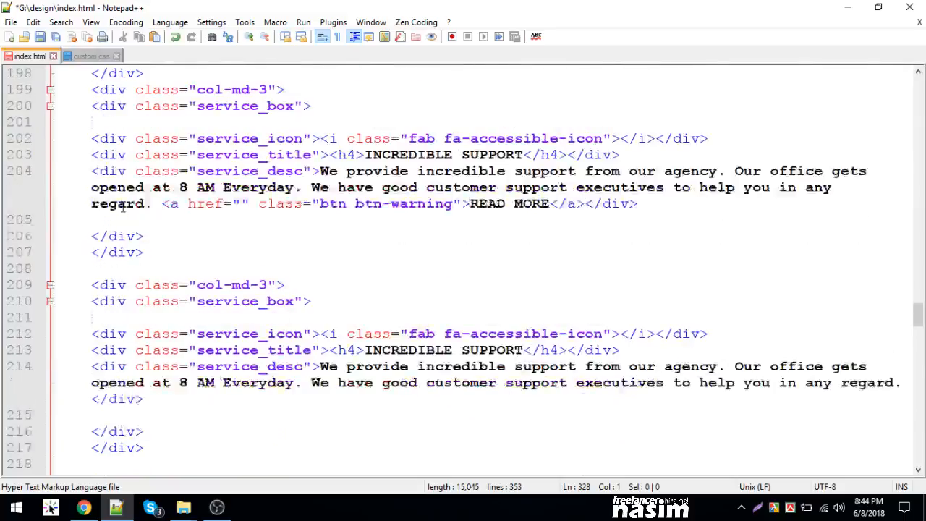
pyautogui.scroll(3)
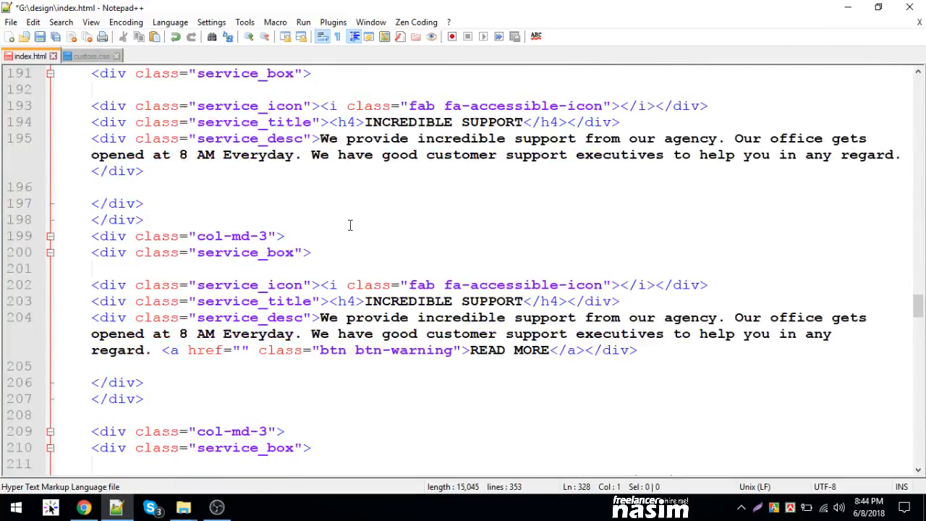
pyautogui.scroll(-3)
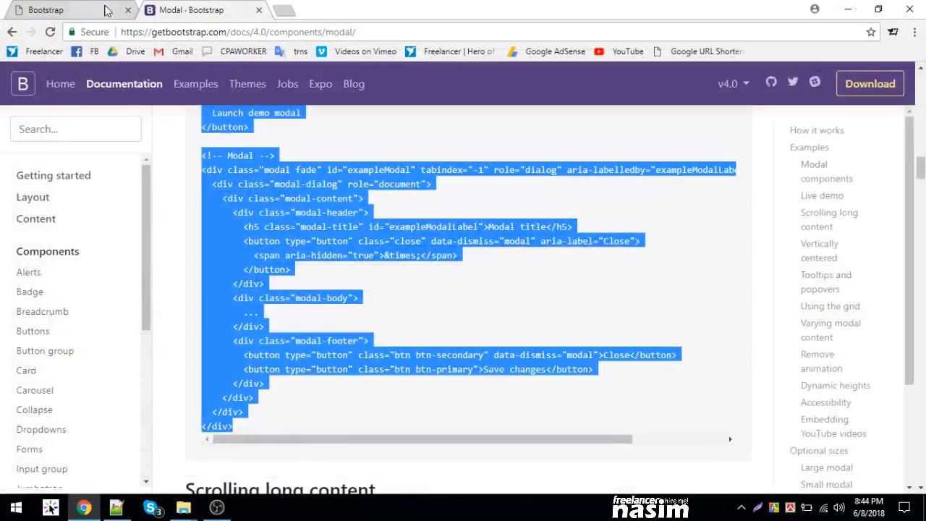
pyautogui.click(46, 9)
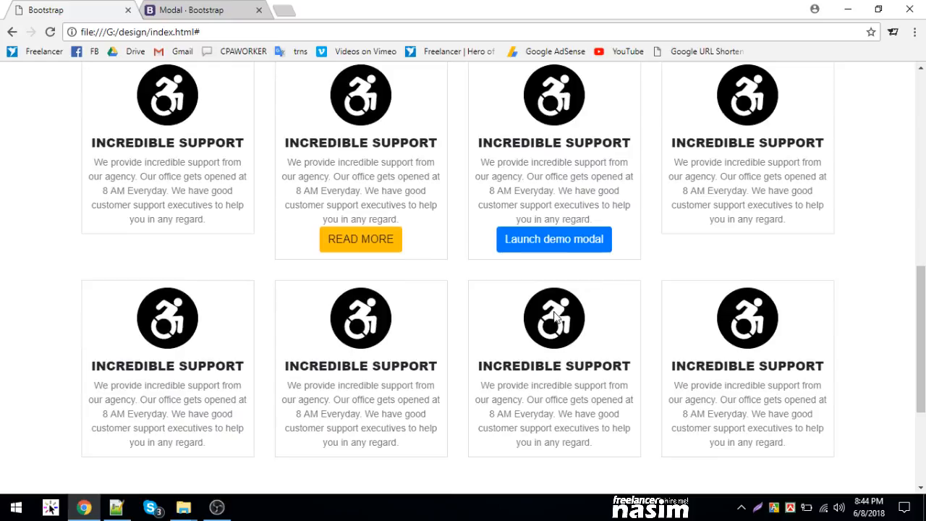
# Step: Try the Launch demo modal button on the IBM page, then return to Notepad++
pyautogui.click(553, 239)
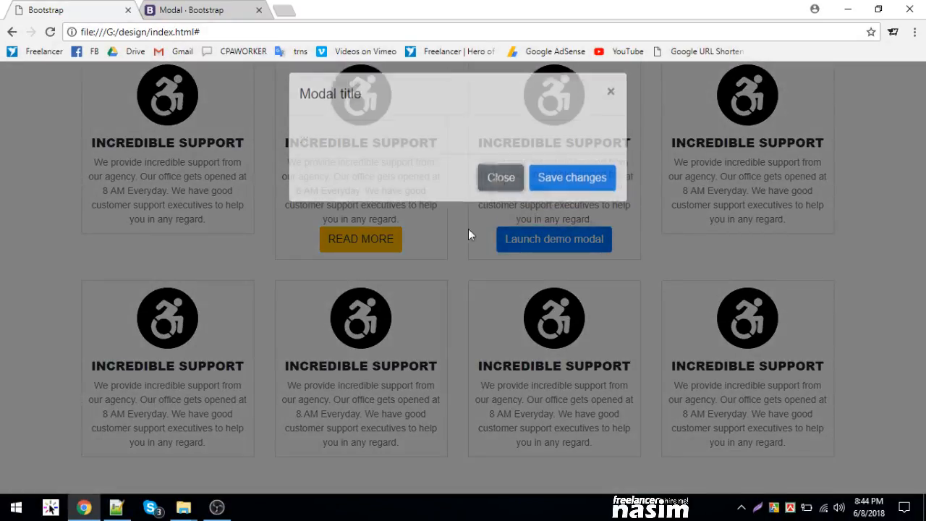
pyautogui.click(501, 177)
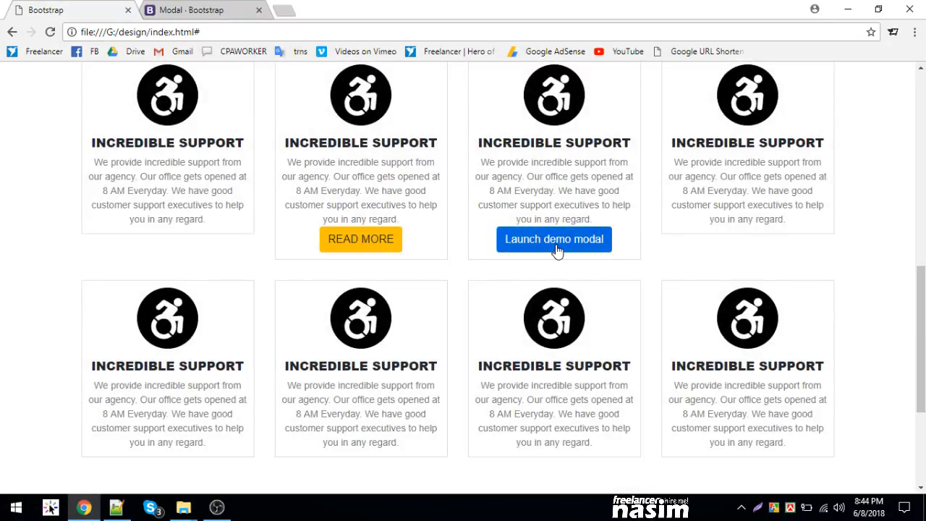
pyautogui.moveTo(116, 507)
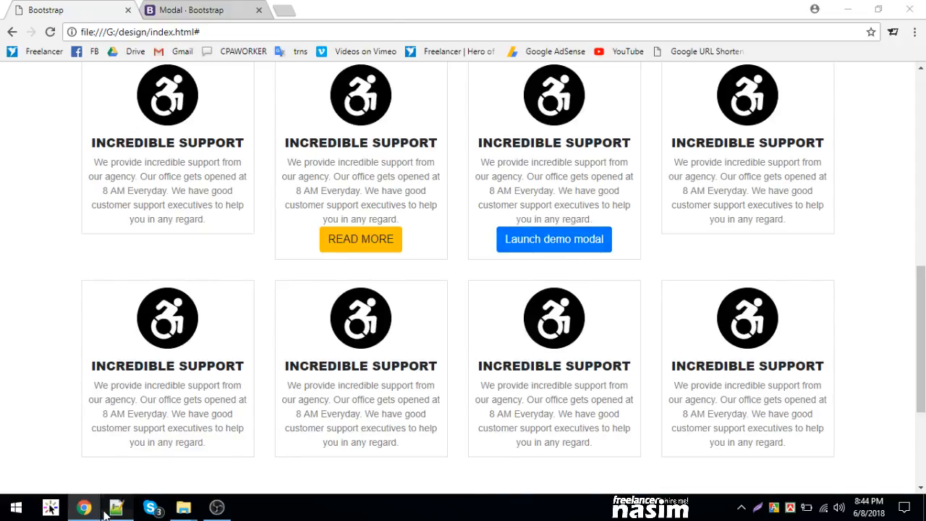
pyautogui.click(115, 506)
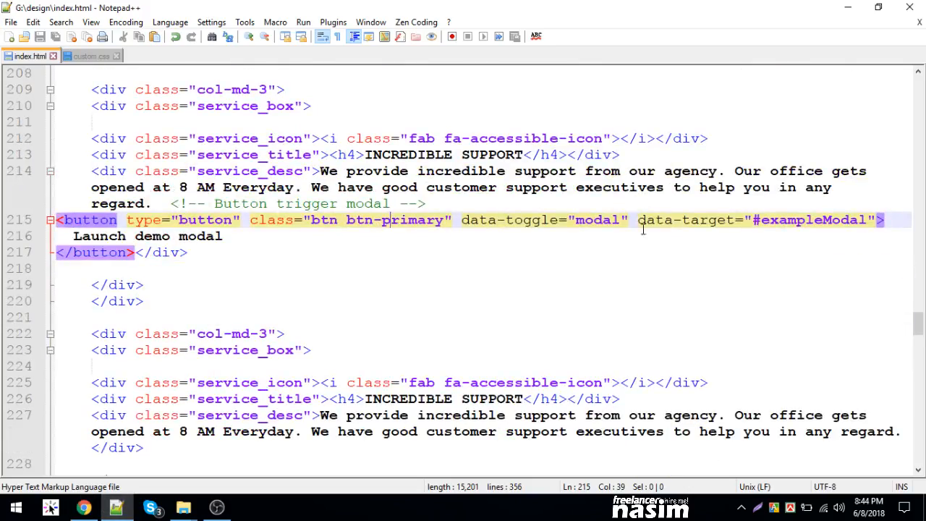
# Step: Scroll to the modal markup near the end of index.html and view the demo modal in Chrome
pyautogui.scroll(-3)
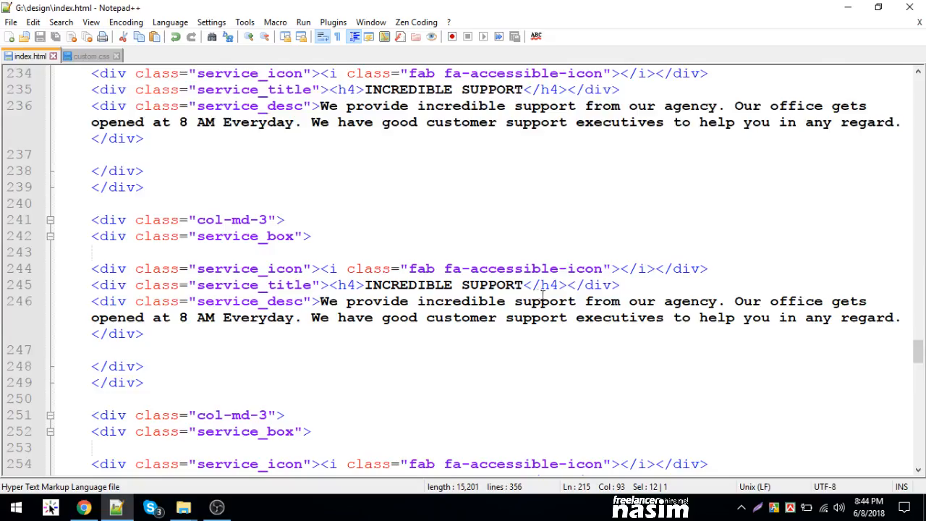
pyautogui.scroll(-3)
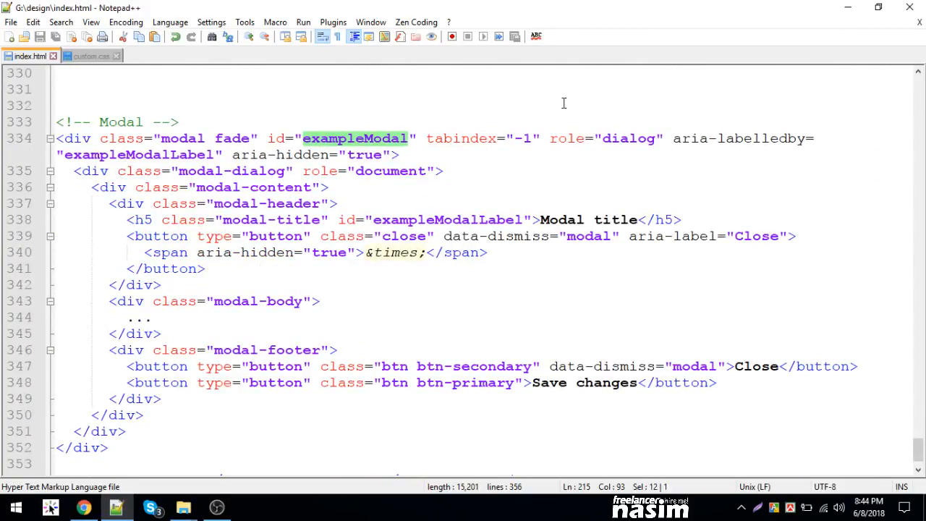
pyautogui.moveTo(503, 230)
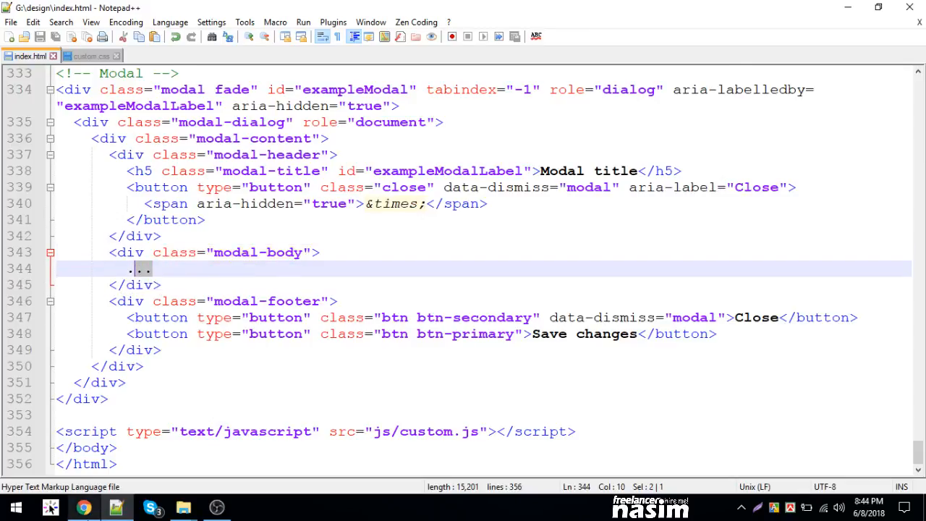
pyautogui.click(84, 506)
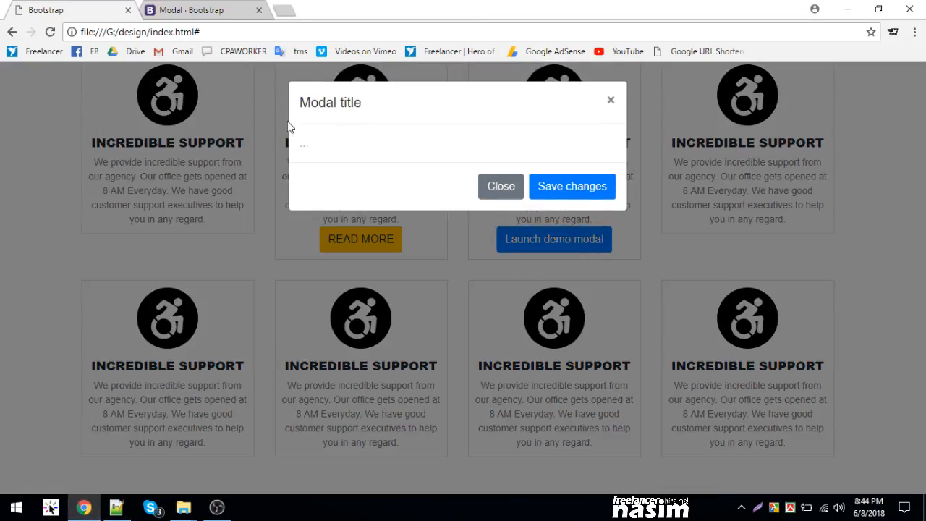
# Step: Replace the modal body placeholder with <h1>Hello world</h1> and relaunch the demo modal in Chrome
pyautogui.click(115, 507)
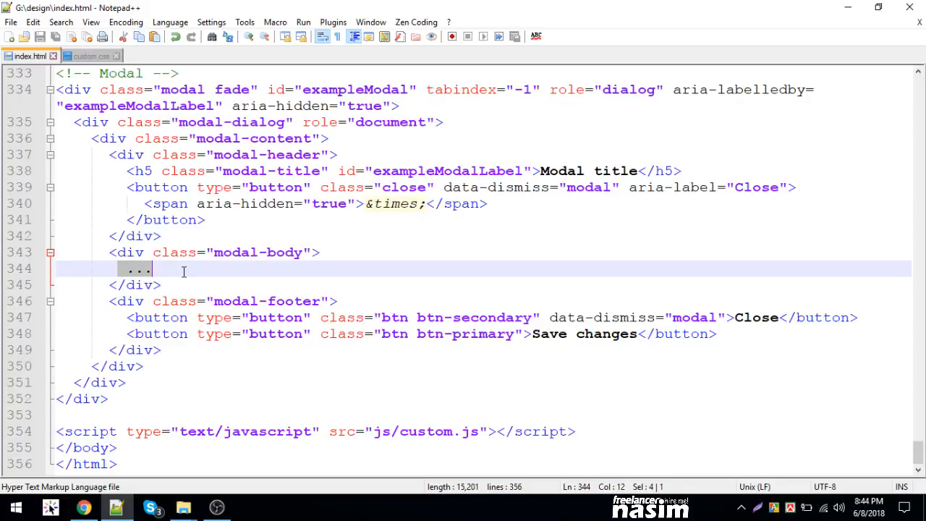
pyautogui.write('h')
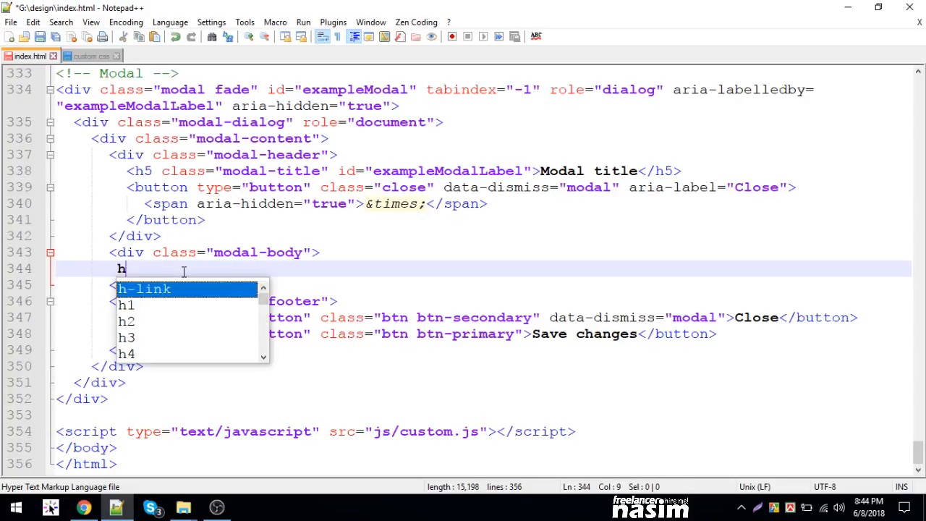
pyautogui.write('<h1>Hello wo</h1>')
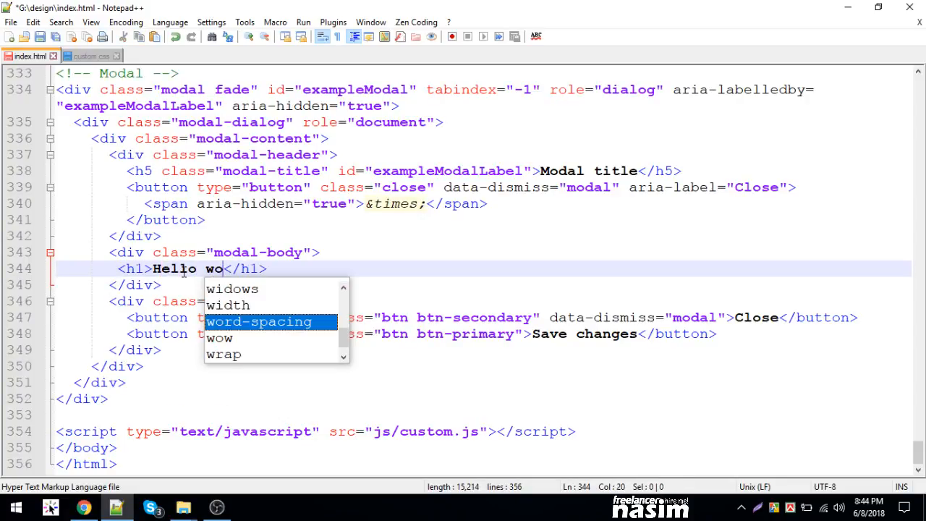
pyautogui.click(83, 505)
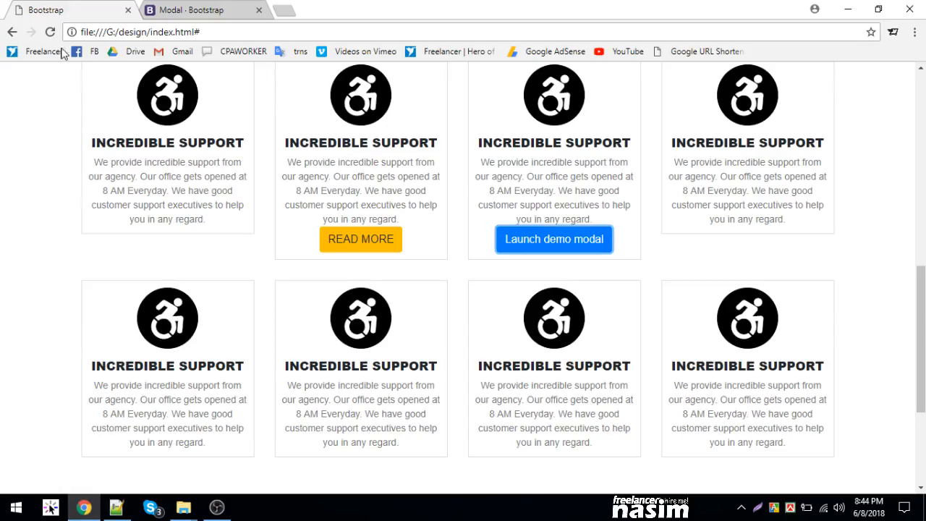
pyautogui.click(553, 239)
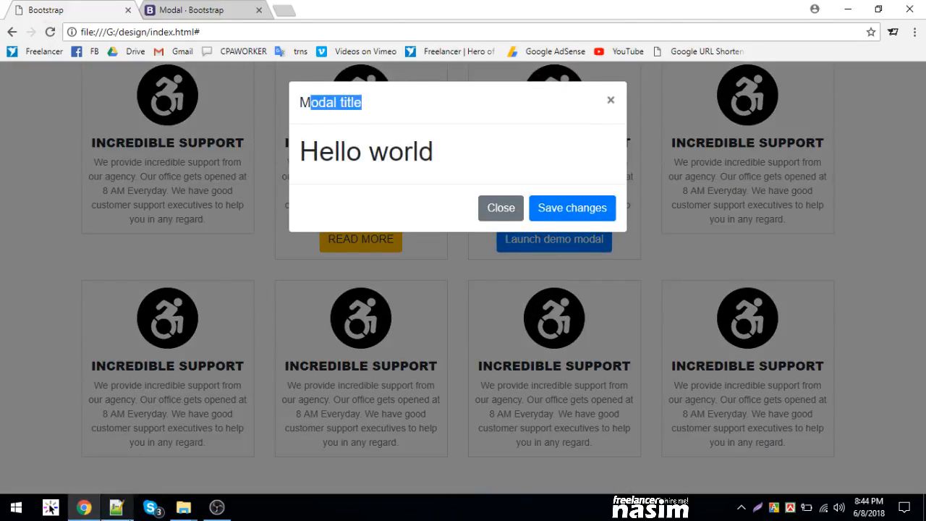
# Step: Retitle the modal's h5 heading to 'Login Form'
pyautogui.click(116, 506)
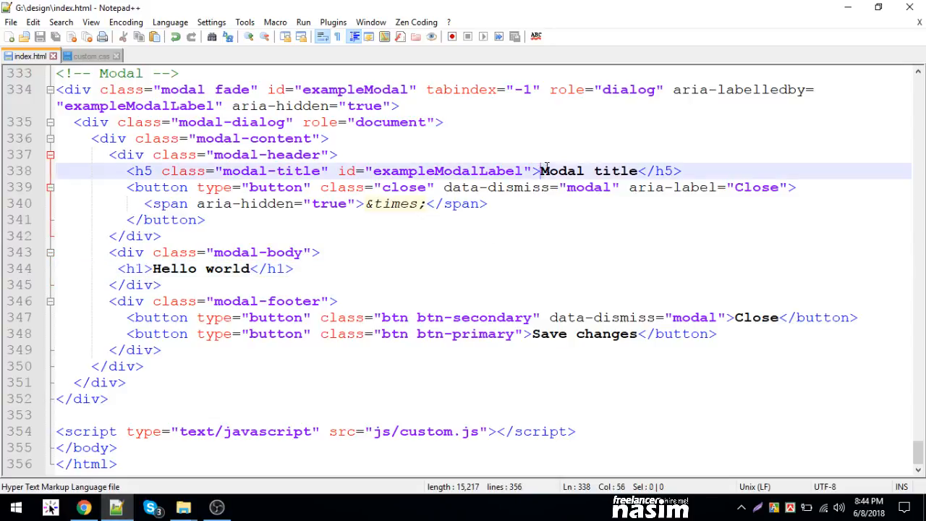
pyautogui.write('Login')
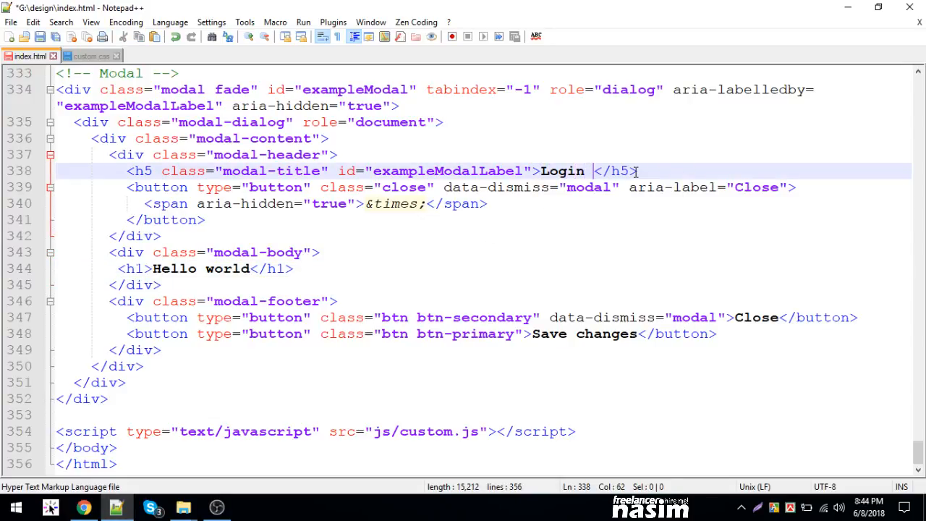
pyautogui.write('Form')
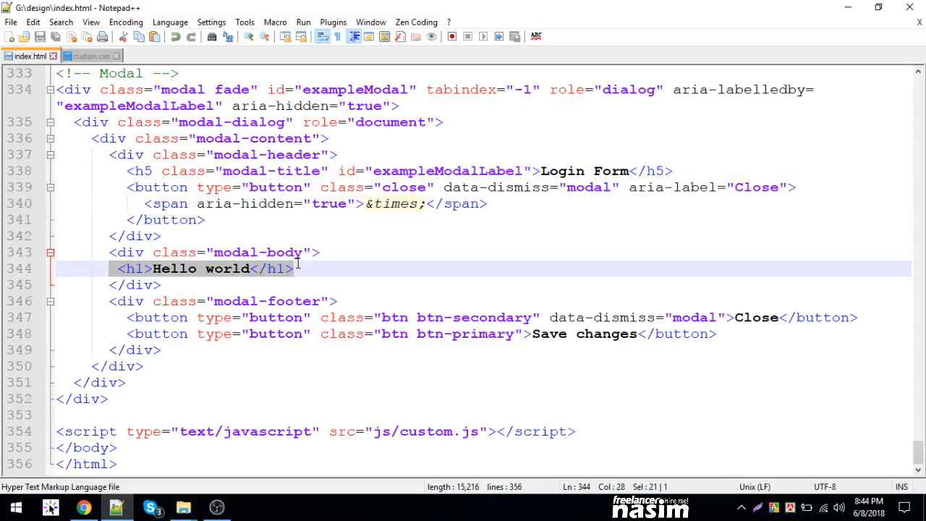
# Step: Fill the modal body with Email and Password labels and input fields, then test the modal in Chrome
pyautogui.write('inpu')
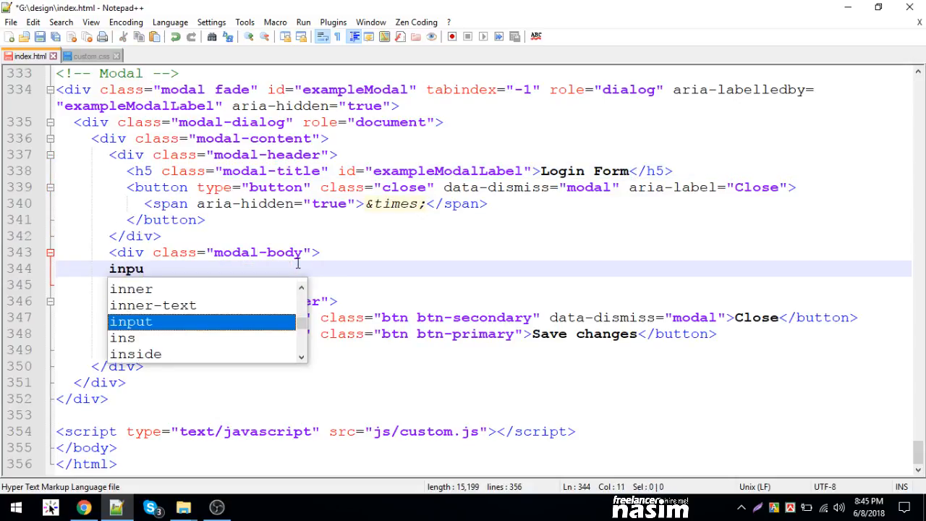
pyautogui.write('t type=" " /><br />')
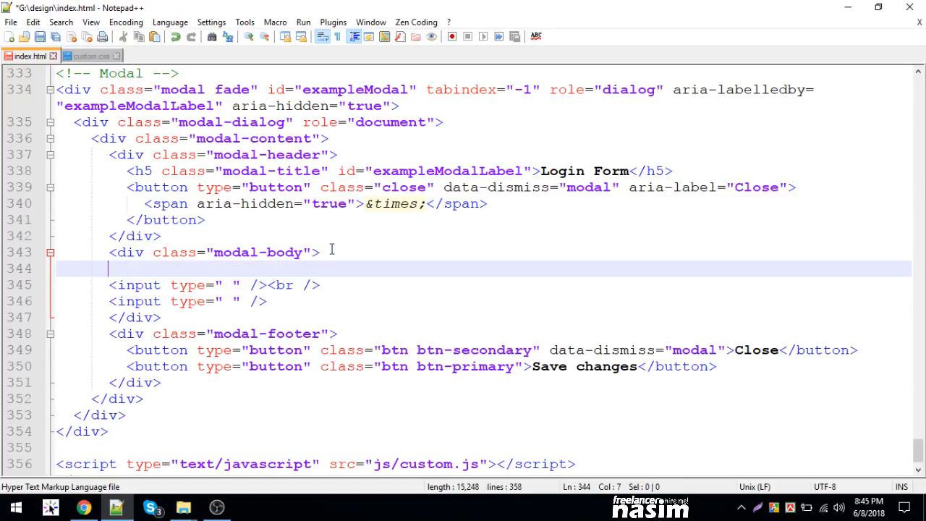
pyautogui.write('Email')
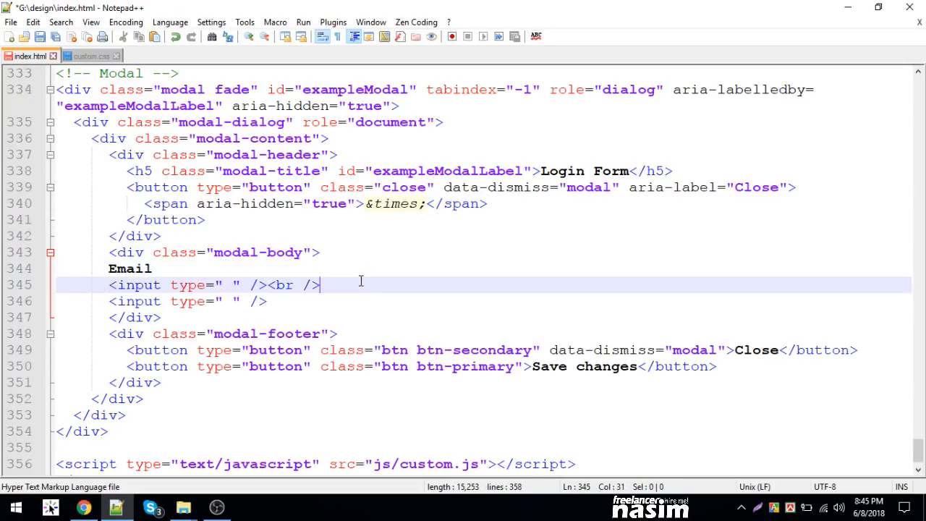
pyautogui.press('Return')
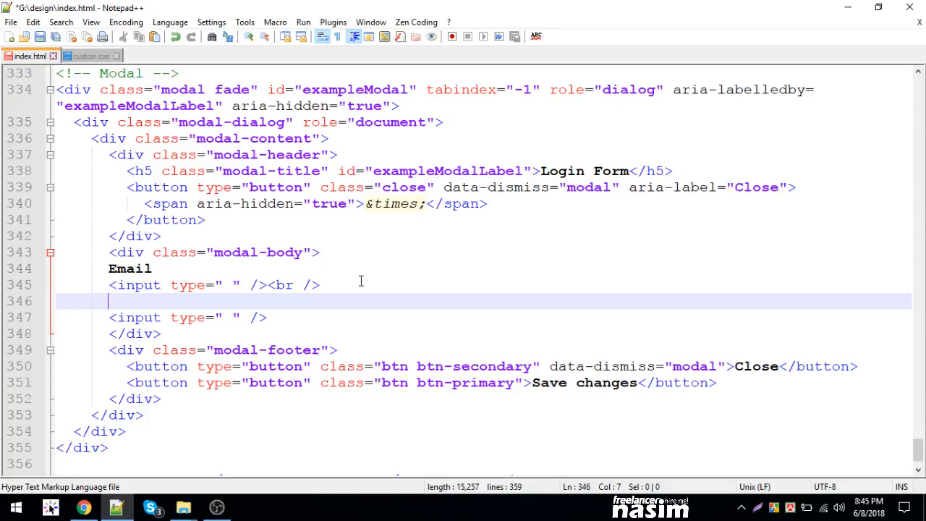
pyautogui.write('Password')
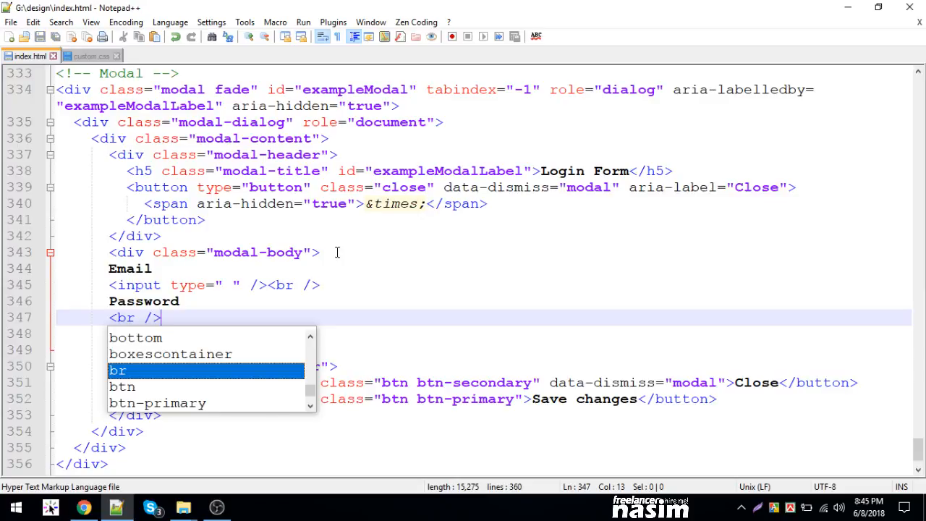
pyautogui.write('b')
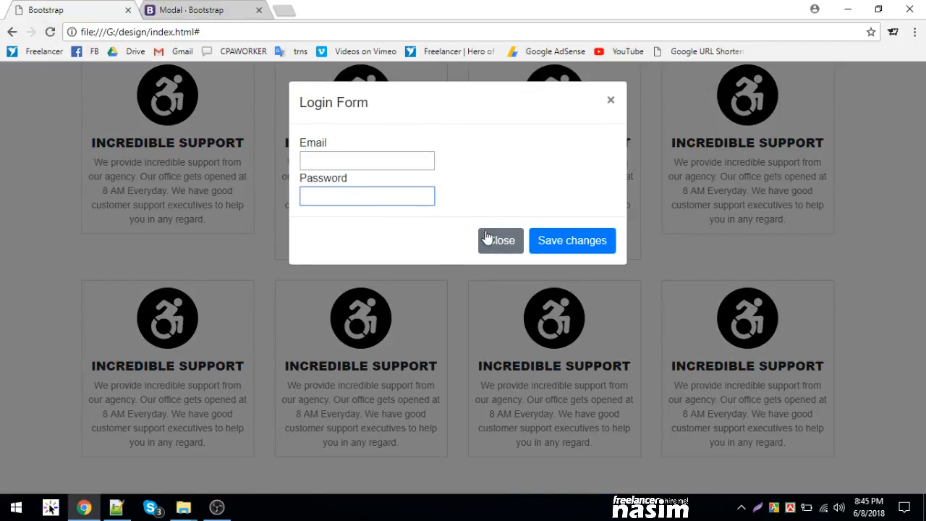
pyautogui.click(500, 240)
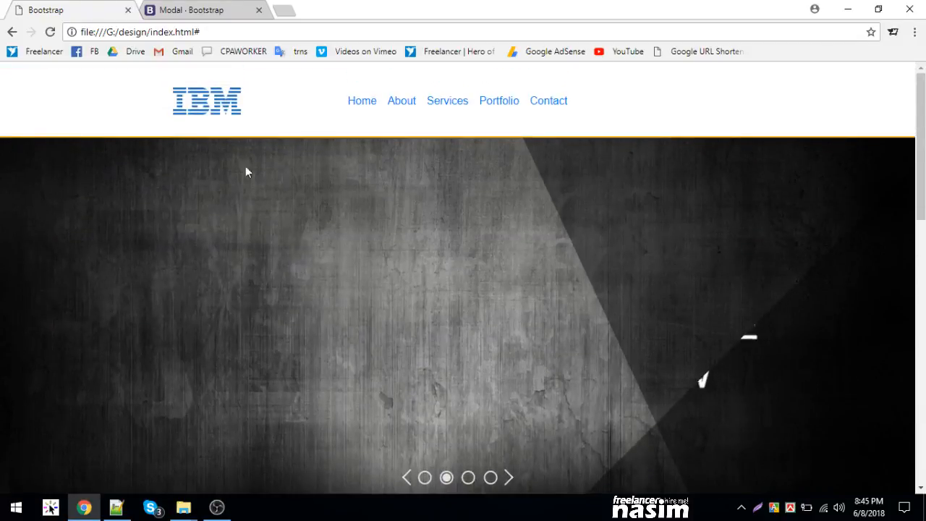
pyautogui.click(203, 10)
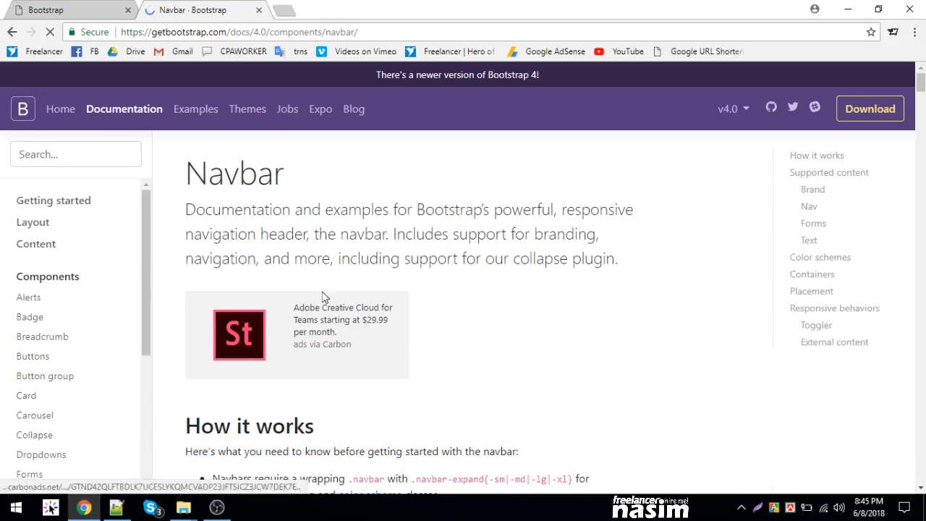
# Step: Browse the Bootstrap Card and Carousel docs, then return to the IBM page's services section
pyautogui.click(26, 395)
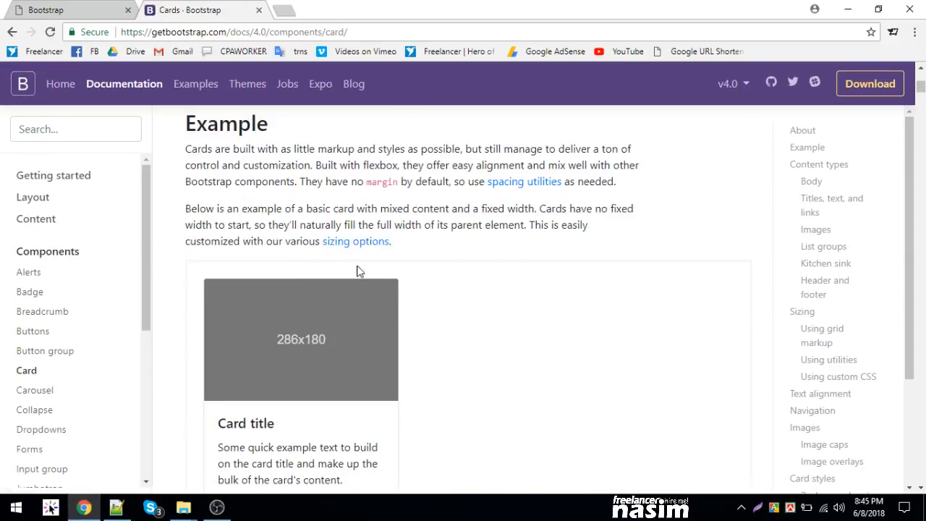
pyautogui.click(34, 390)
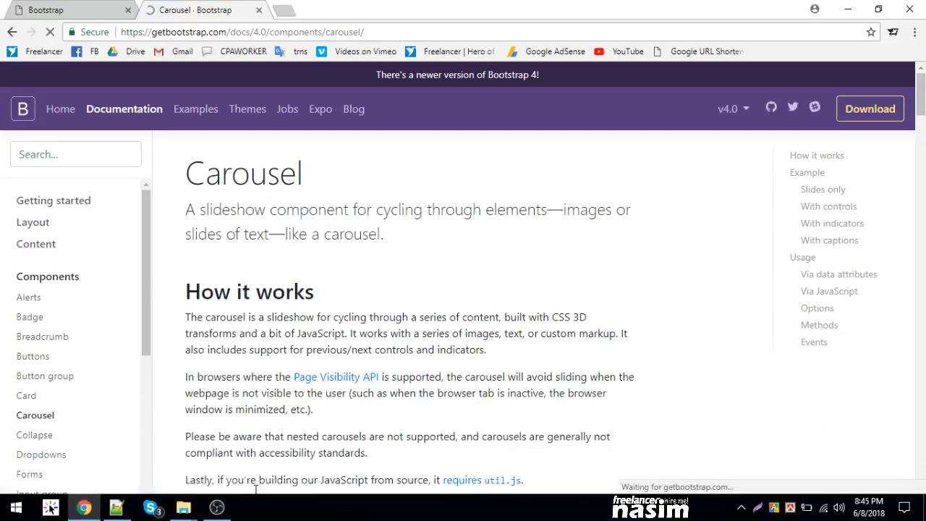
pyautogui.click(203, 9)
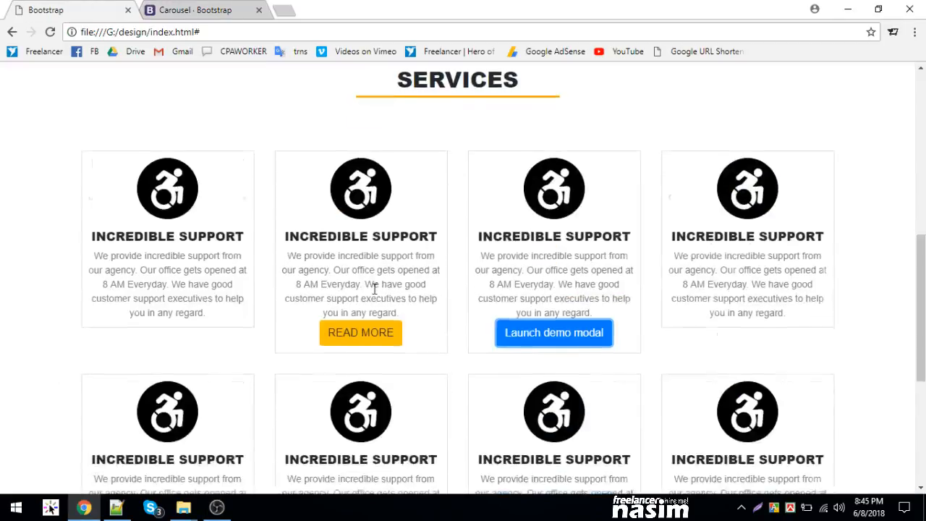
pyautogui.scroll(3)
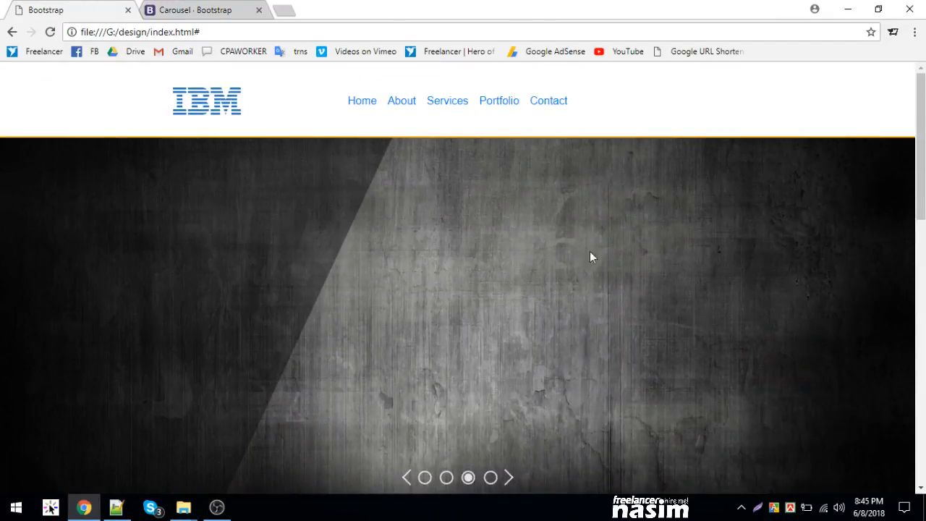
pyautogui.scroll(-3)
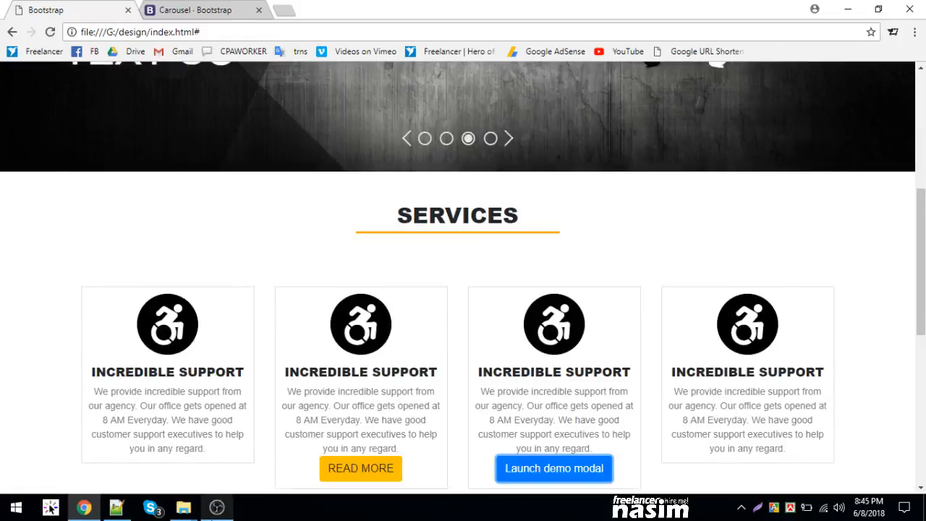